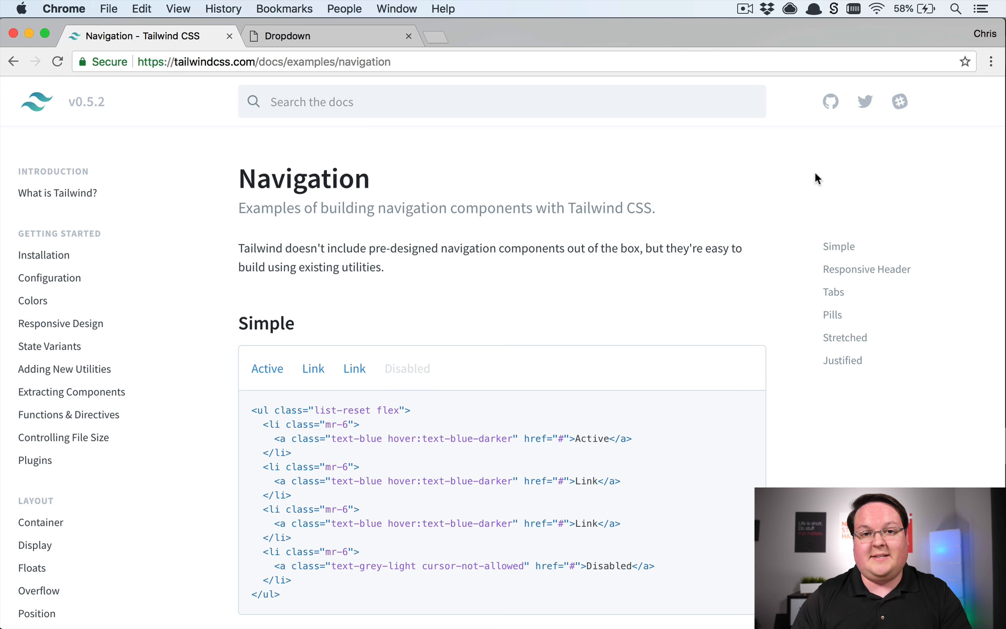
mouse_move(764, 302)
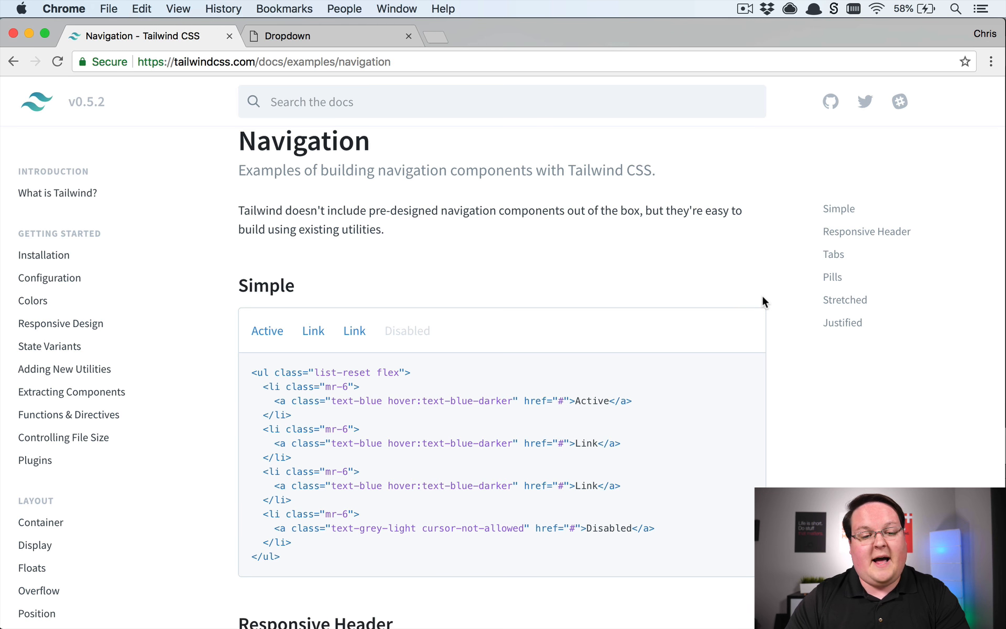
Step: Scroll through the page, then switch Chrome to the local Dropdown app tab
scroll(down, 3)
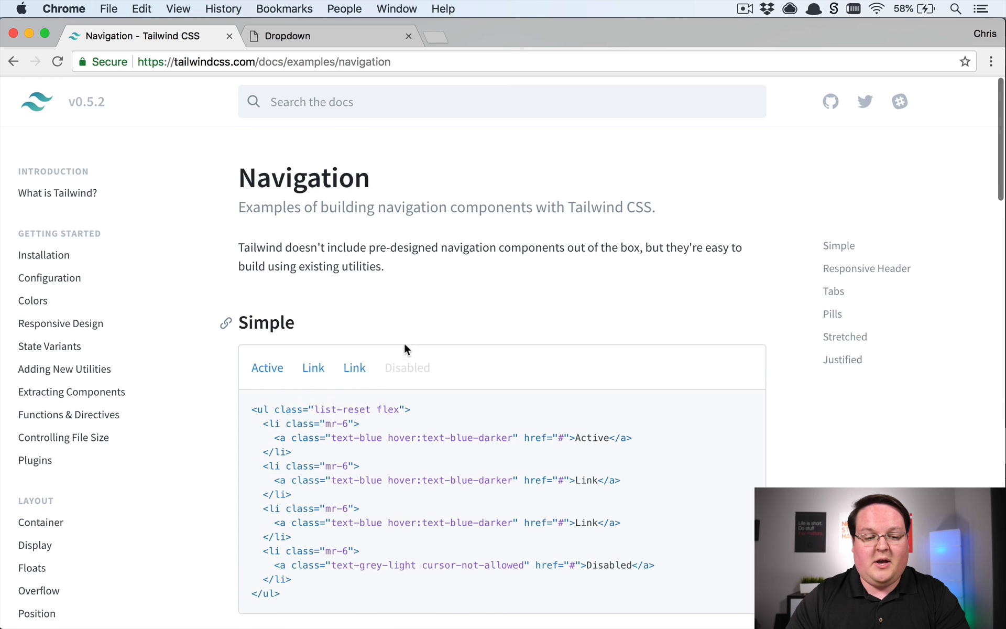
scroll(down, 3)
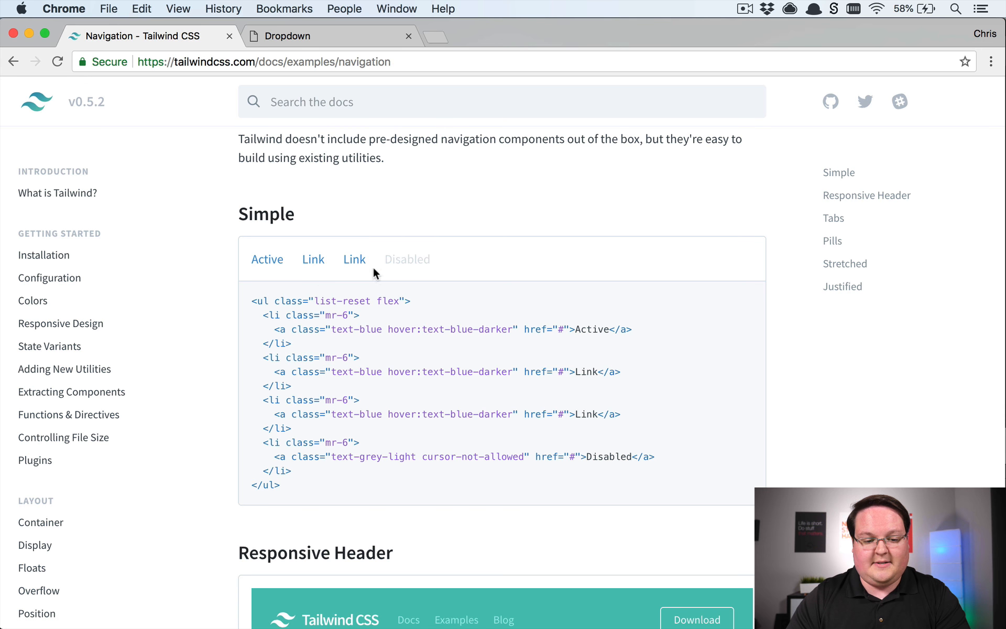
scroll(down, 3)
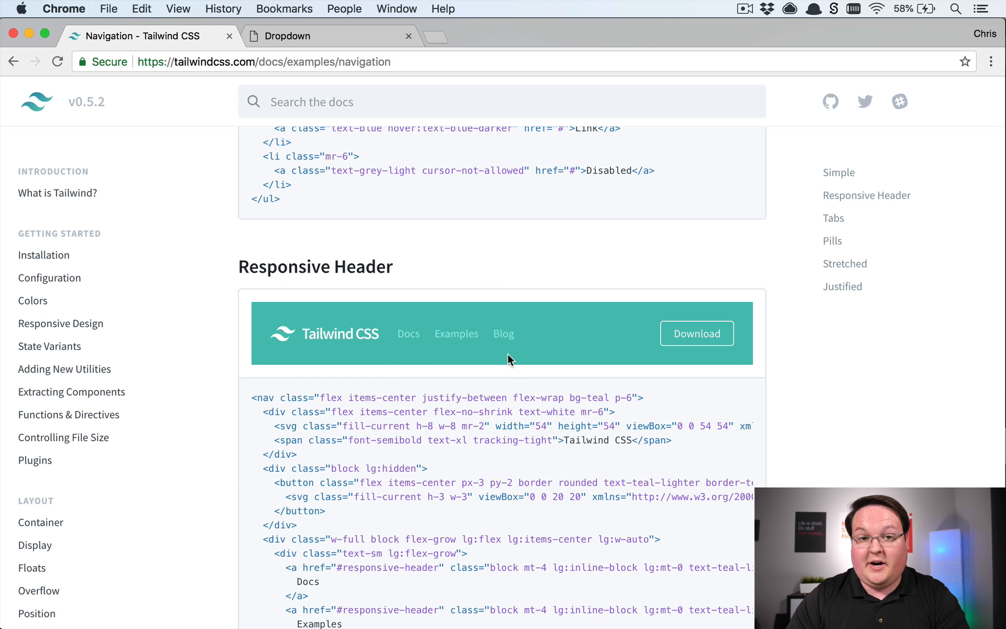
mouse_move(520, 333)
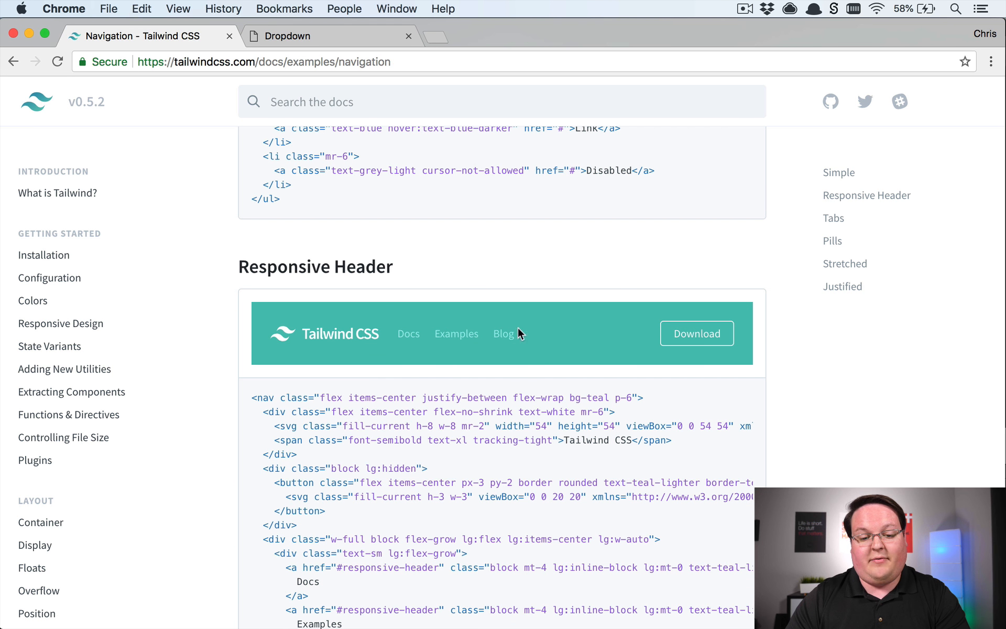
mouse_move(449, 294)
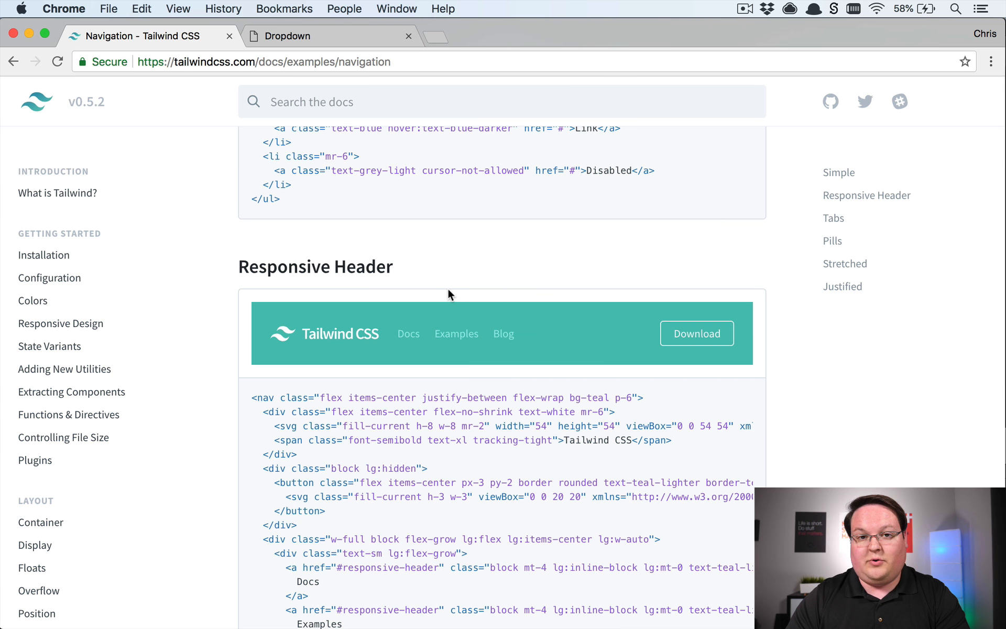
scroll(up, 3)
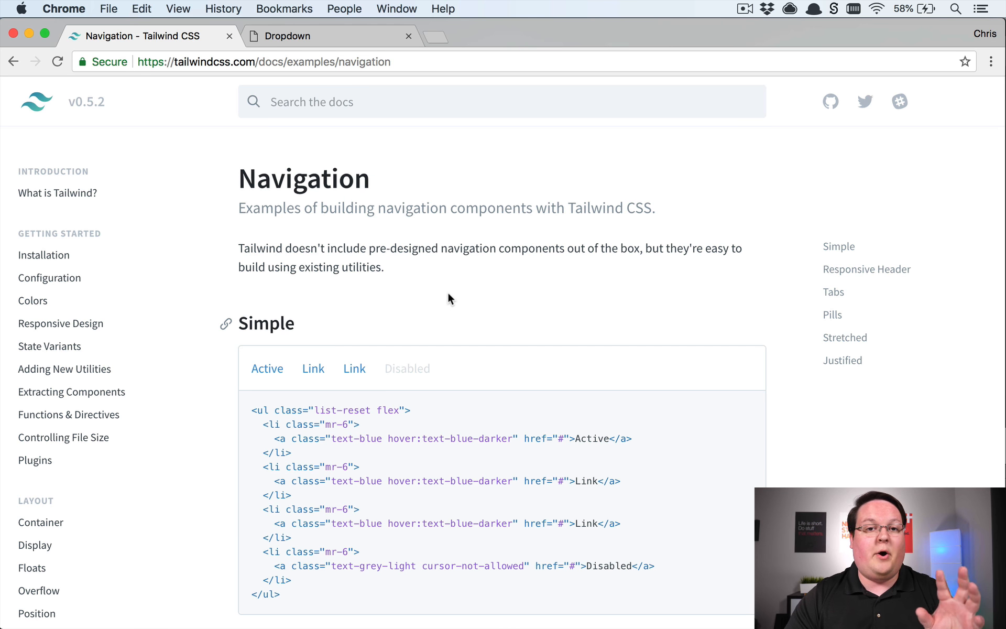
scroll(down, 3)
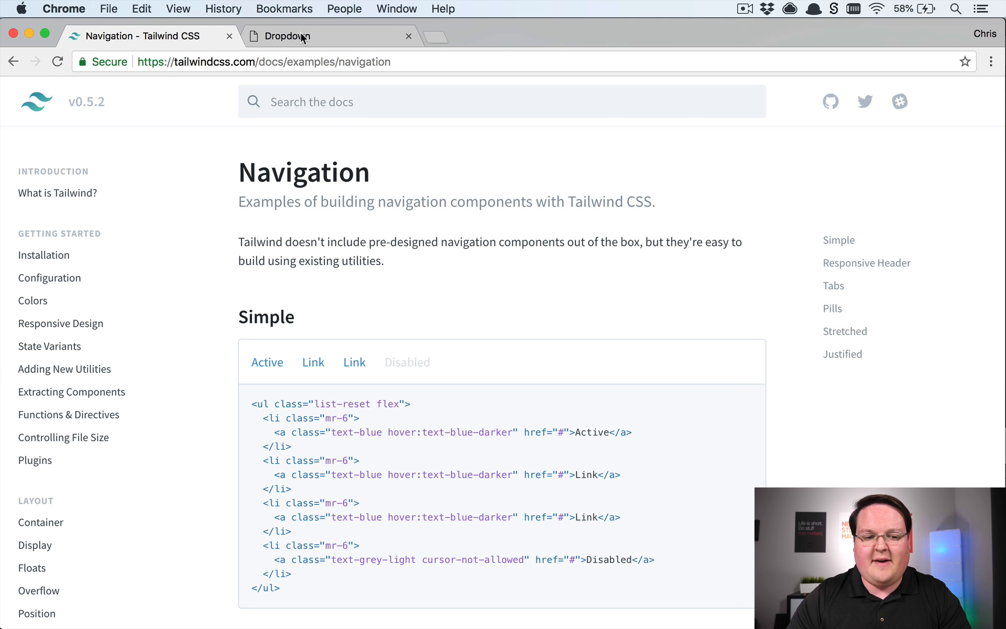
click(293, 36)
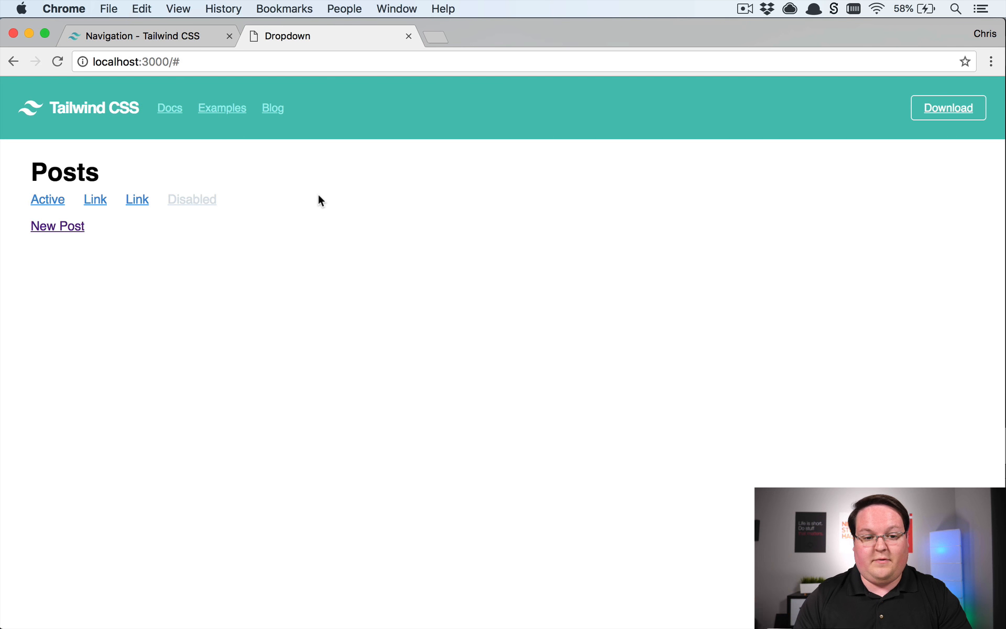
mouse_move(295, 194)
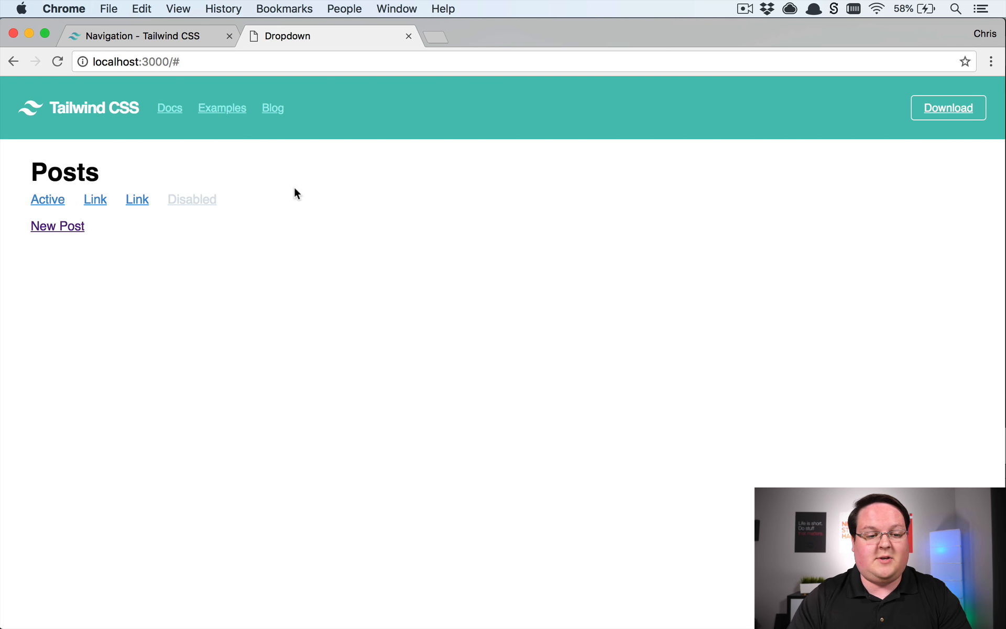
mouse_move(182, 166)
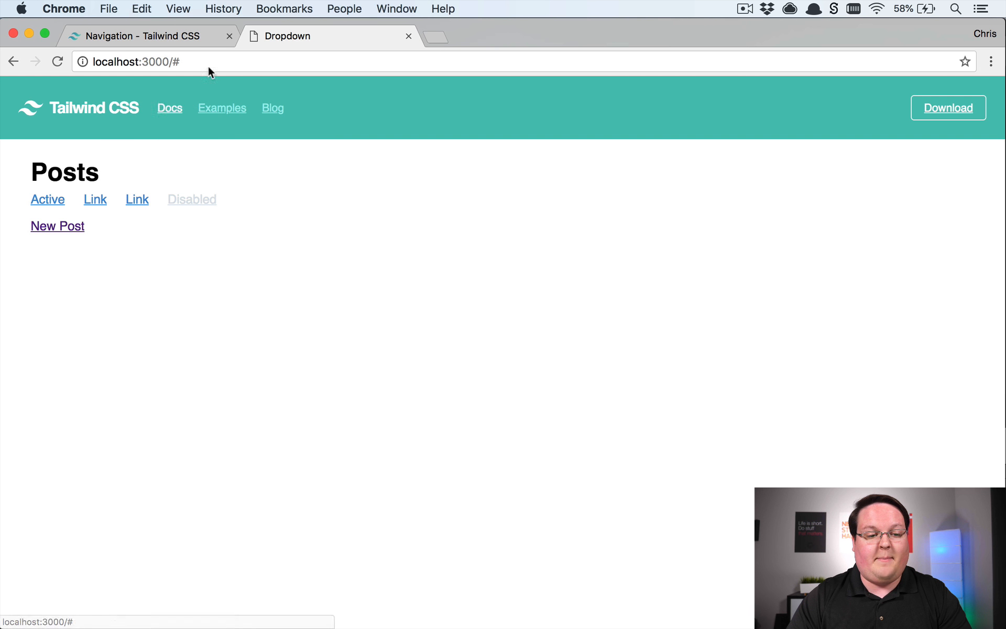
mouse_move(193, 167)
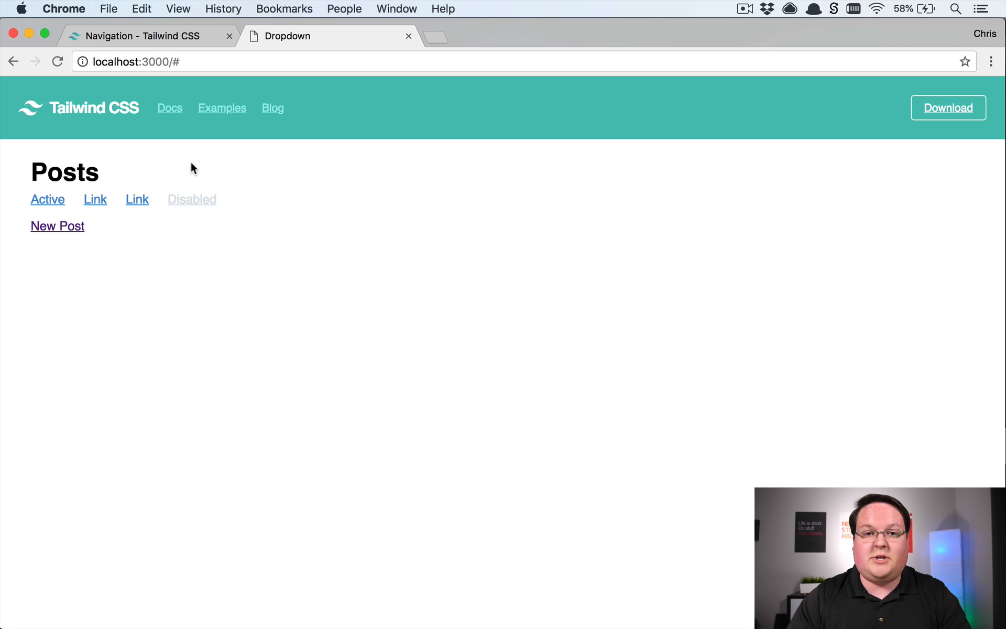
mouse_move(238, 199)
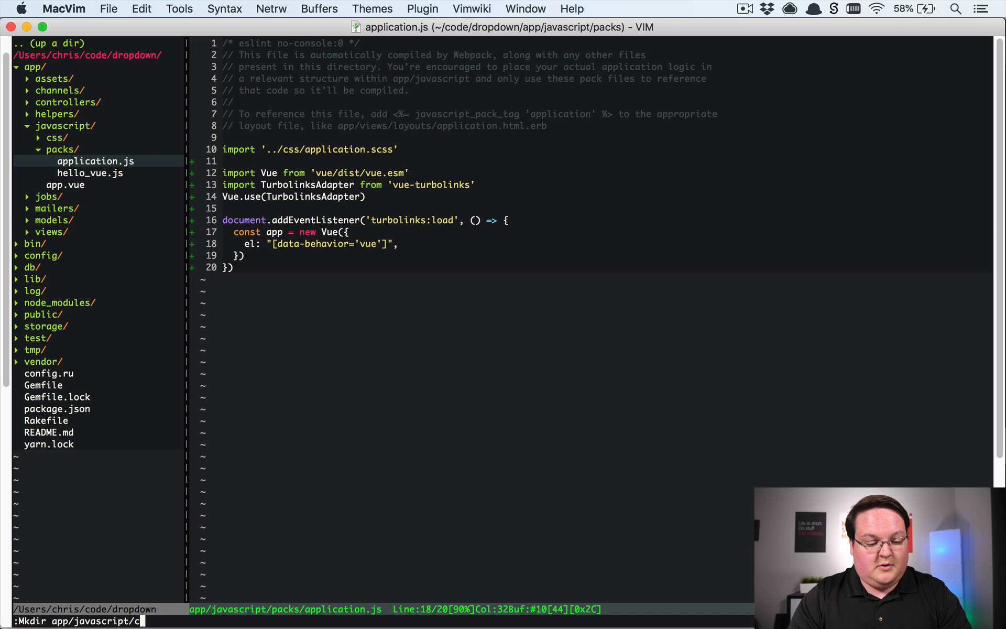
Step: Make app/javascript/components and edit dropdown.vue there, starting a <template> tag
text(omponents)
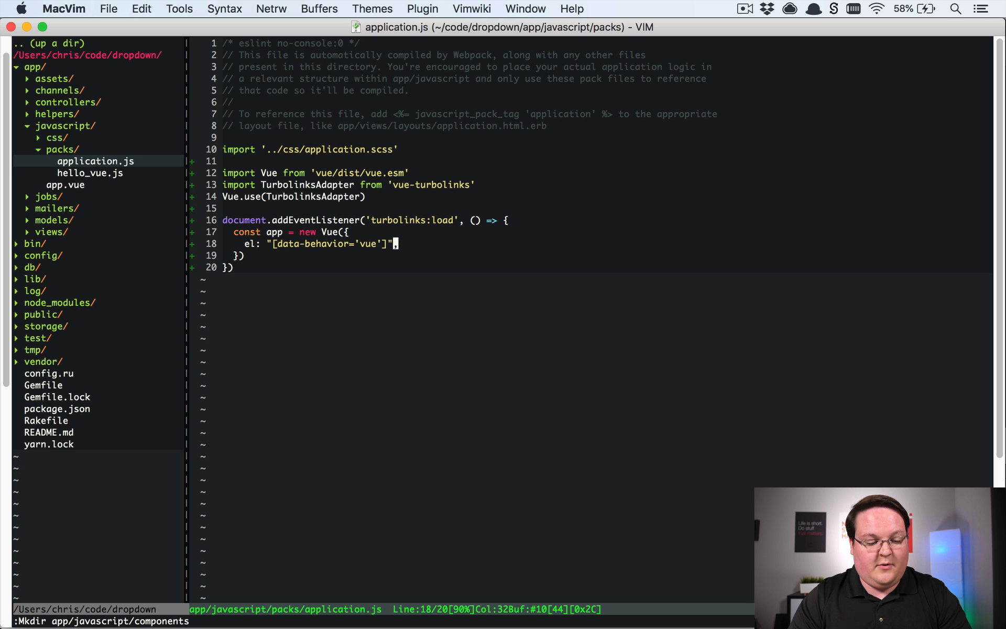
text(:edit app/javascript/v)
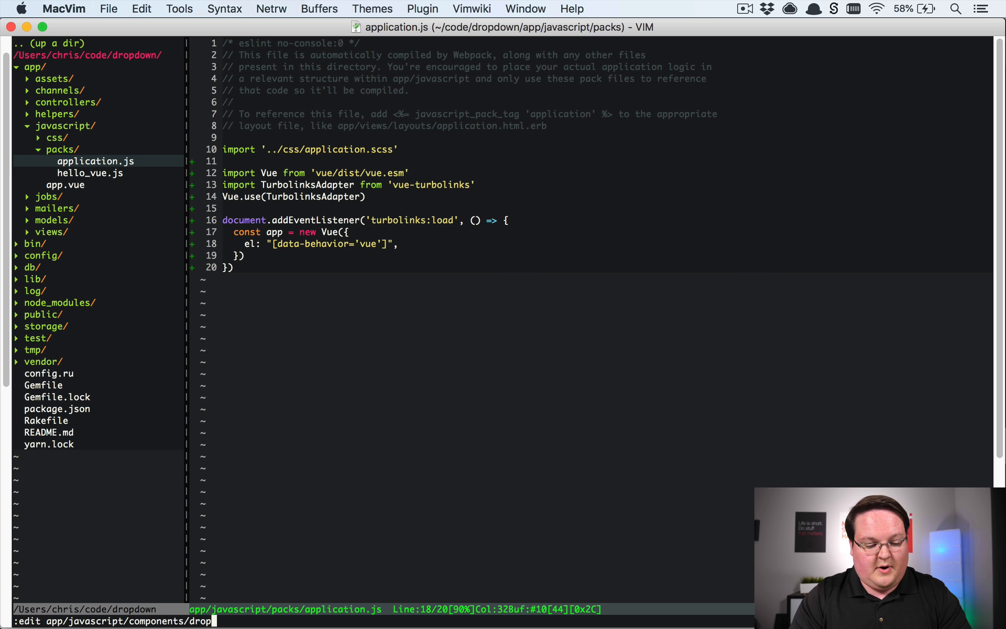
text(down.vue)
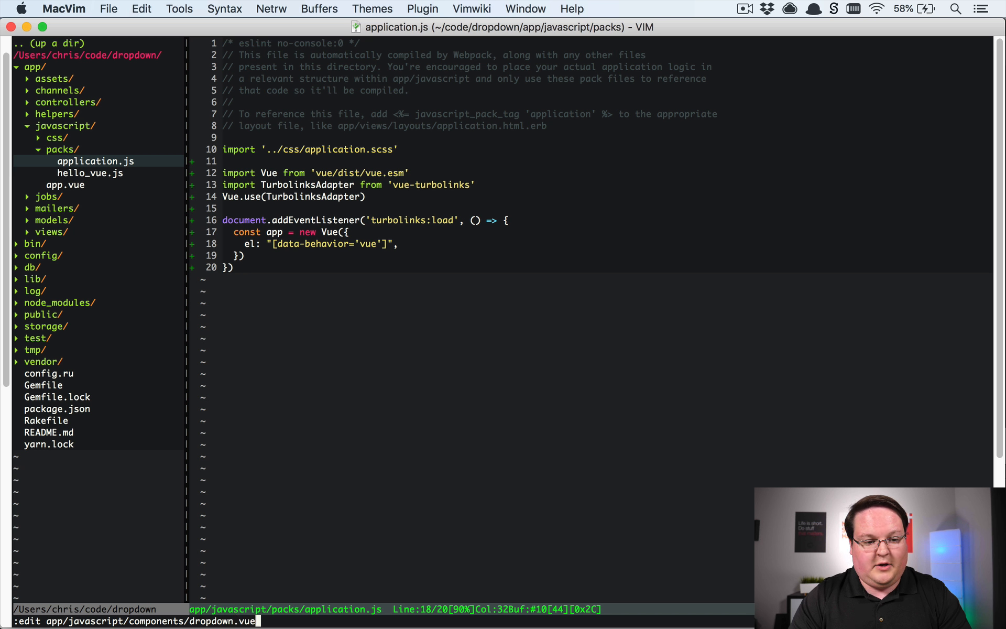
text(<template>)
text(</script)
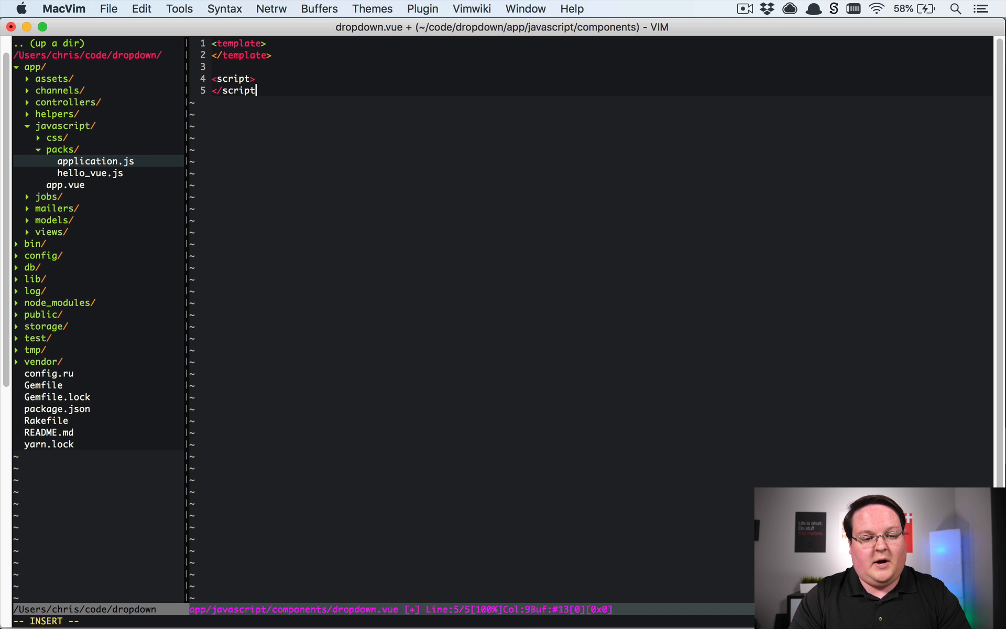
Step: Add export default with data returning open: false, and a <div> in the template
key(Return)
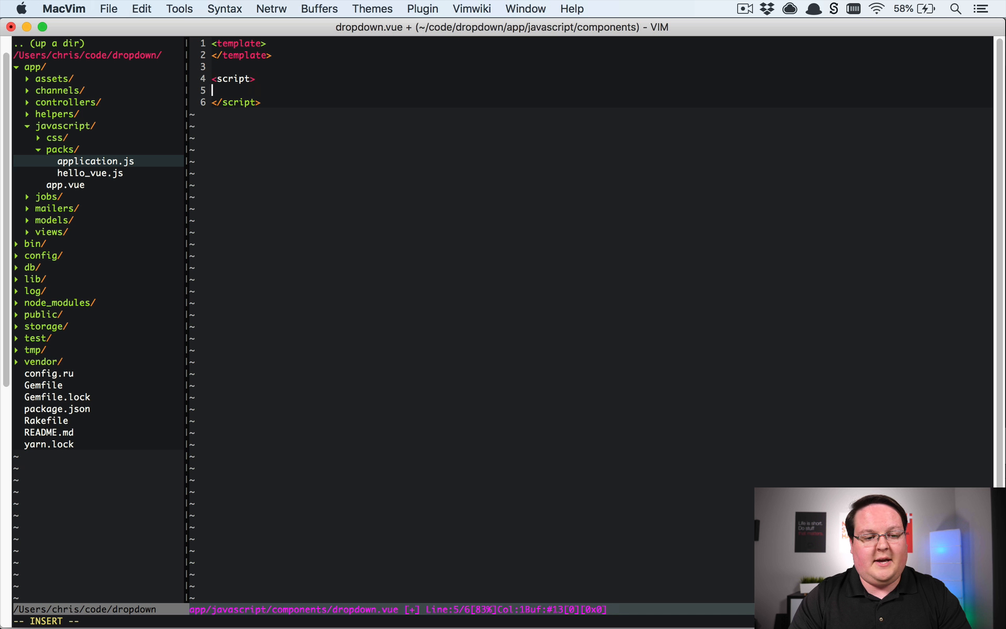
text(export d)
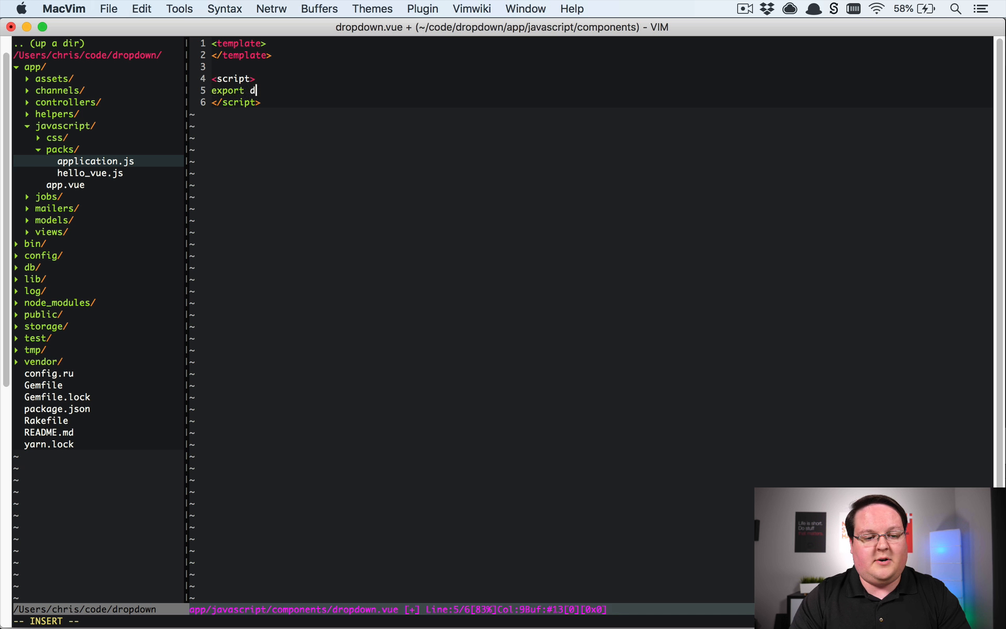
text(efault {)
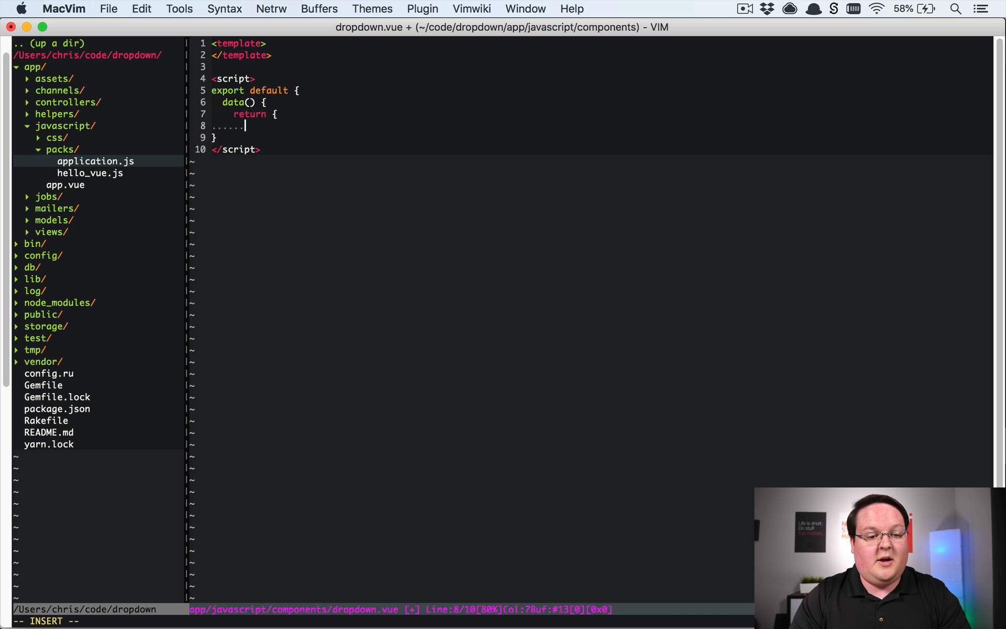
text(open: false,)
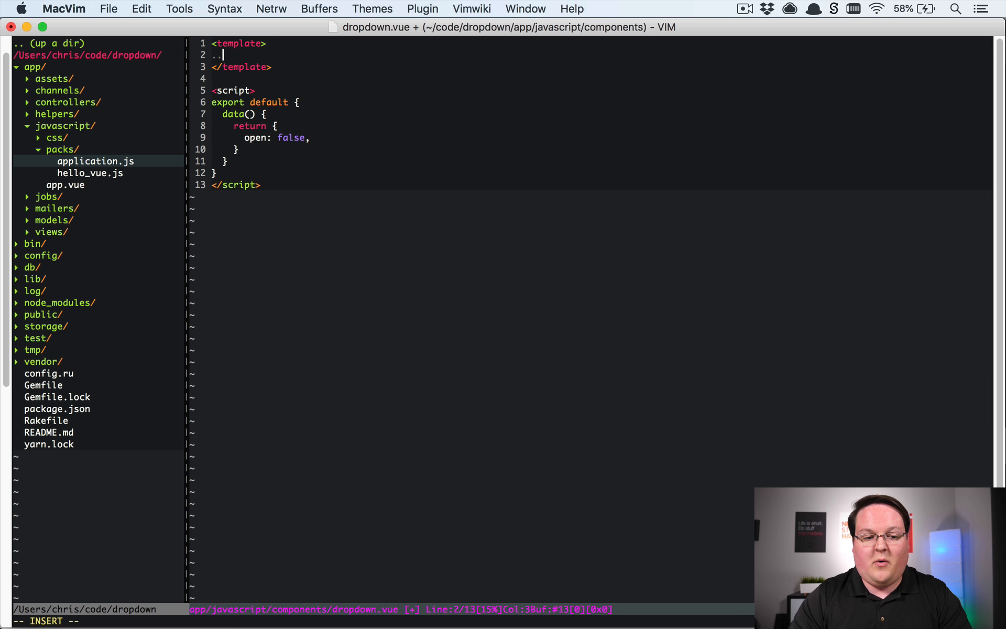
text(<div>)
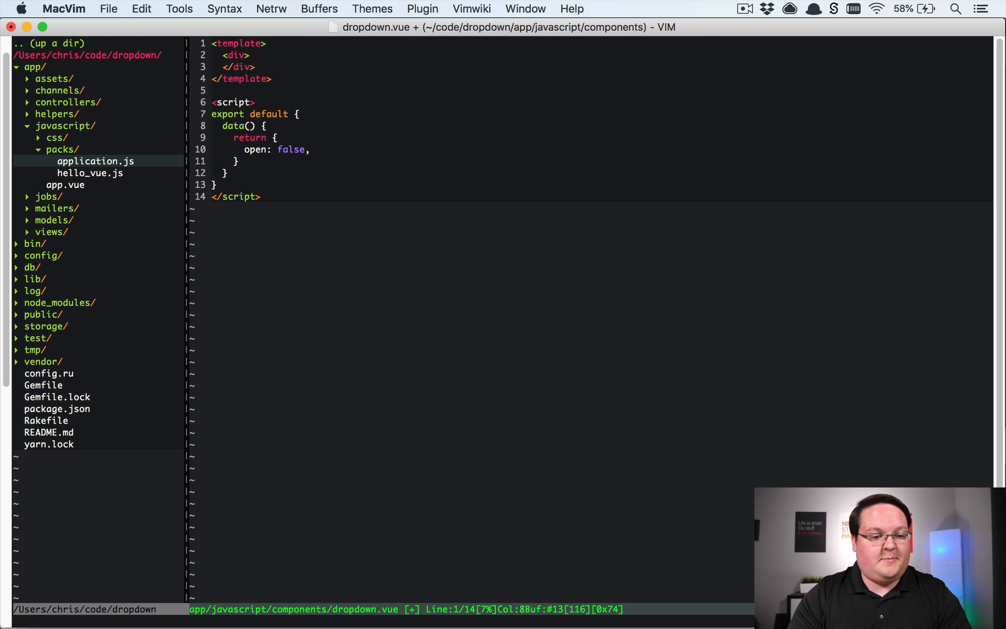
Step: Give the wrapper div class "relative inline-block" and start a div with role button
text(class=)
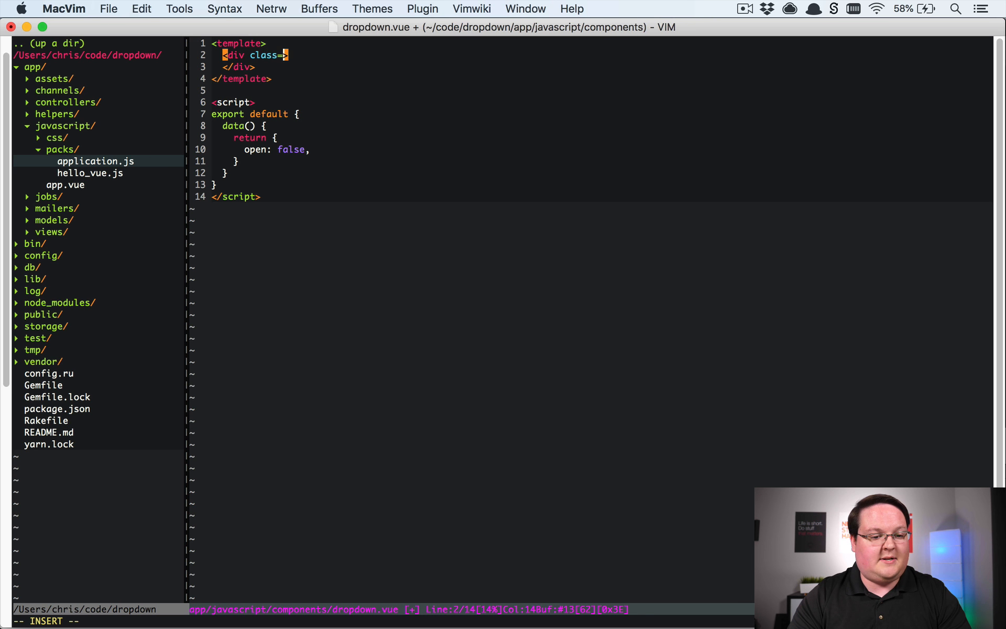
text("relative inline)
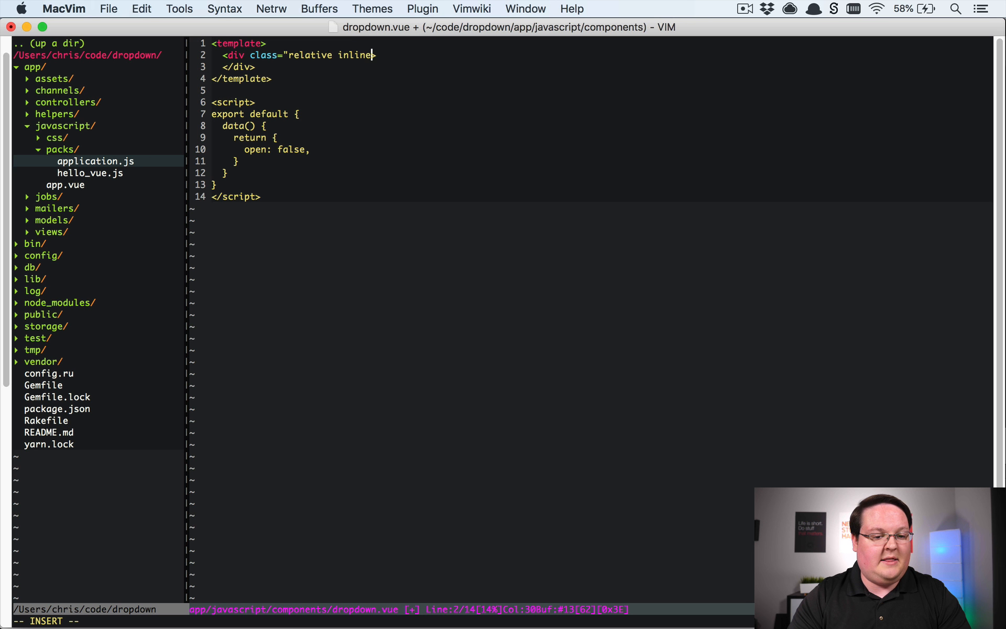
text(-block)
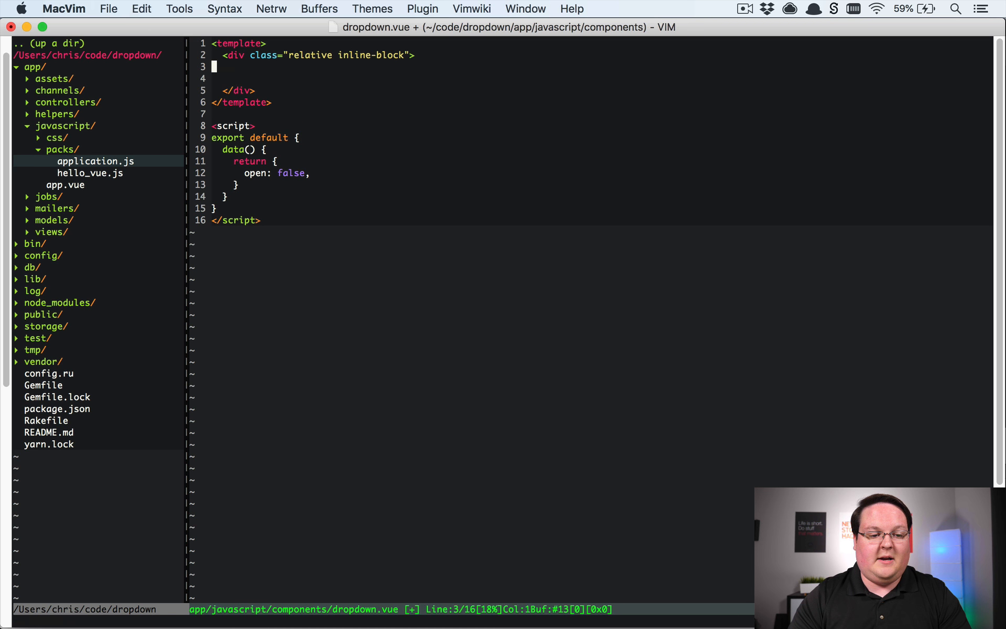
text(<div role=)
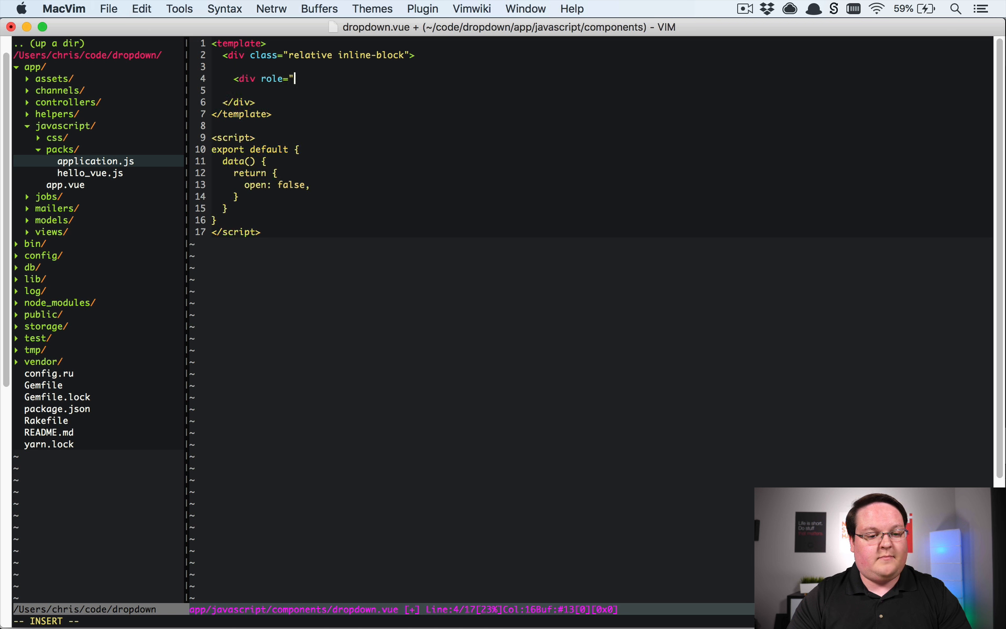
text(button)
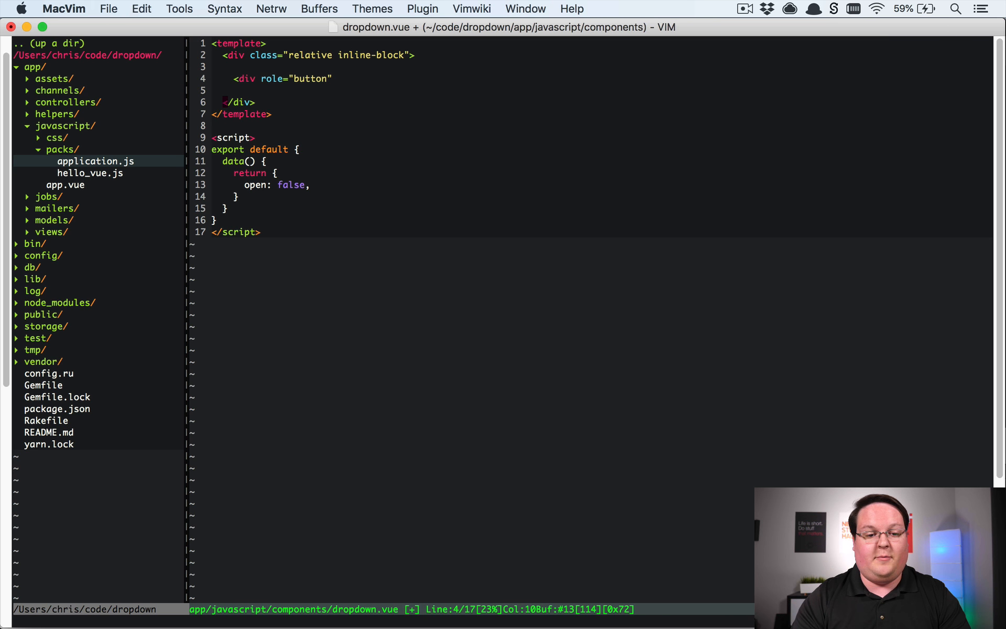
text(class)
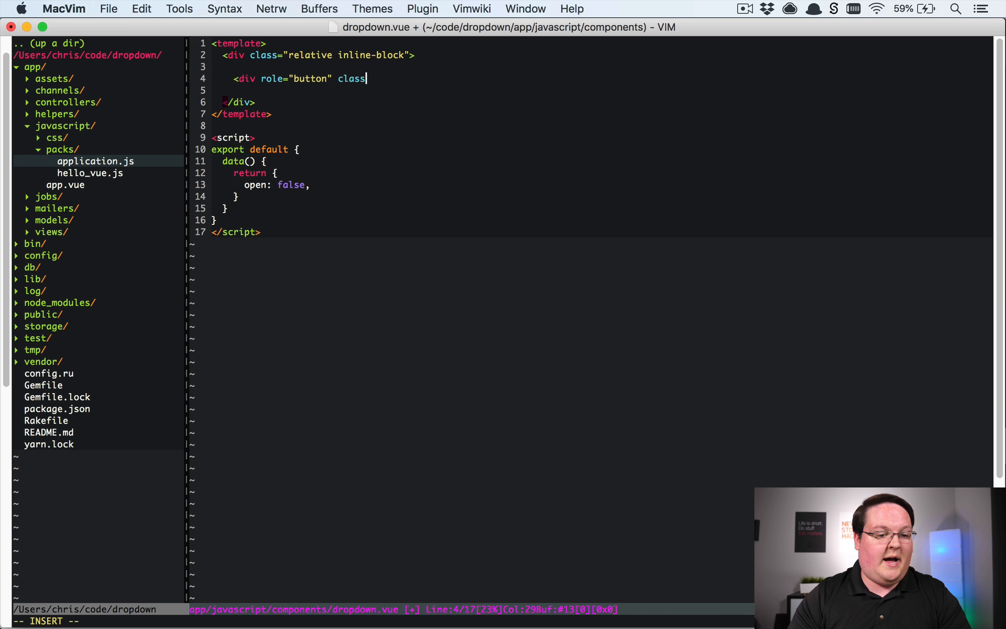
text(="inline)
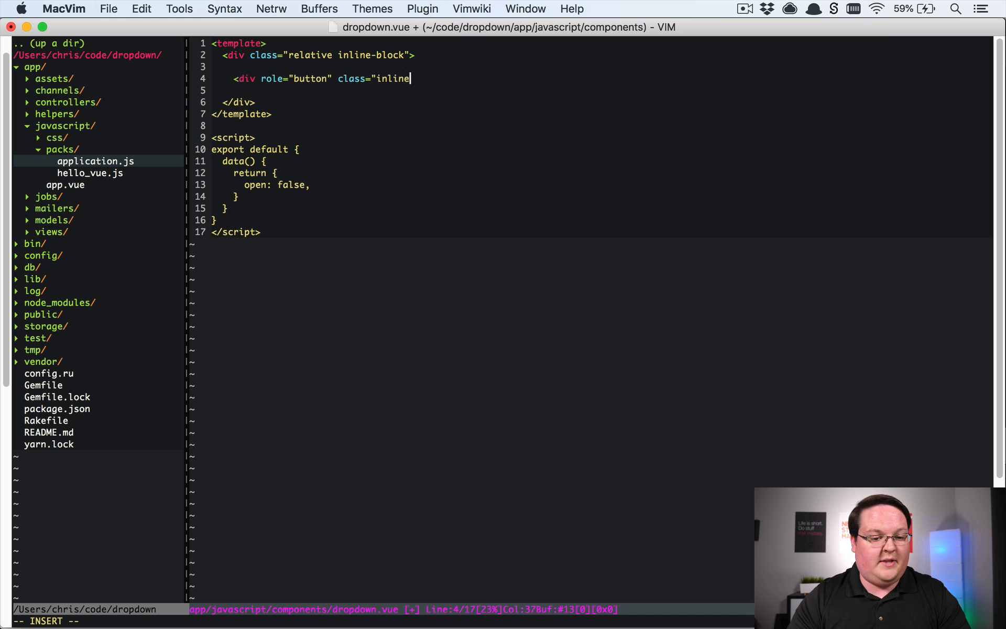
text(-block selec)
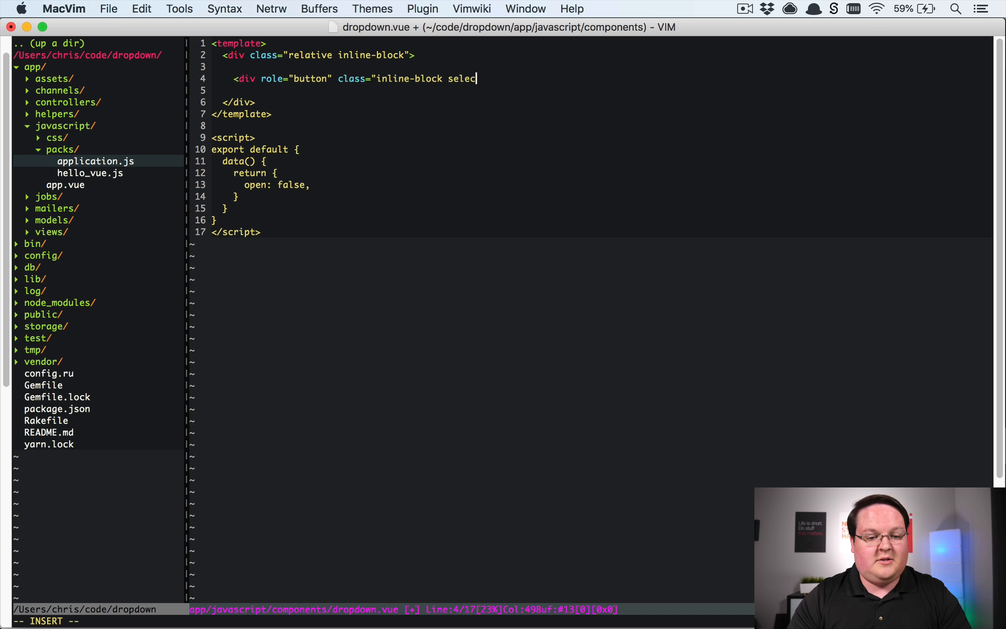
text(t-none")
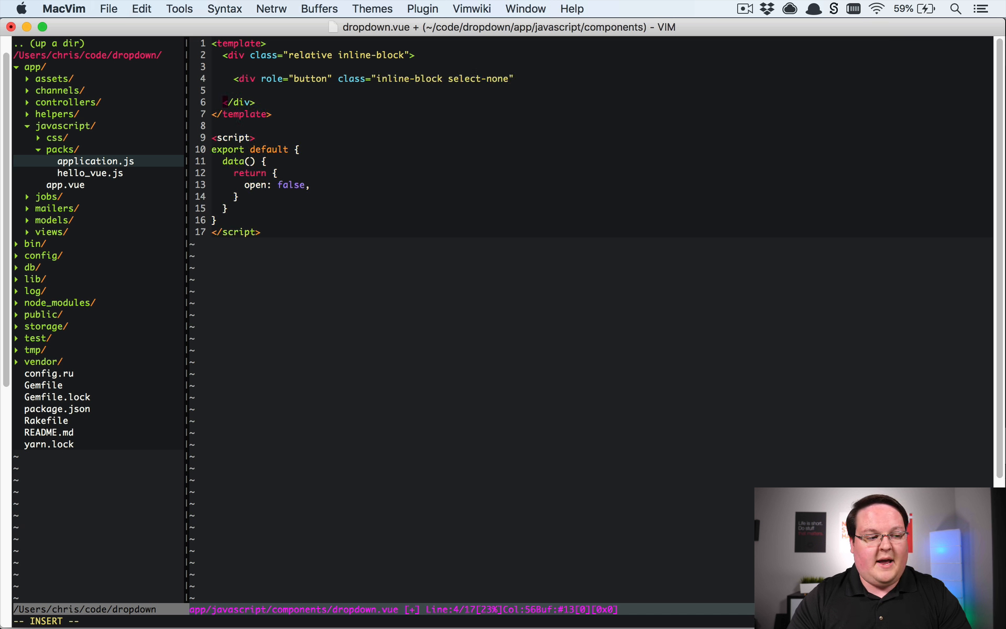
text(@click.pre)
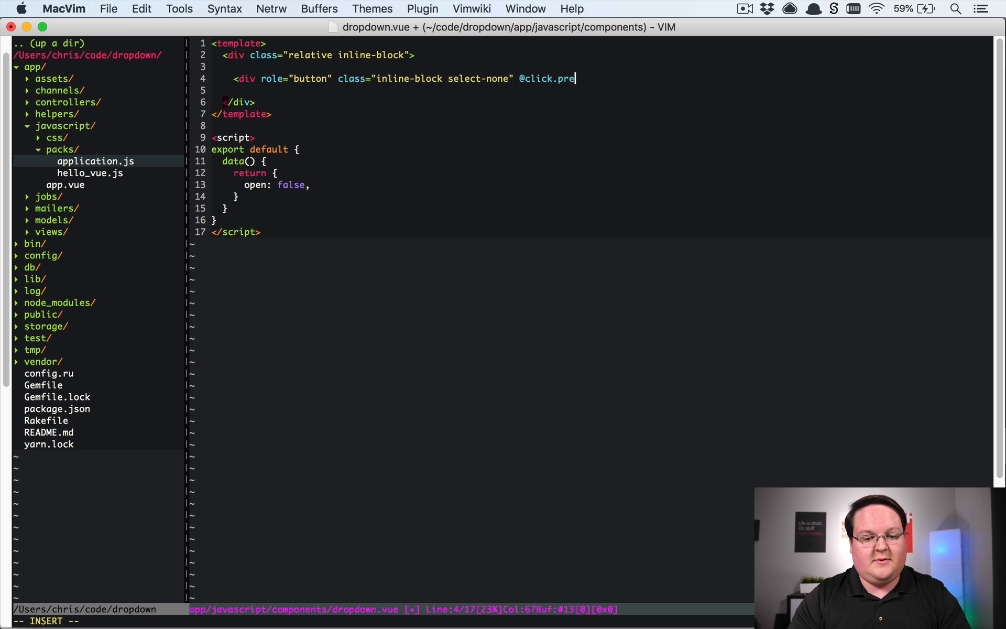
text(vent="open !=.)
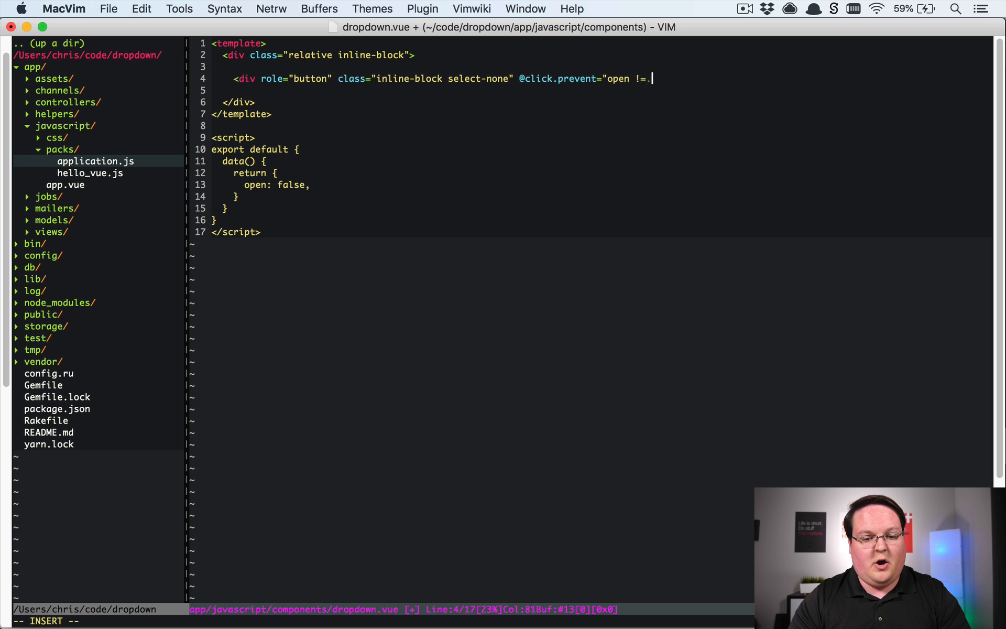
text(== open")
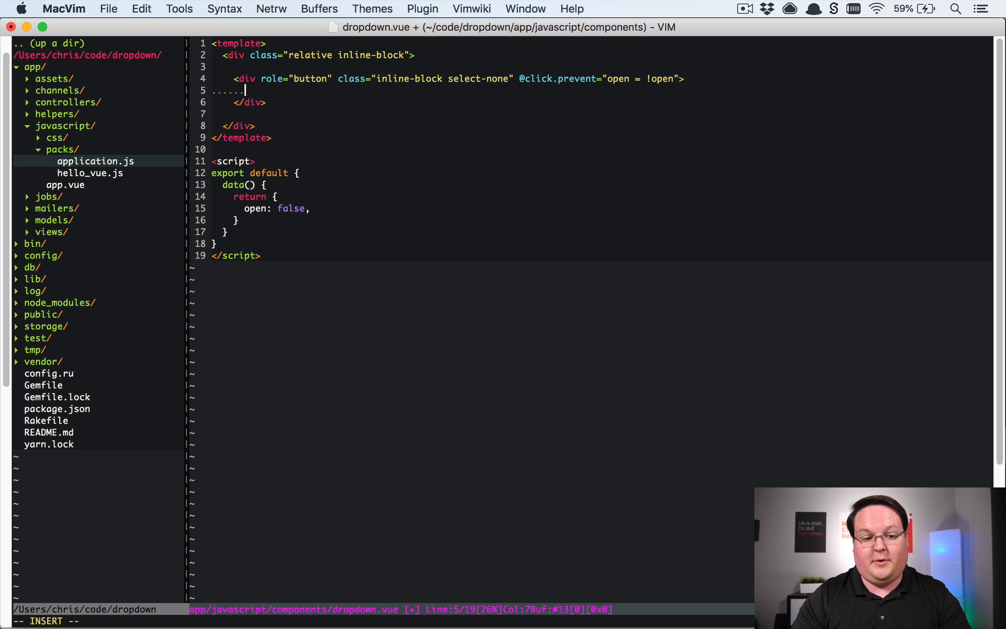
Step: Add a slot named link, then a v-show div holding a dropdown-items slot
text(<slot)
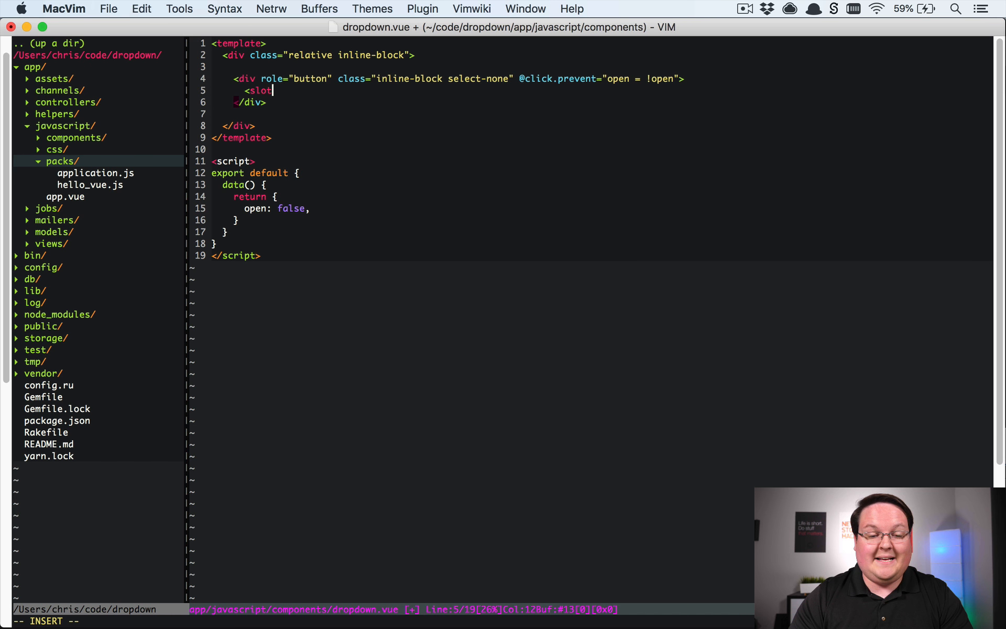
text(name=")
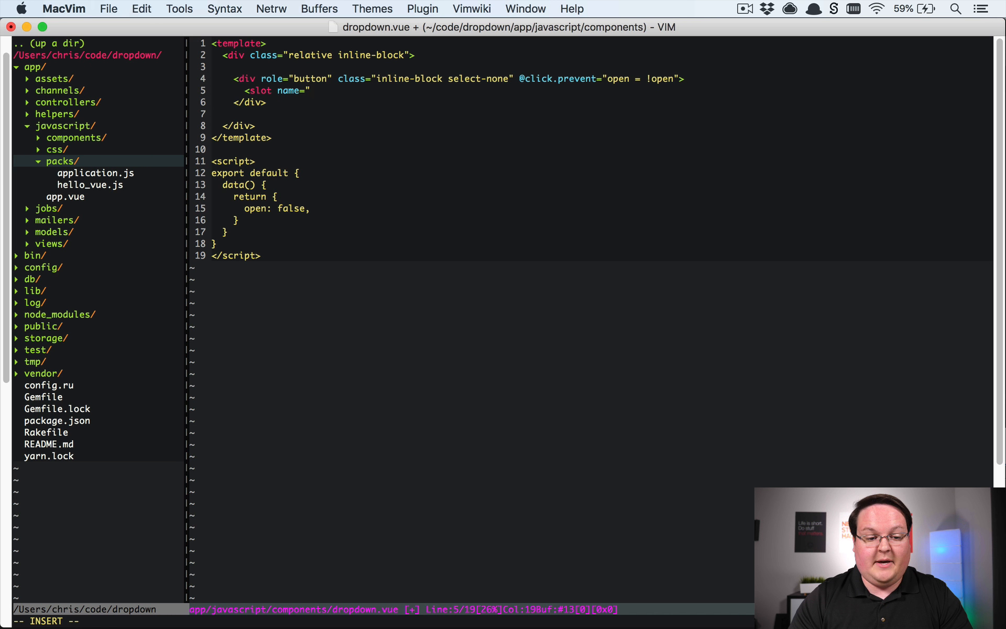
text(b)
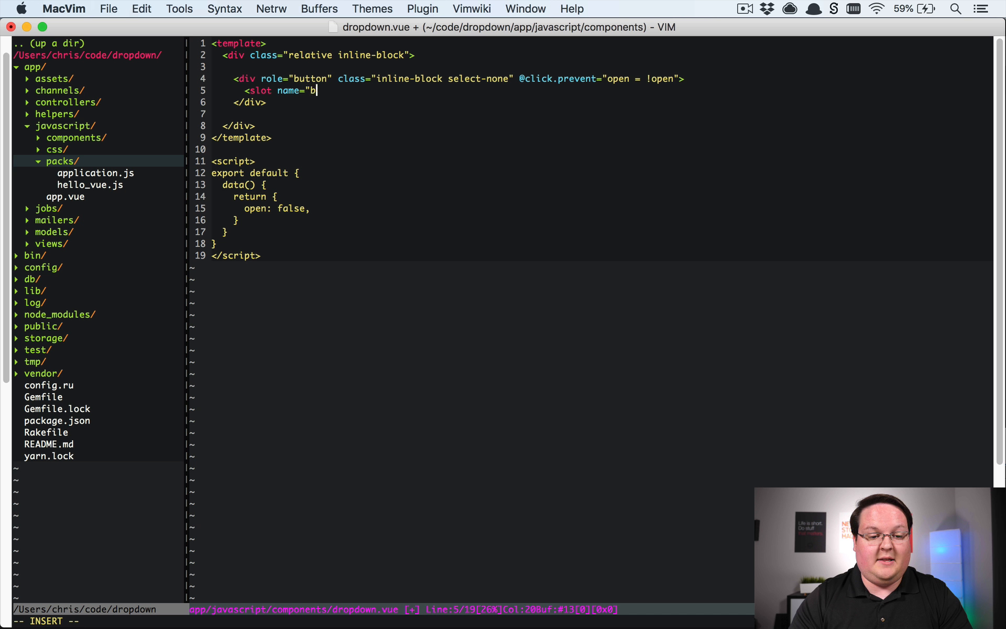
text(link)
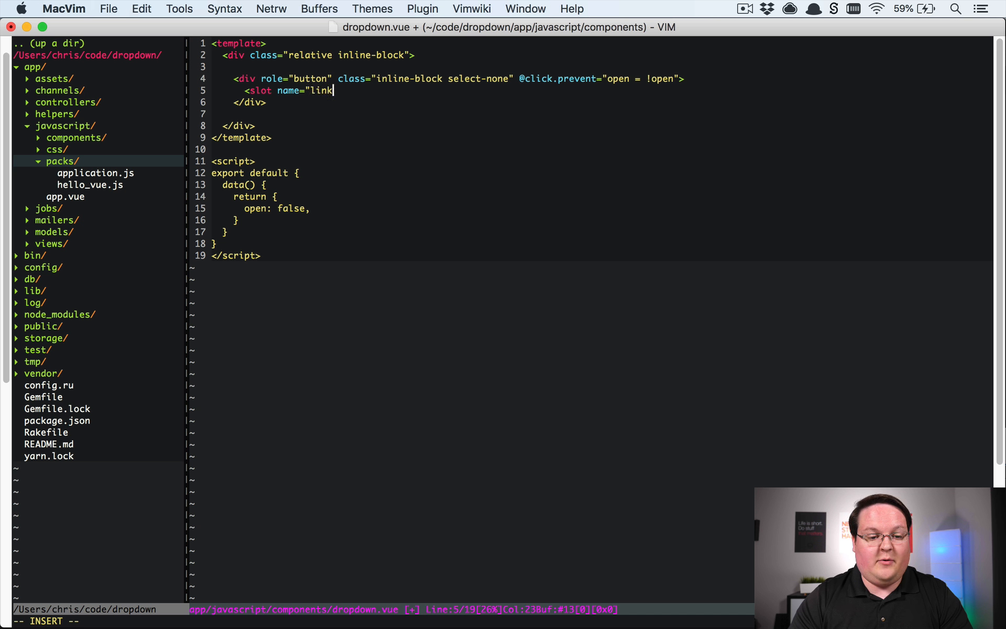
text("></slot>)
text(<d)
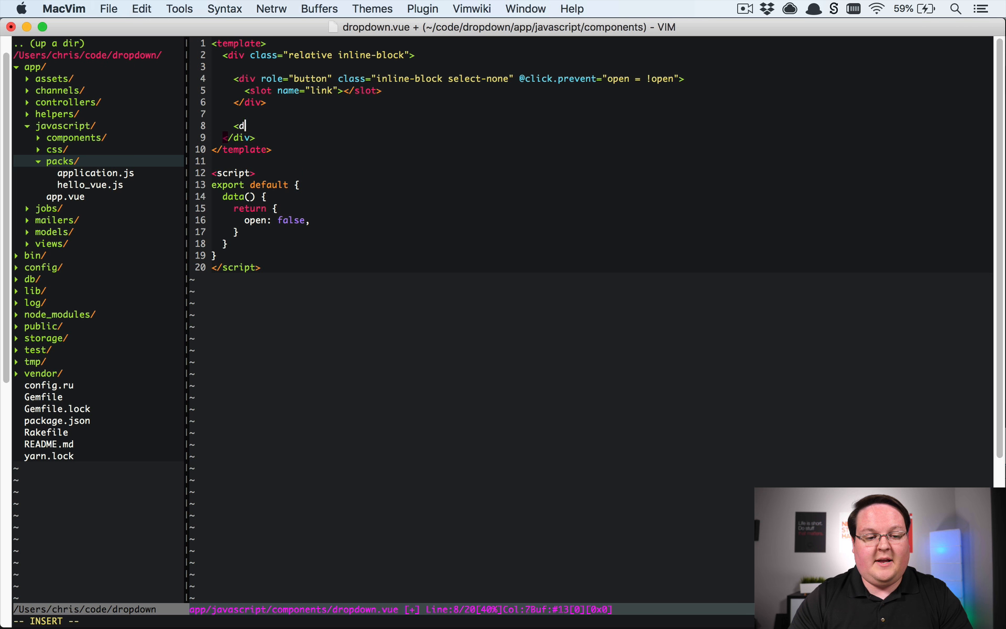
text(iv)
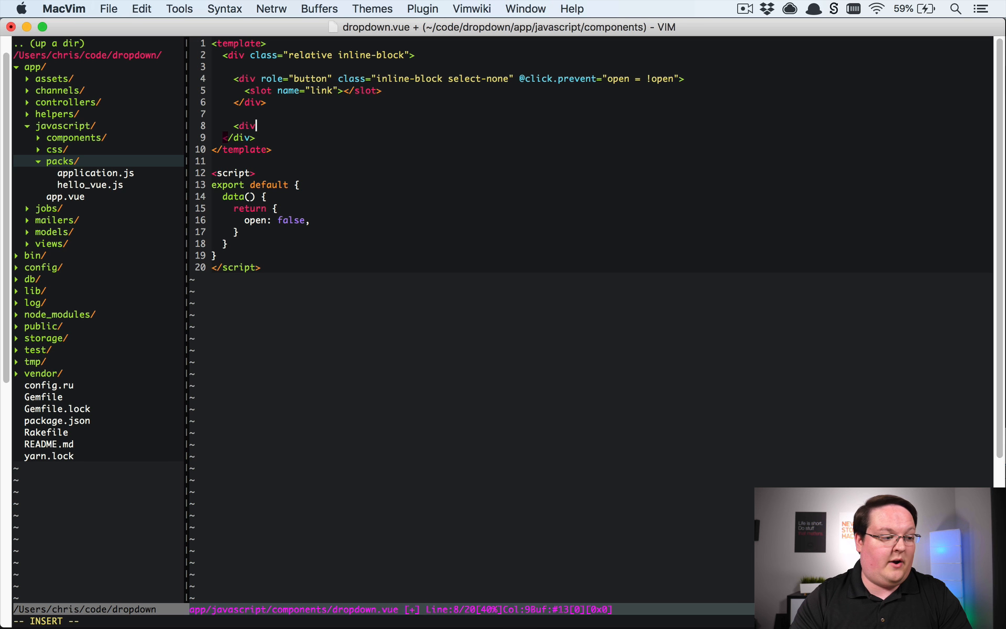
text(v-show="open" >)
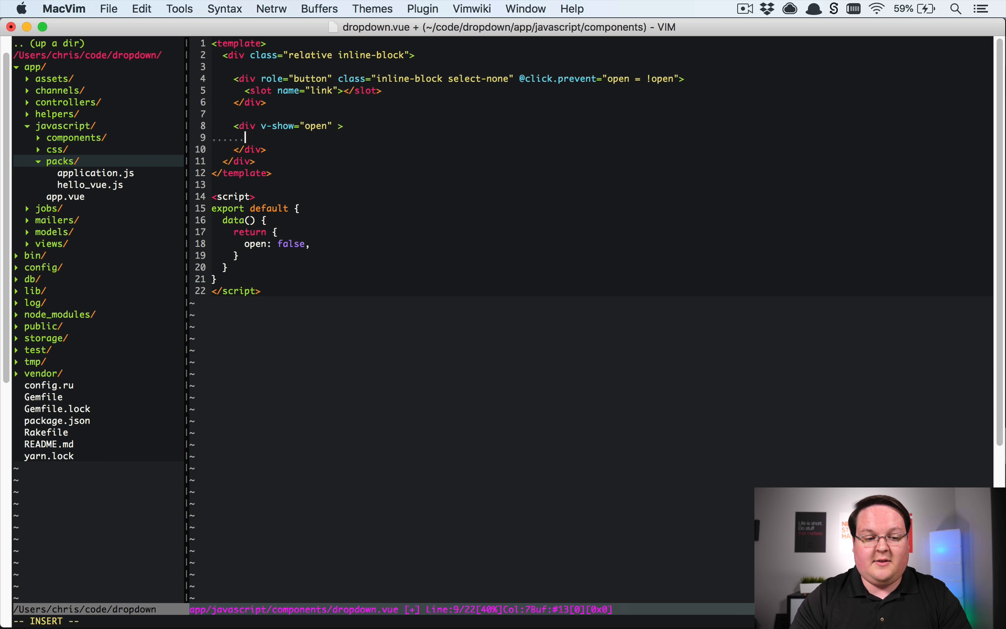
text(<slot name=)
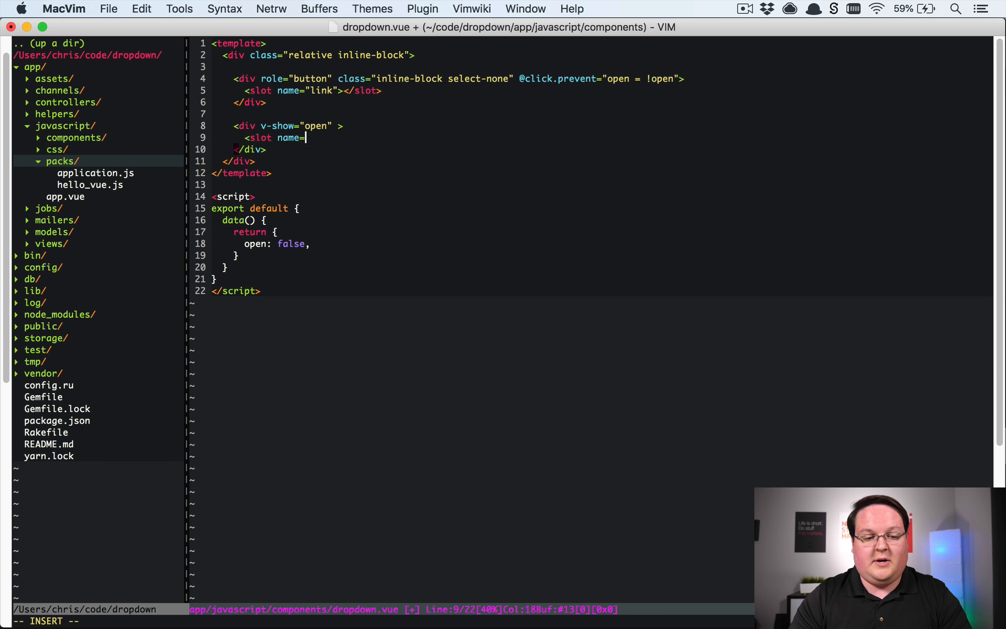
text("dropdown-)
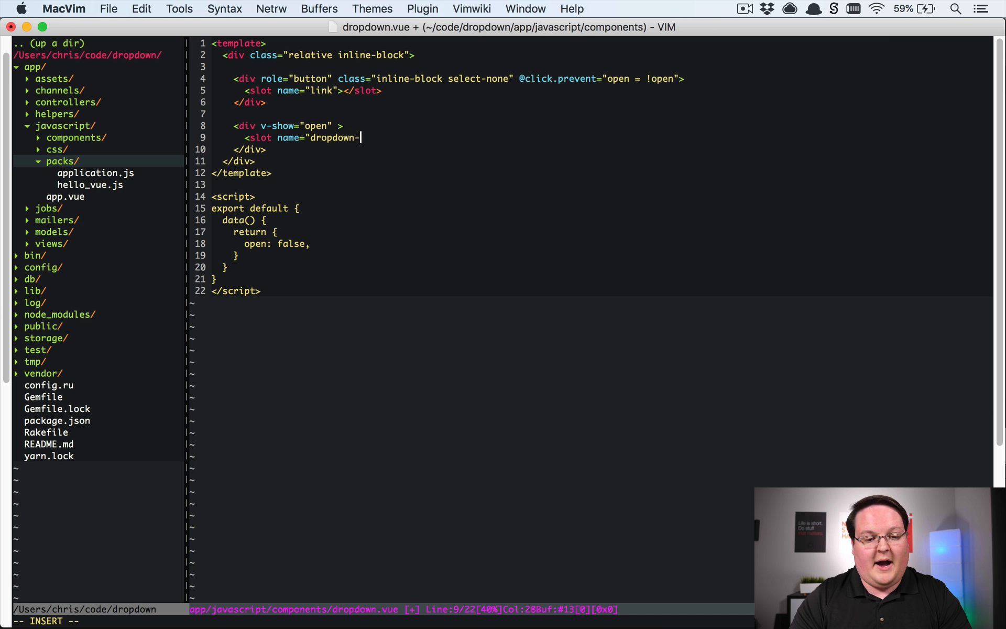
text(items"<)
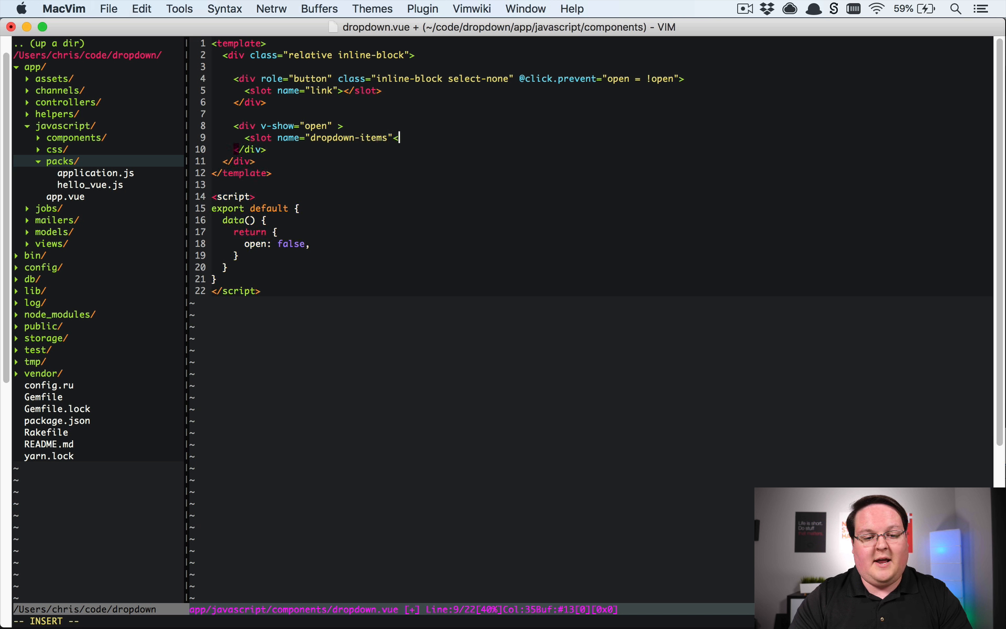
text(</slot>)
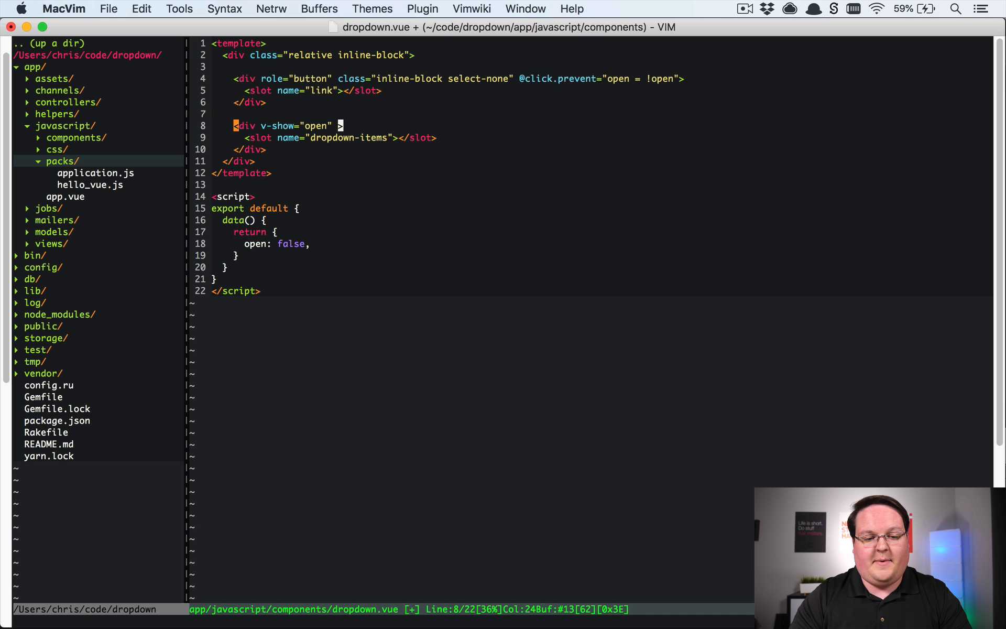
key(i)
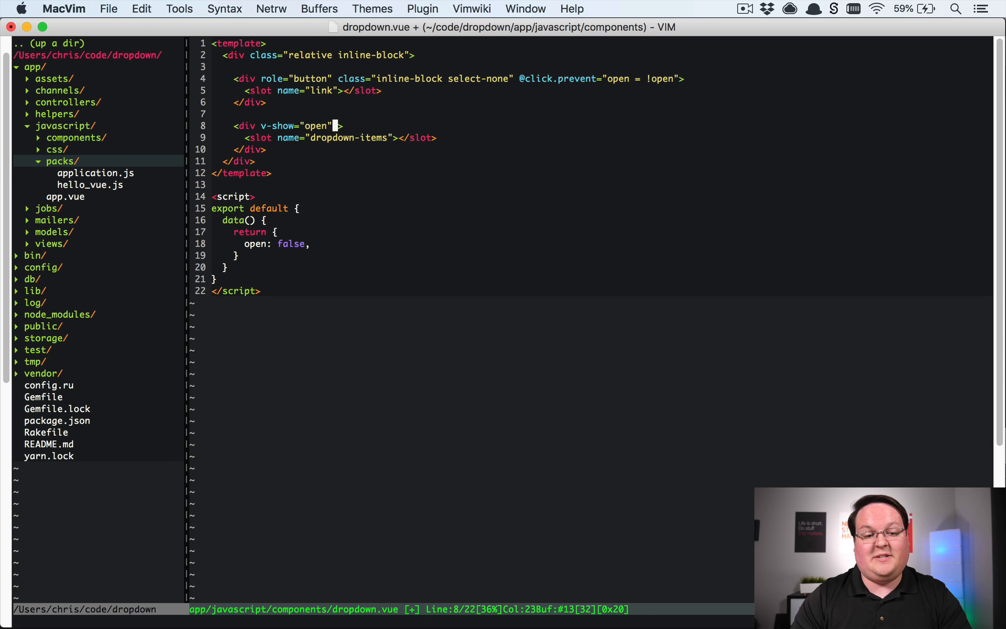
Step: Give the menu div class absolute pin-r w-32 mt-2 z-10 and save the component
text(class)
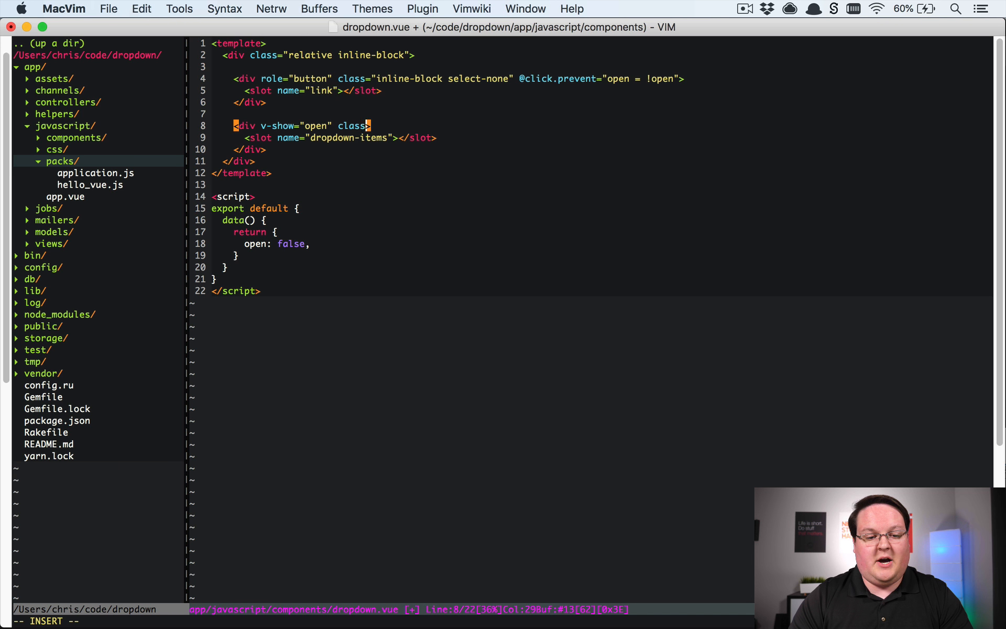
text(abs)
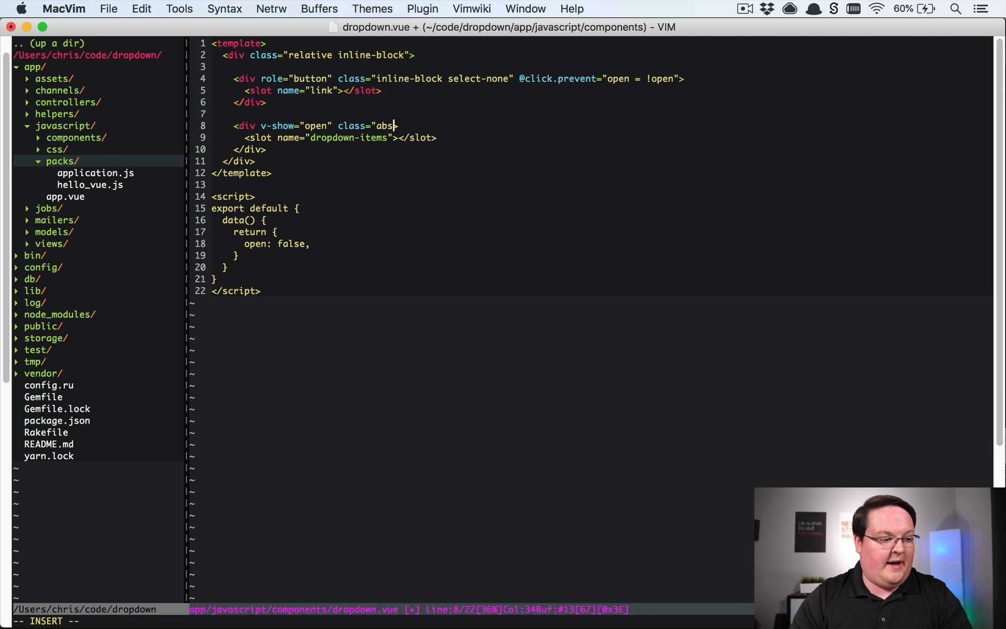
text(olute pi)
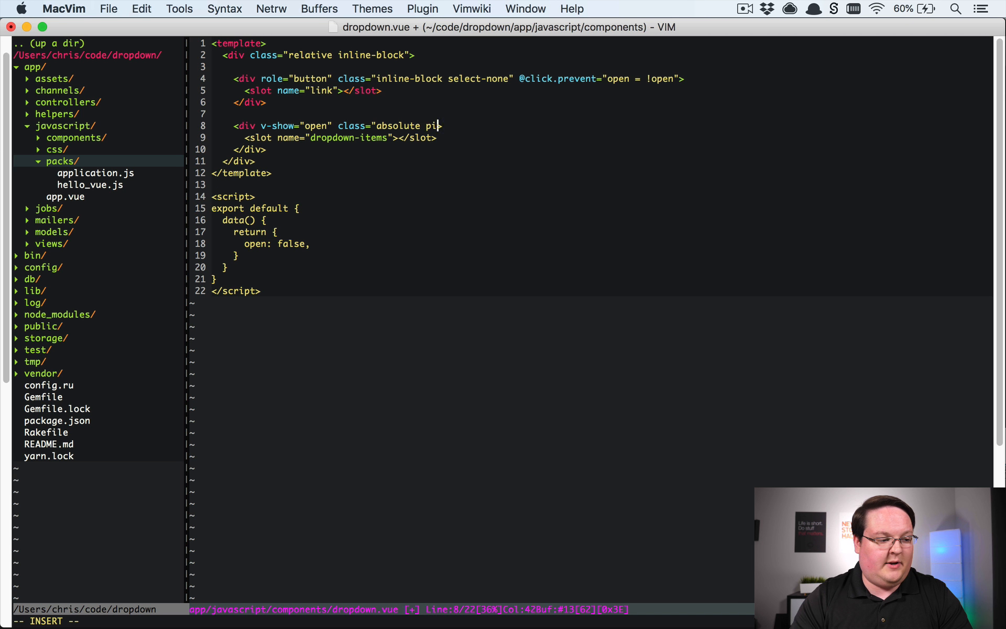
text(-r)
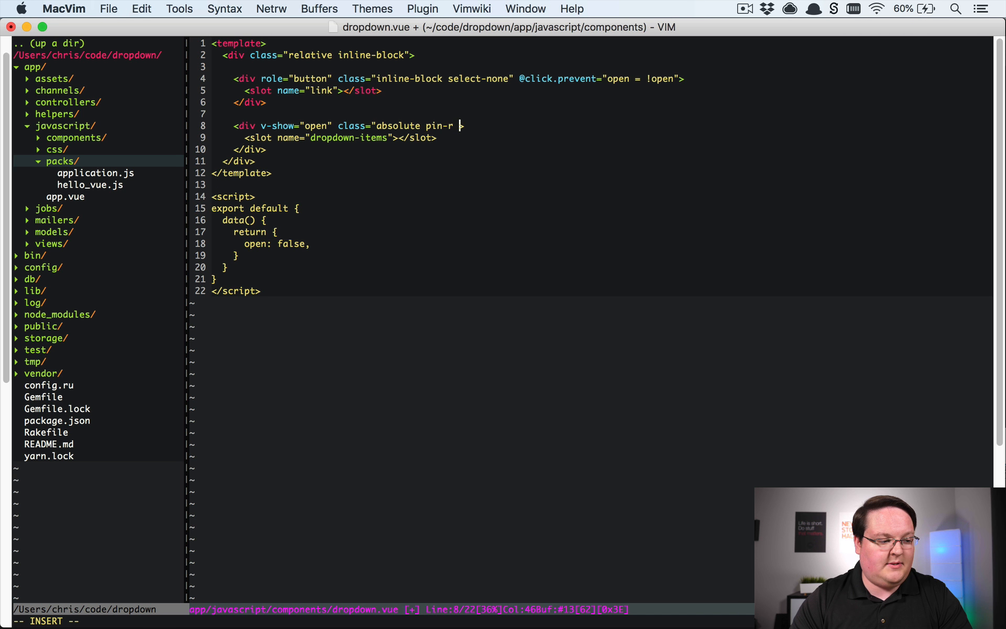
text(w-32)
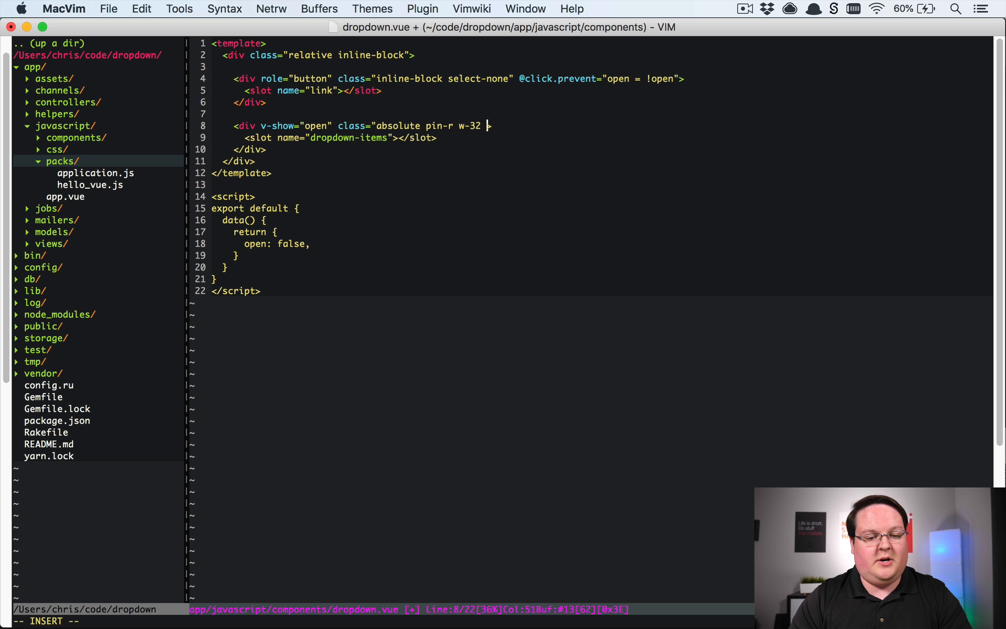
text(mt-2)
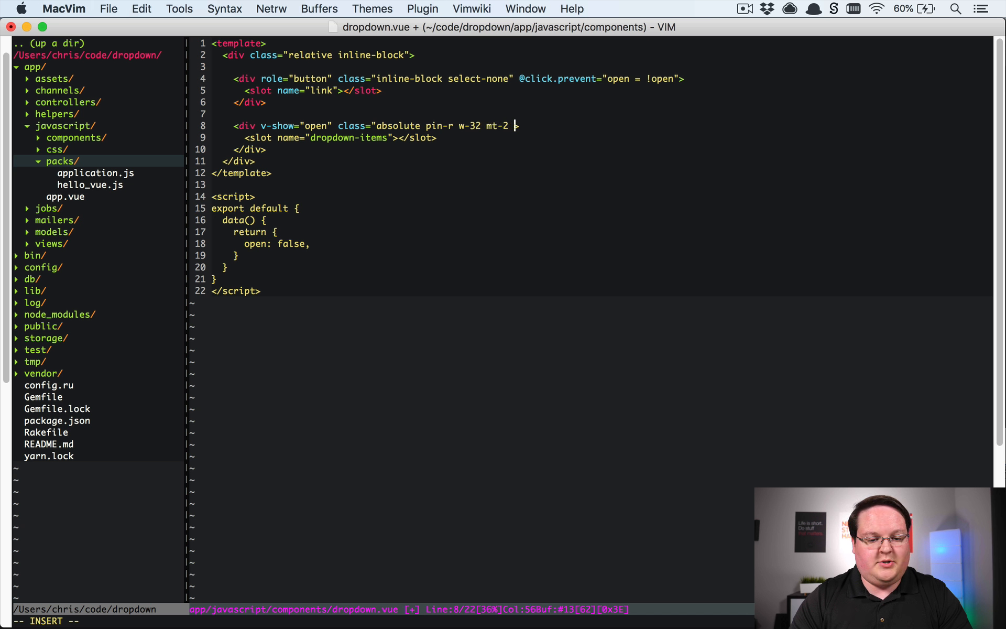
text(z-10)
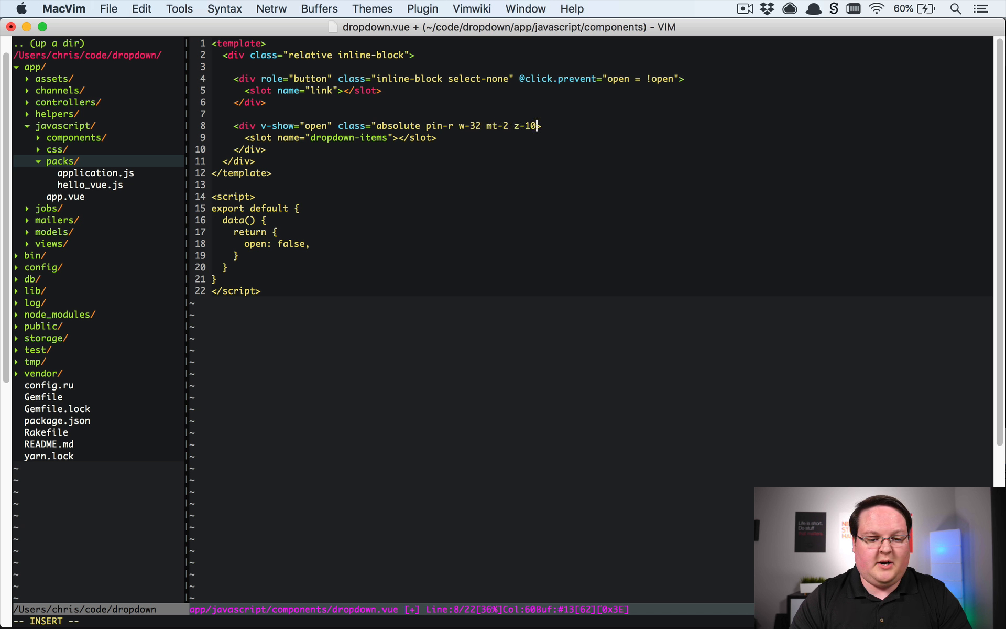
key(Escape)
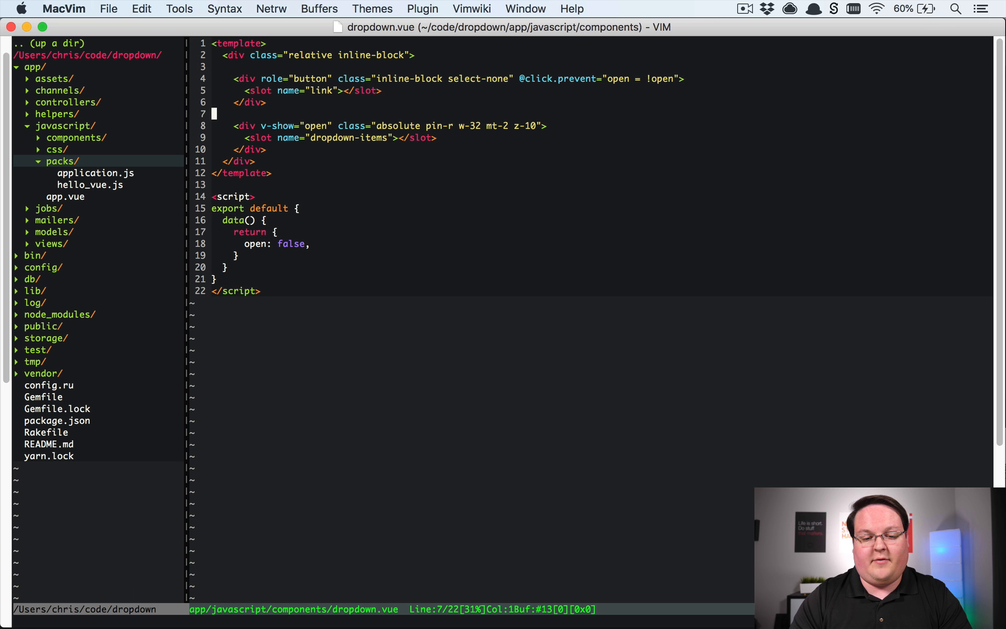
key(j)
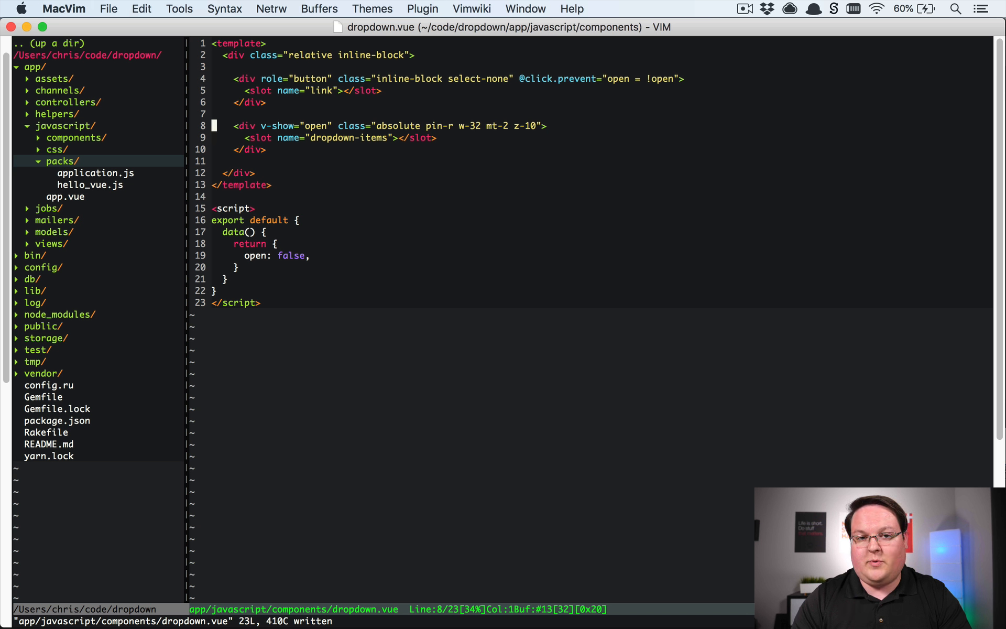
mouse_move(357, 218)
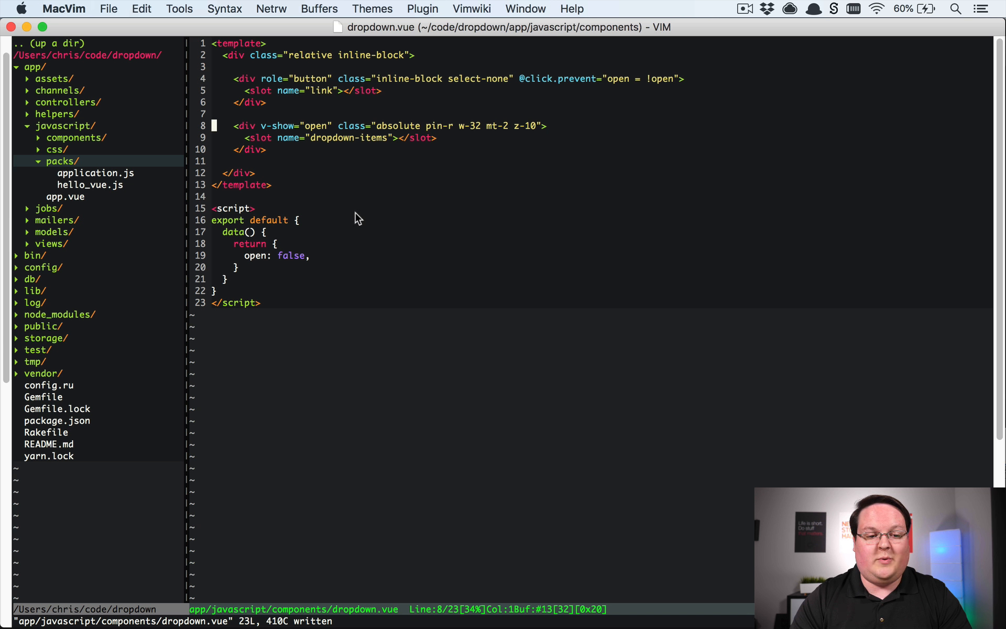
mouse_move(294, 160)
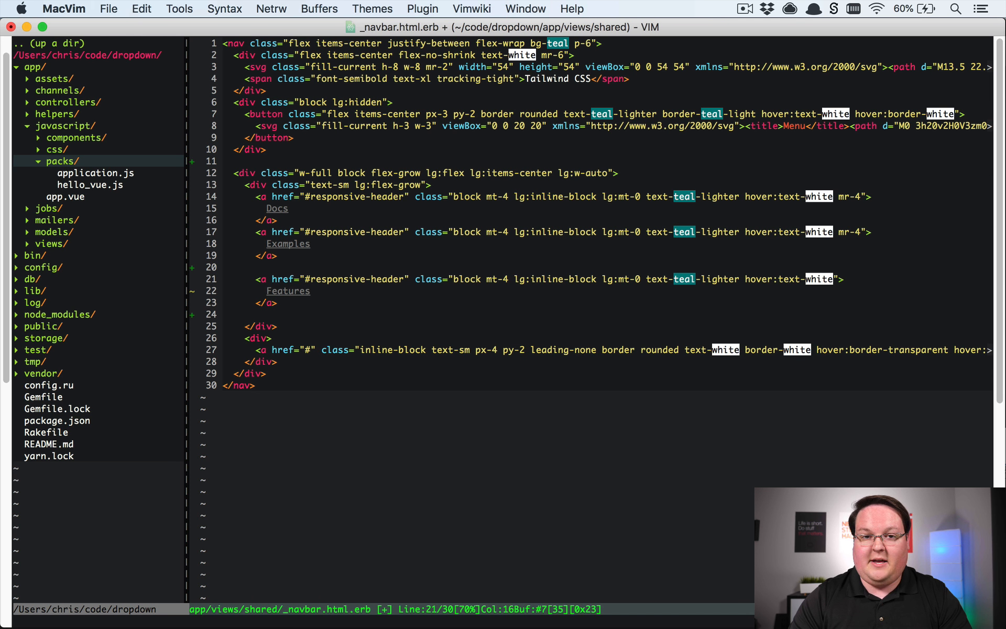
Step: Bring up the application pack file with ctrl+p above the navbar partial
key(ctrl+p)
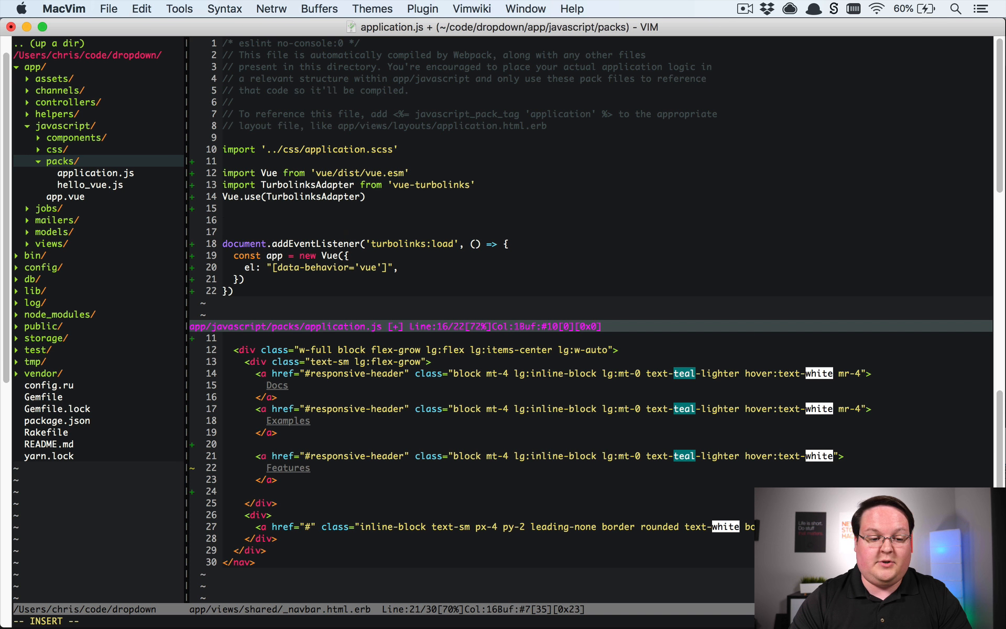
Step: Import Dropdown from '../components/dropdown' in application.js
text(import.)
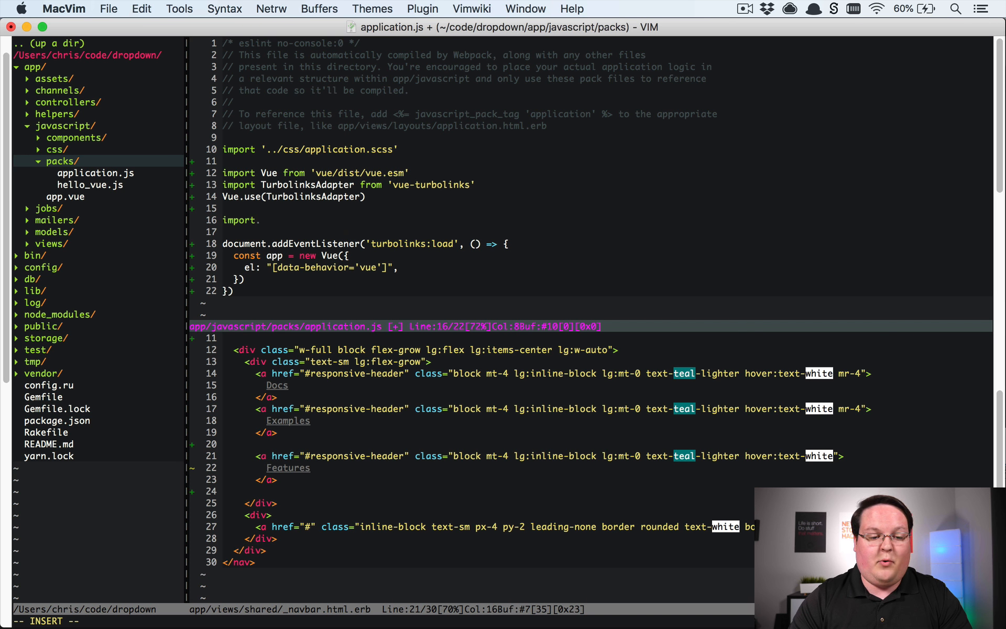
text(Dropdown)
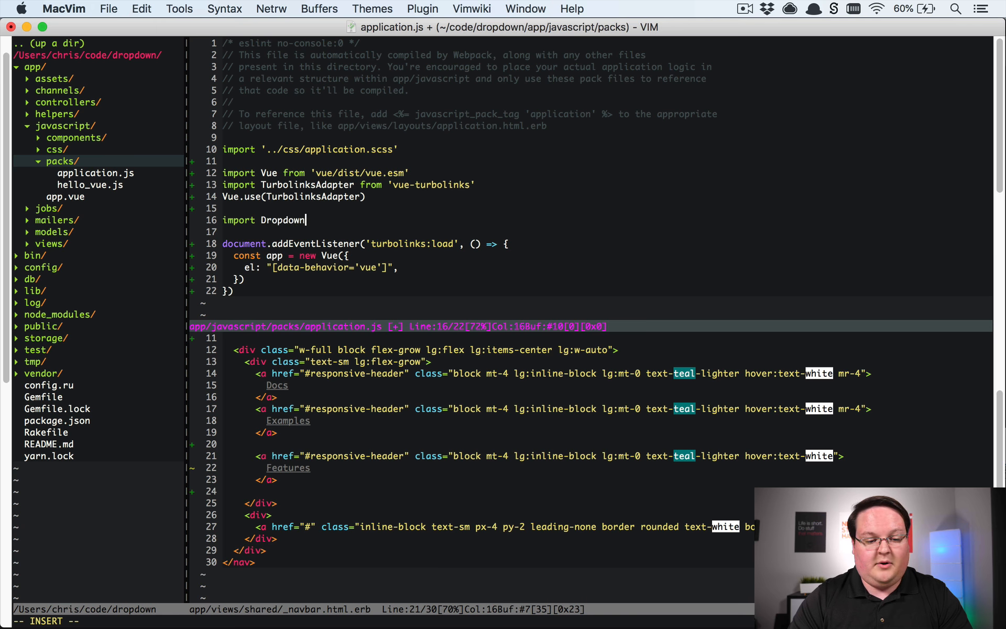
text(from ../)
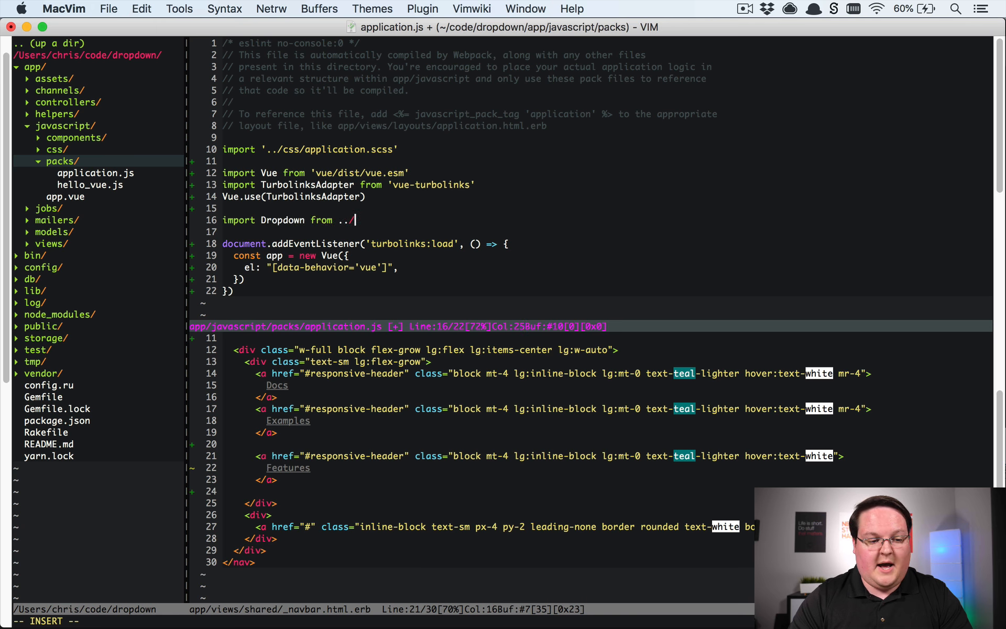
text(/)
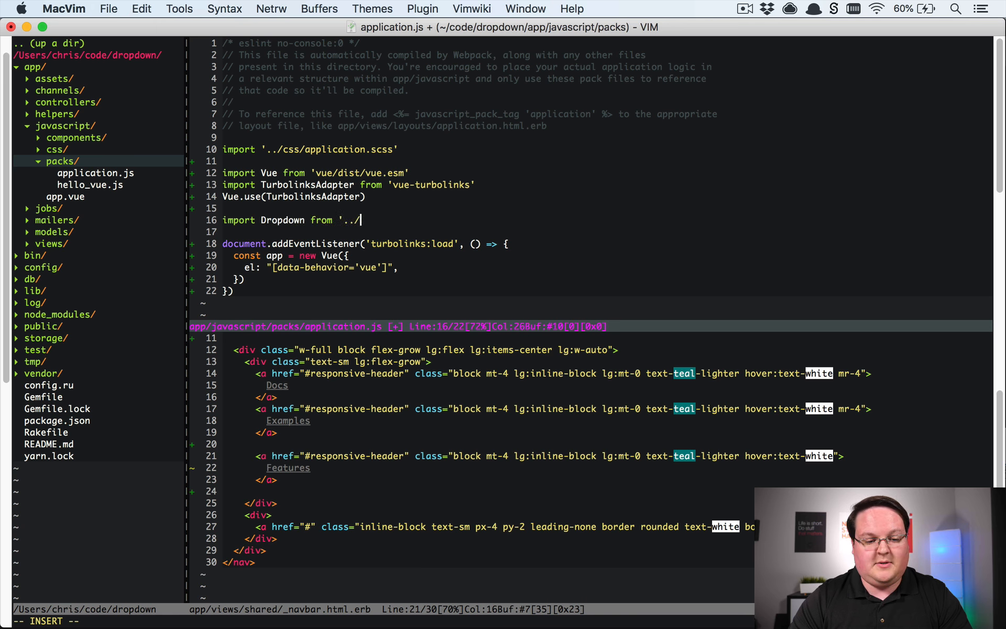
text(components/c)
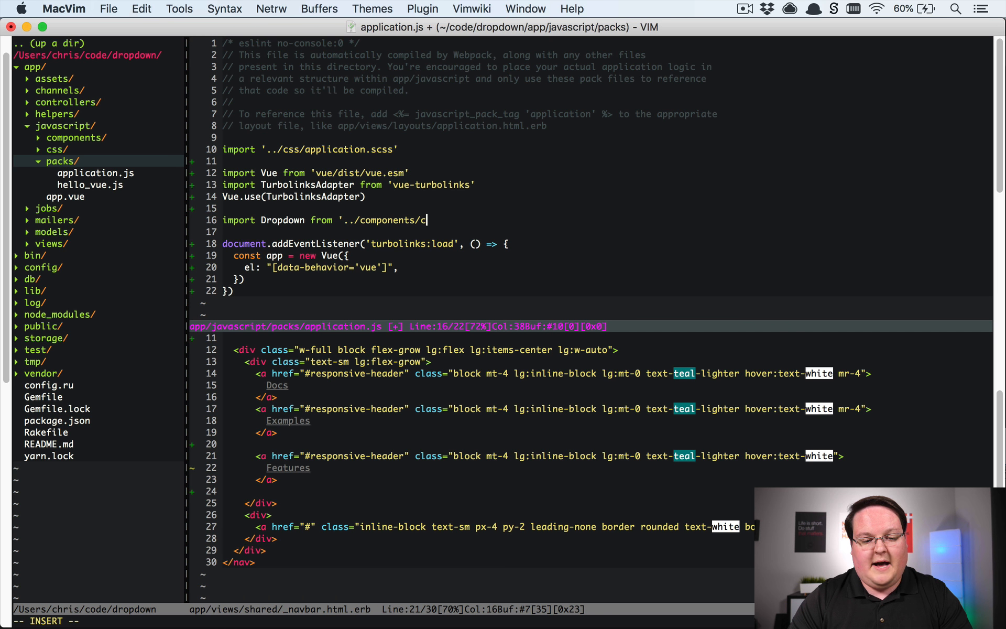
text(ropdown')
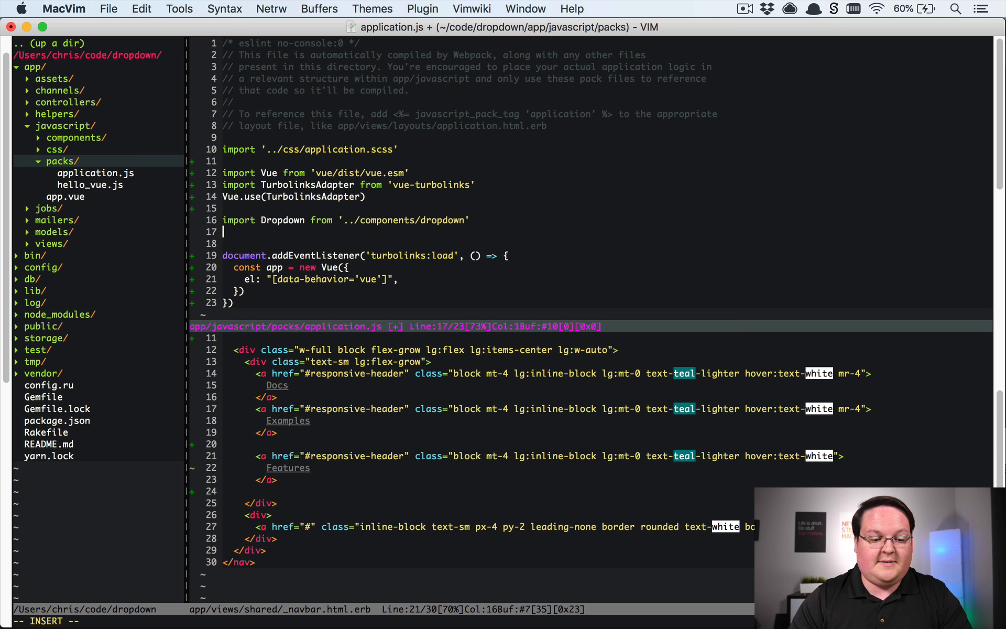
Step: Register it with Vue.component('dropdown', Dropdown)
text(Vue.component)
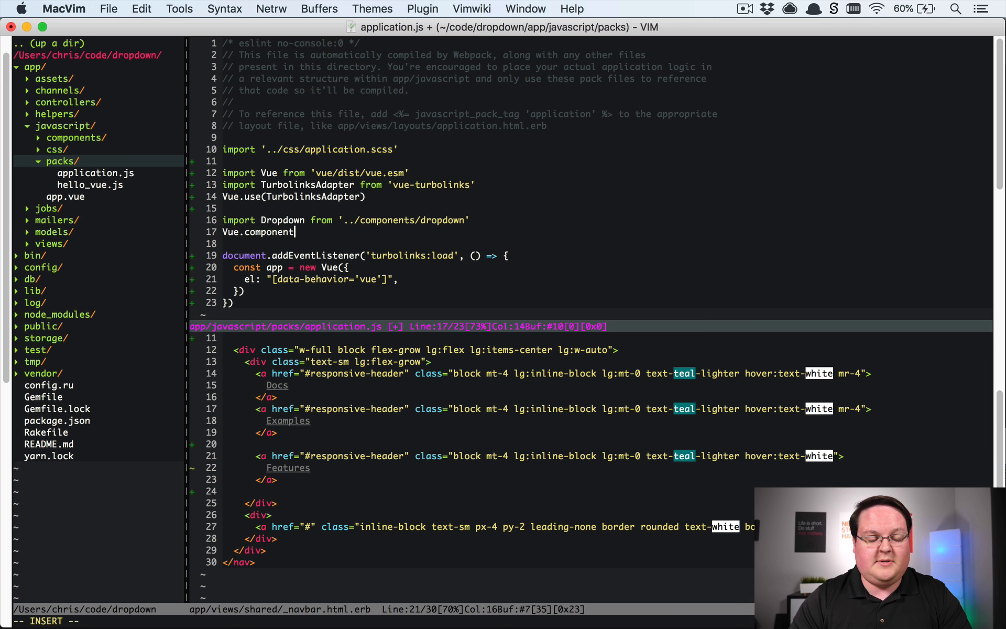
text(('dropdown')
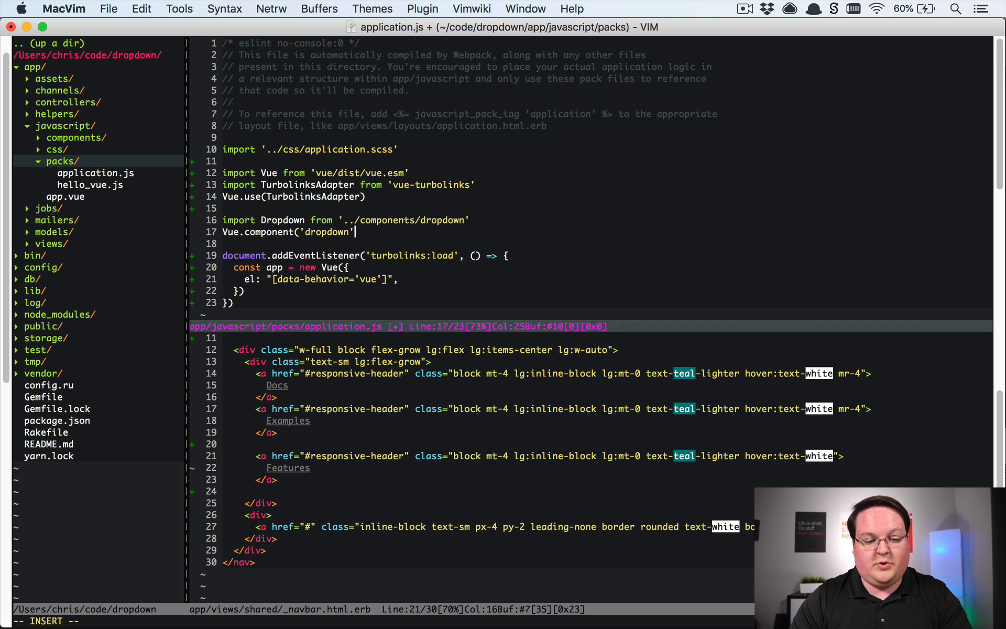
text(, Dropdown)
text(<)
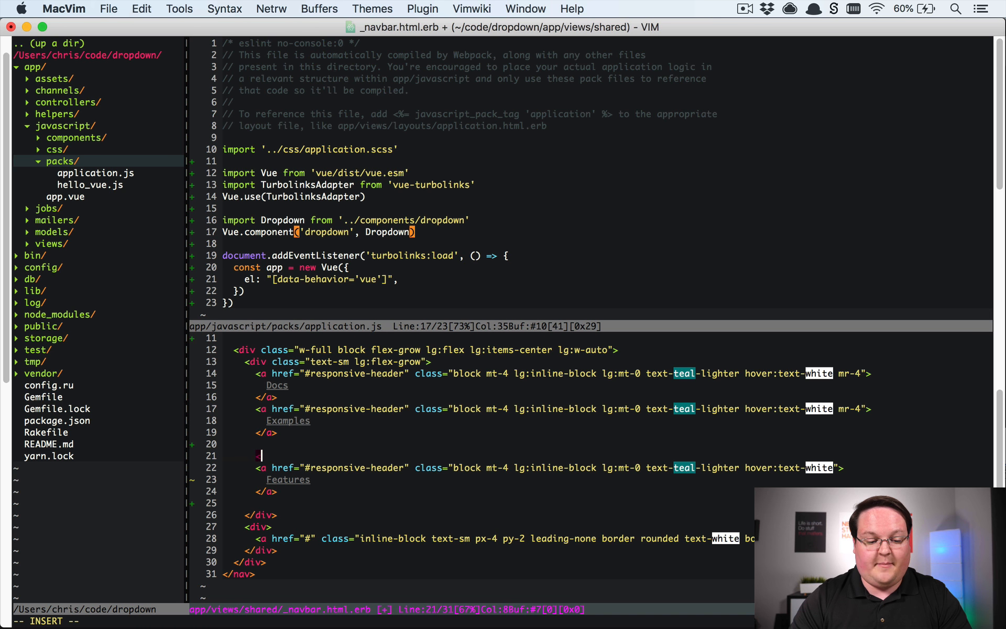
Step: Wrap the Features anchor in <dropdown></dropdown> tags in _navbar.html.erb
text(dropdown>)
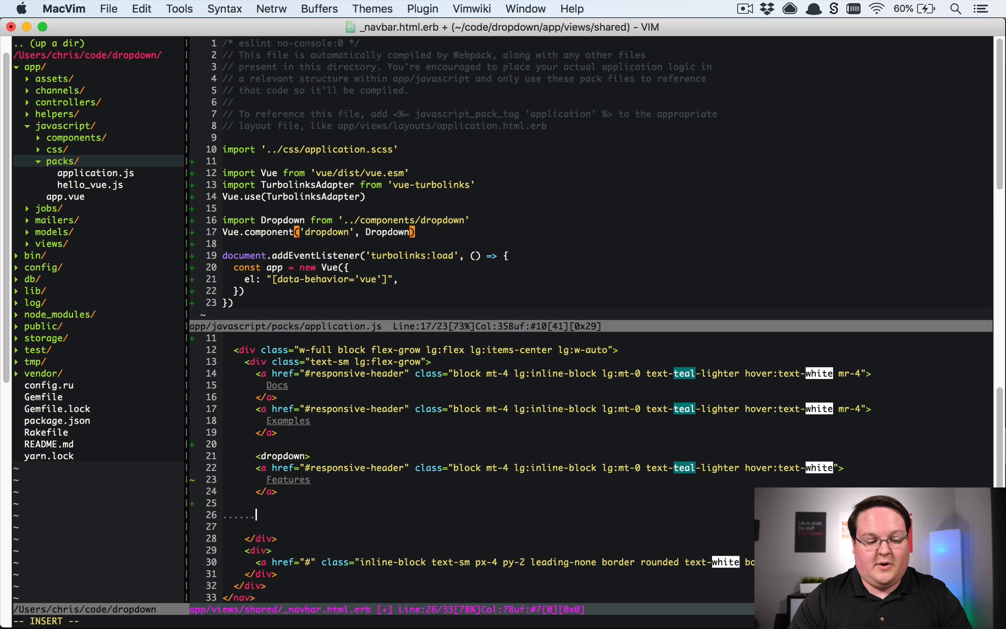
text(</dropdown>)
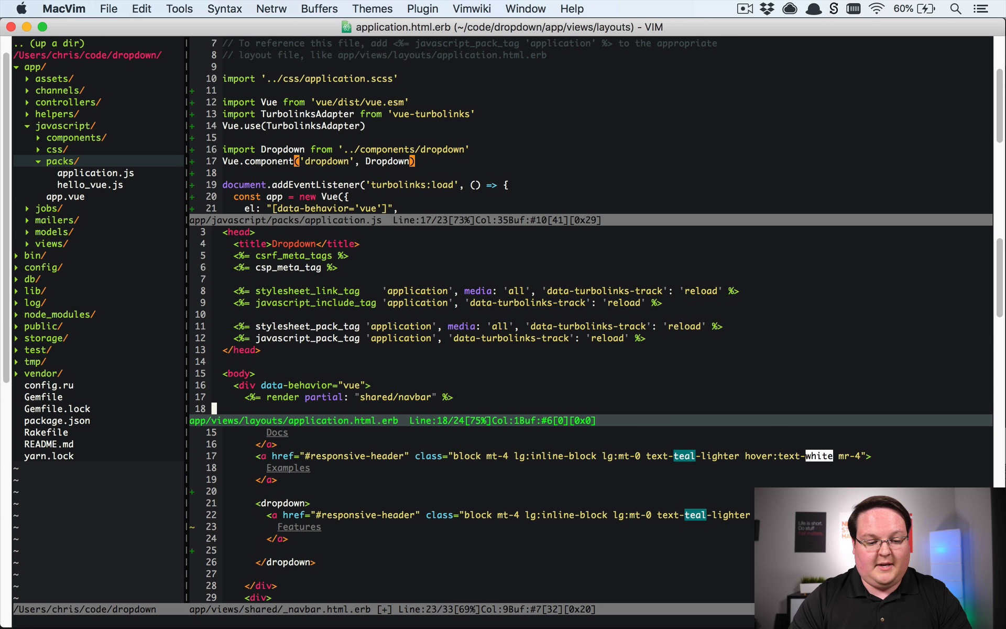
key(V)
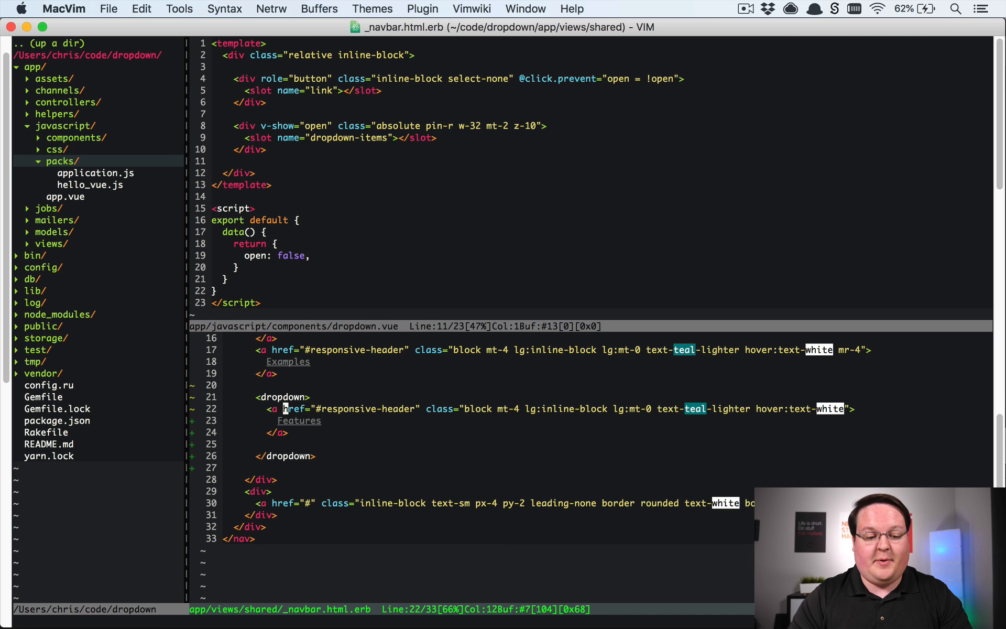
Step: Mark the Features link with slot="link" before its href
text(slot="link)
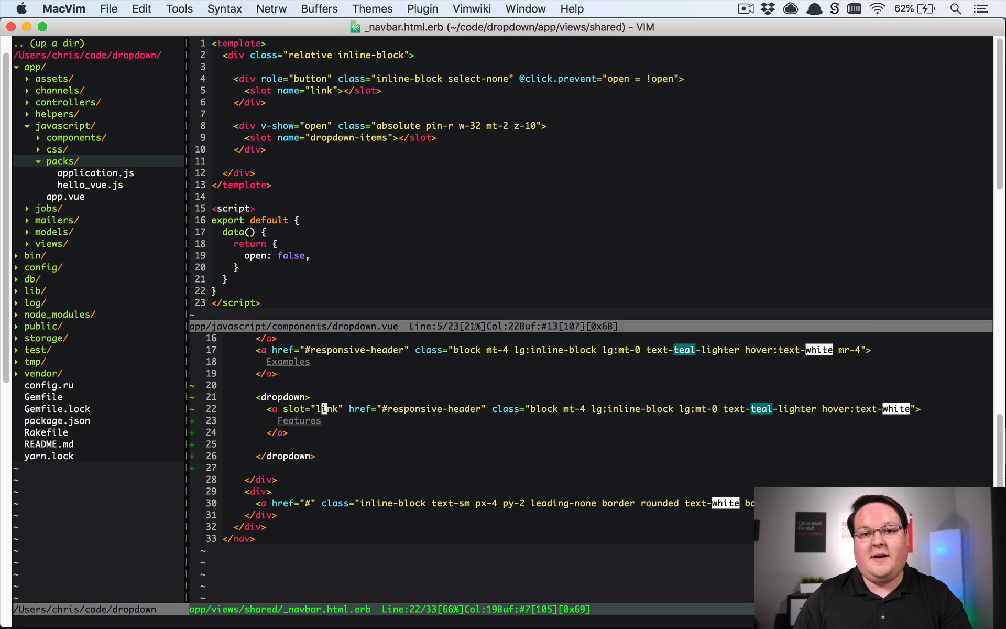
text(link="<a)
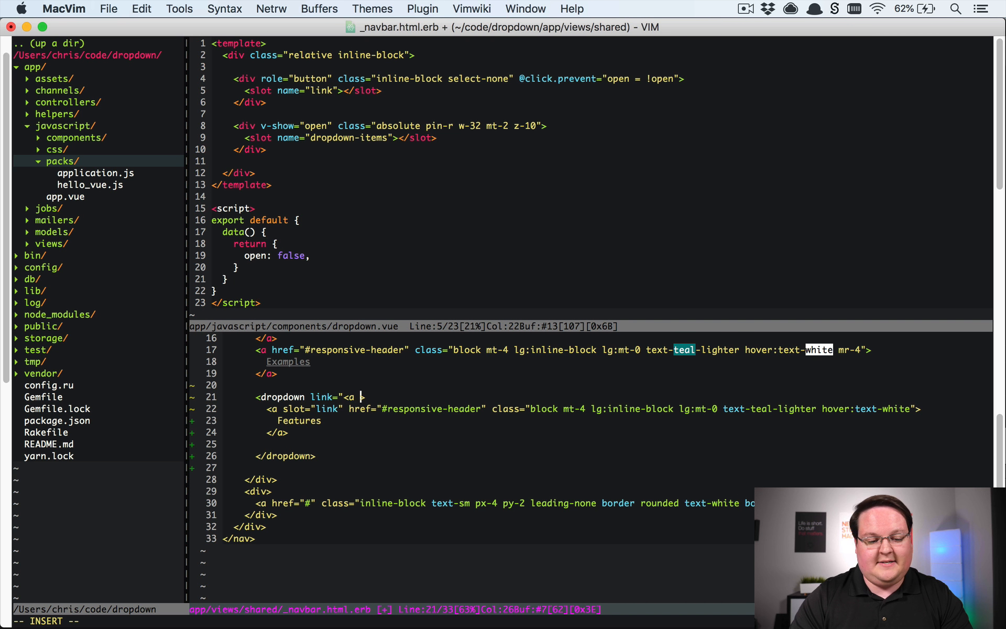
text(href=")
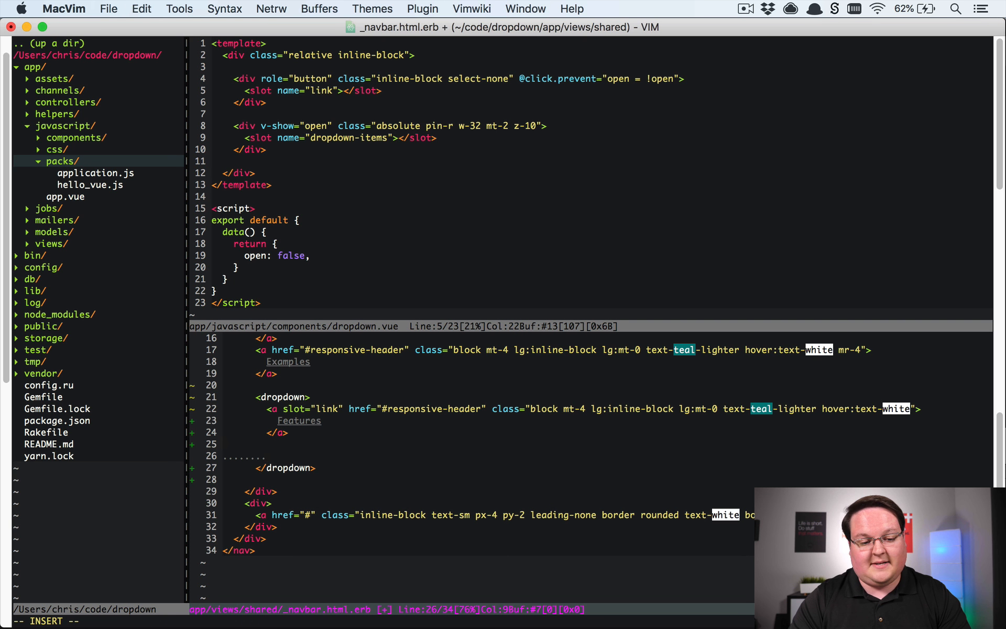
Step: Add a <div slot="dropdown-items"> containing a Hello placeholder heading
text(<div.)
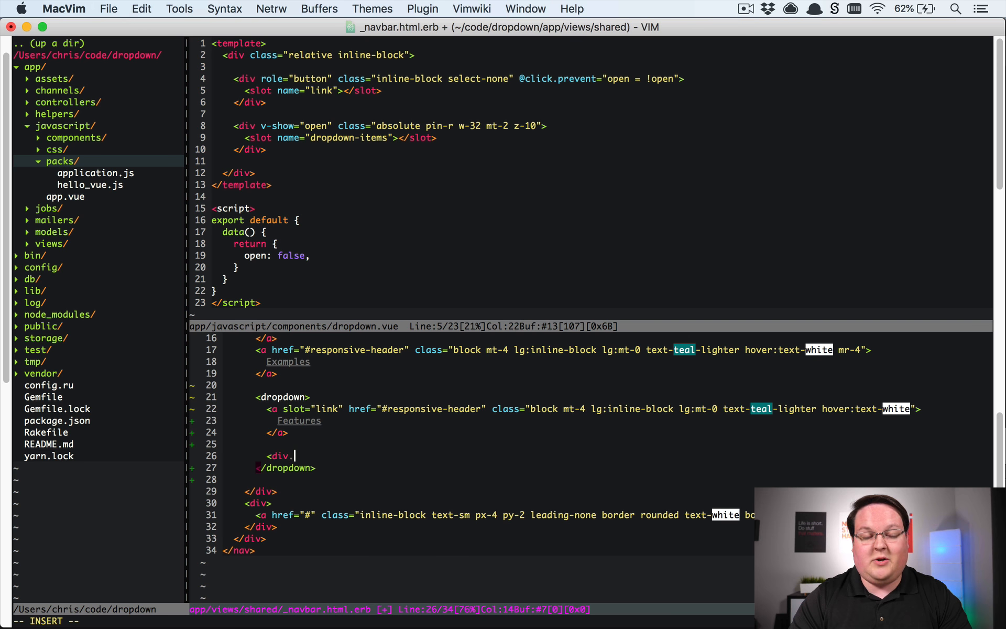
text(slot=)
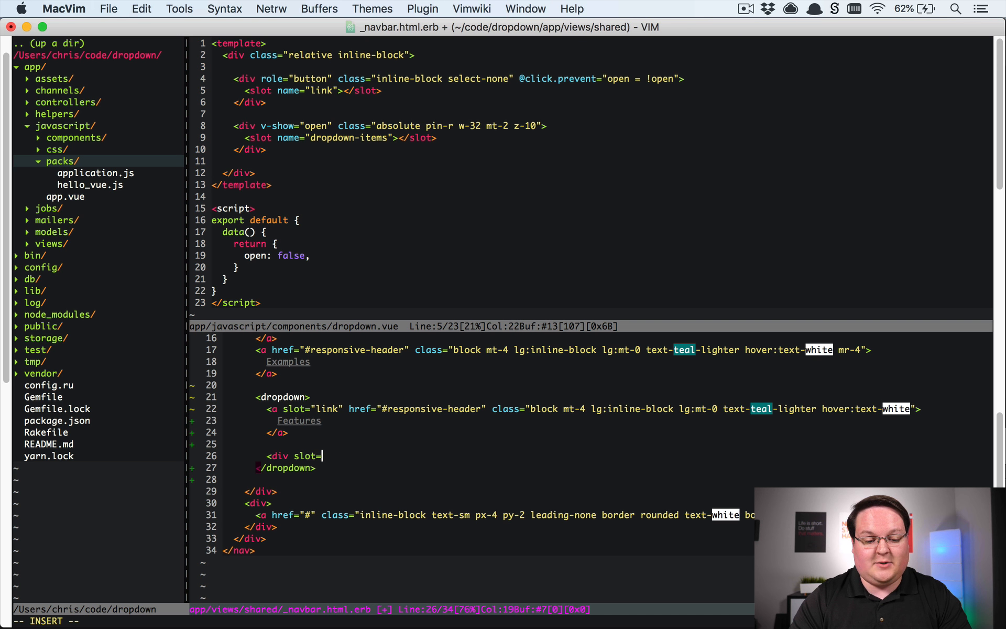
text("dropdown)
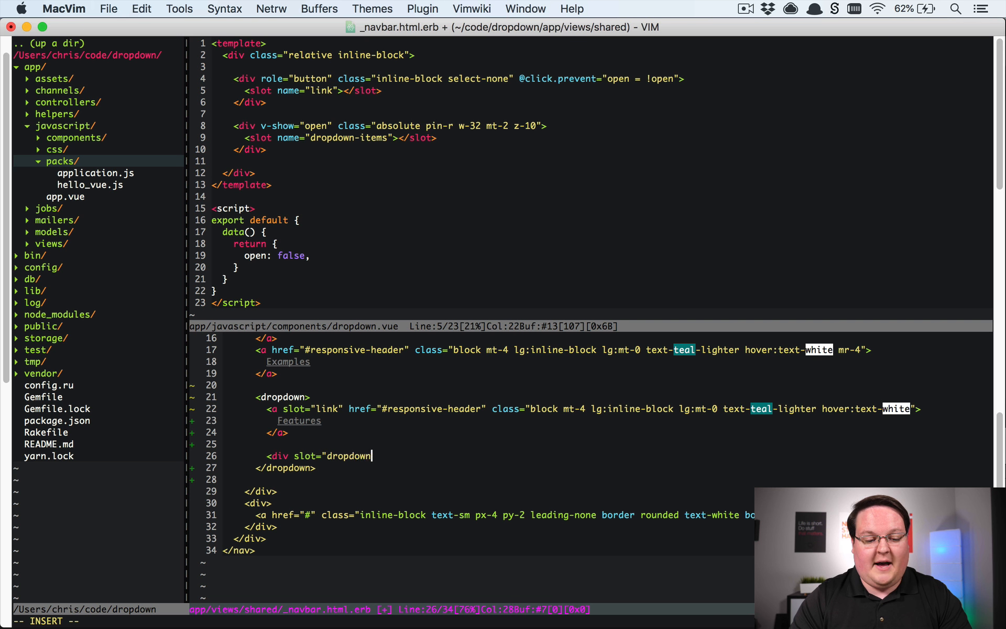
text(-items">)
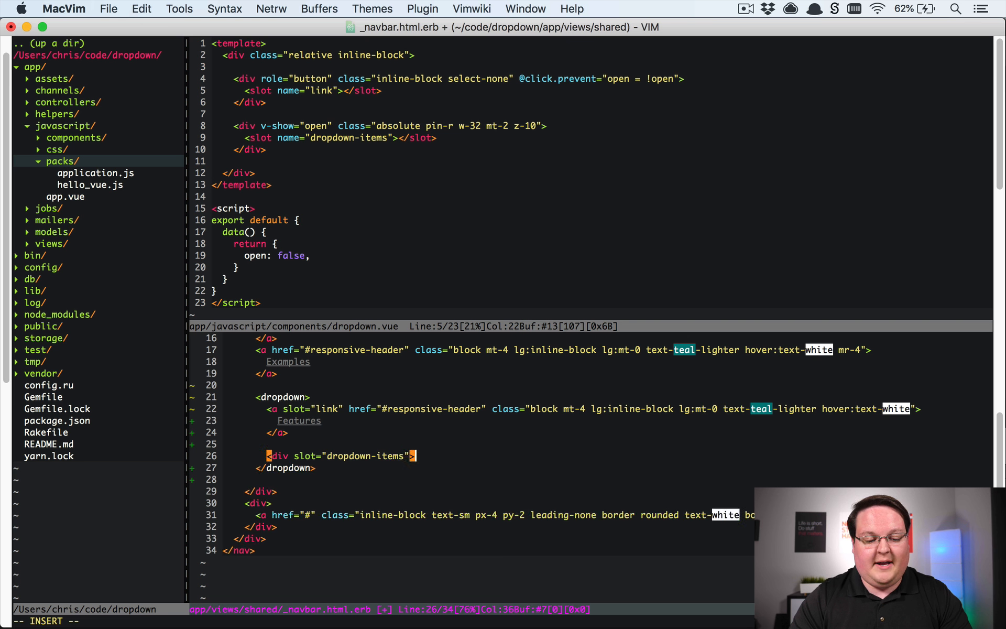
text(<h)
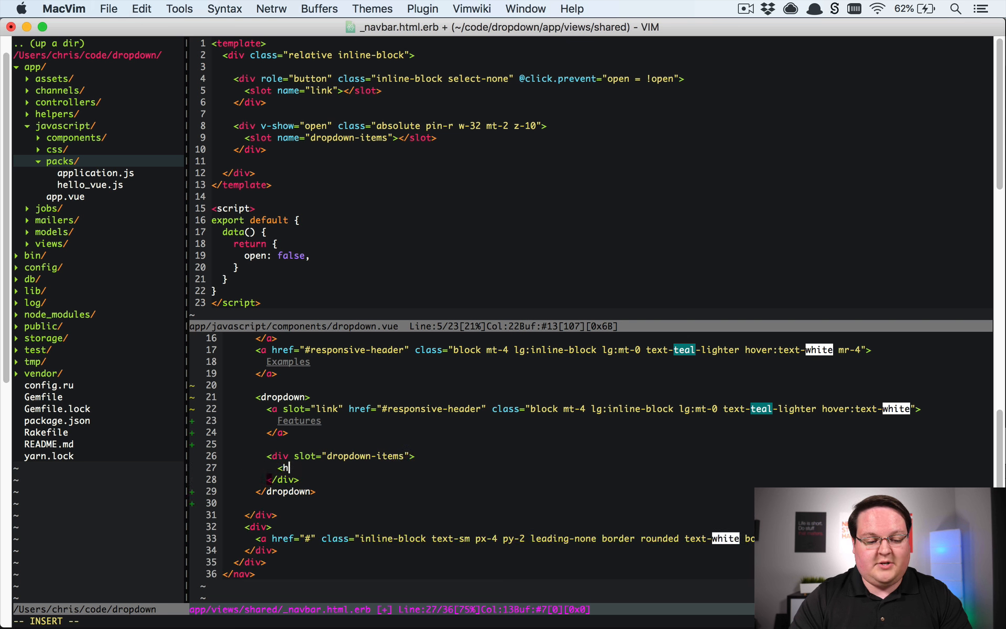
text(He)
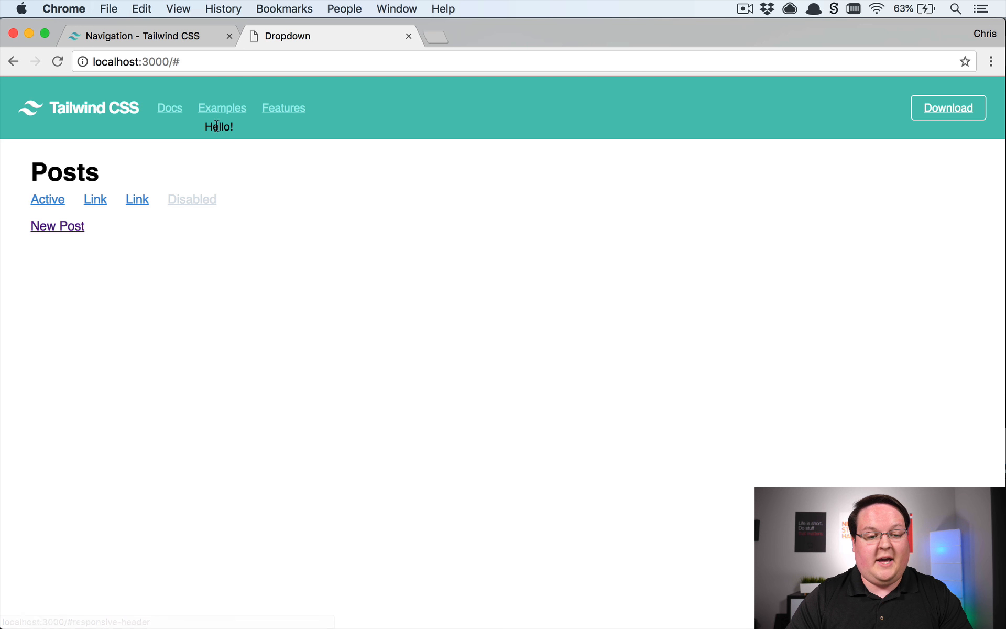
mouse_move(283, 108)
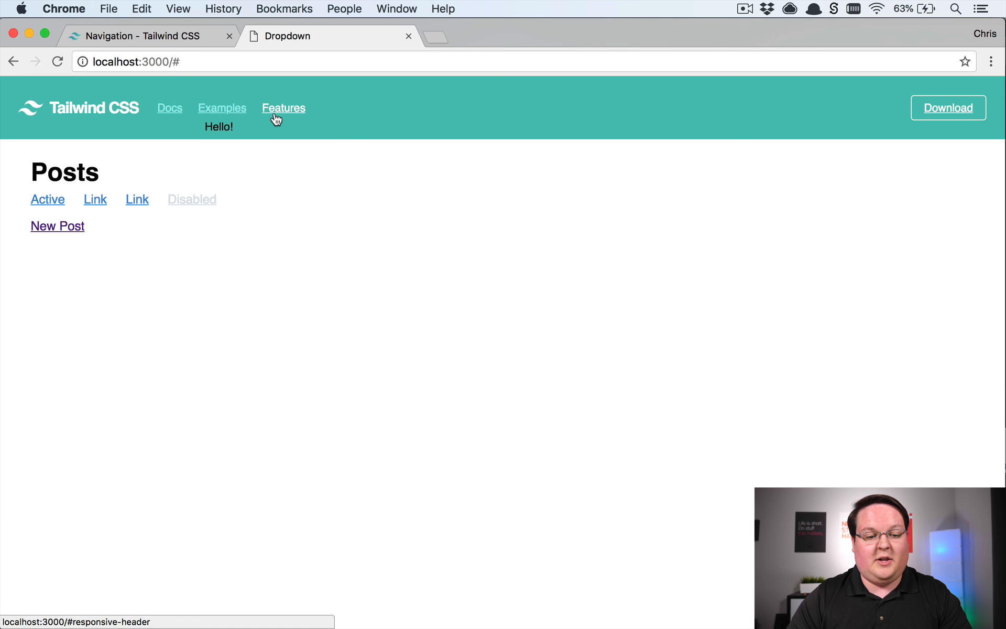
mouse_move(277, 116)
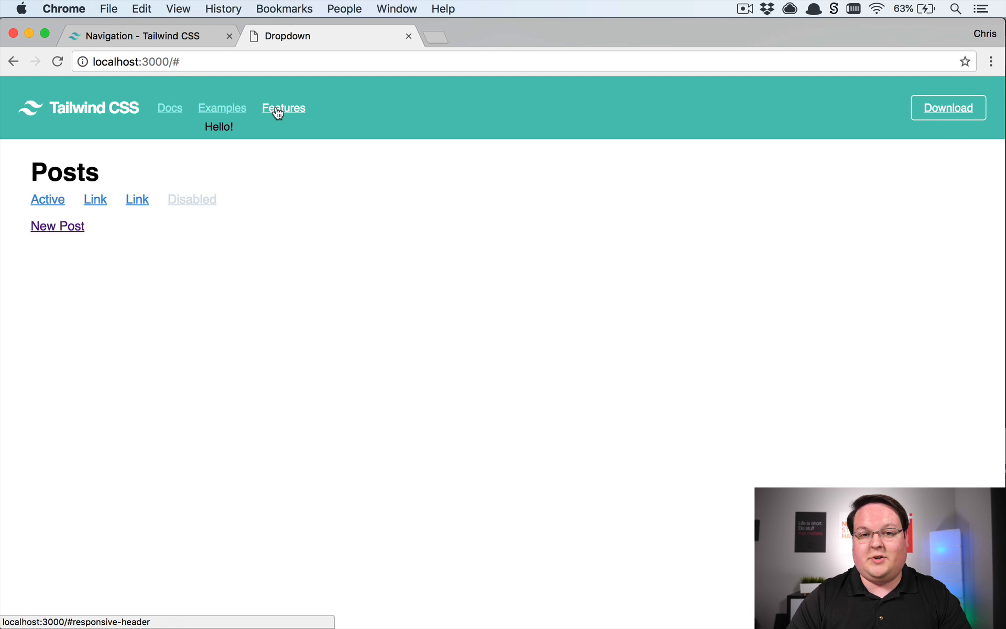
mouse_move(307, 150)
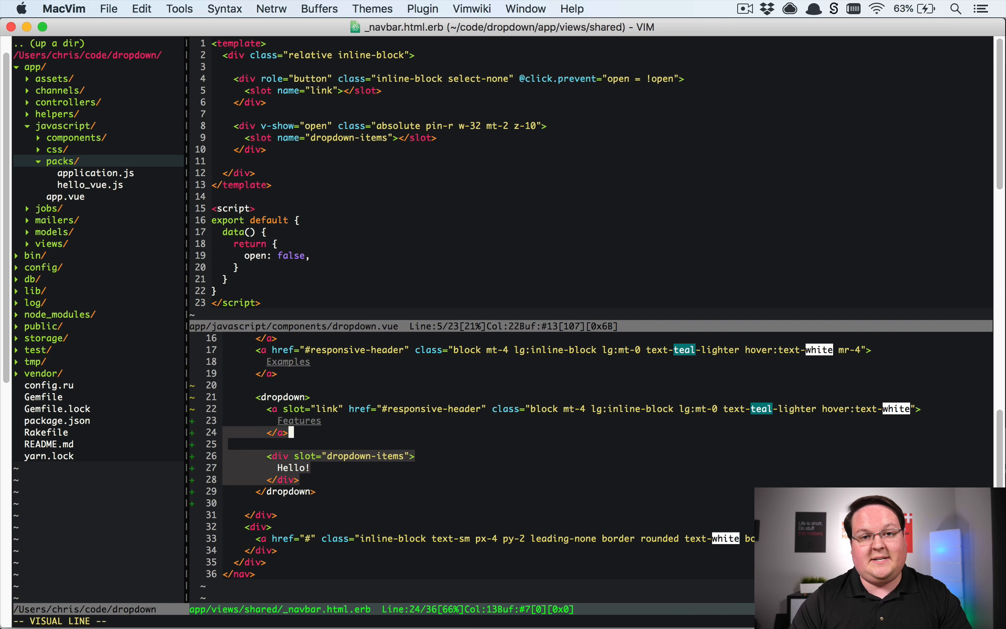
mouse_move(459, 315)
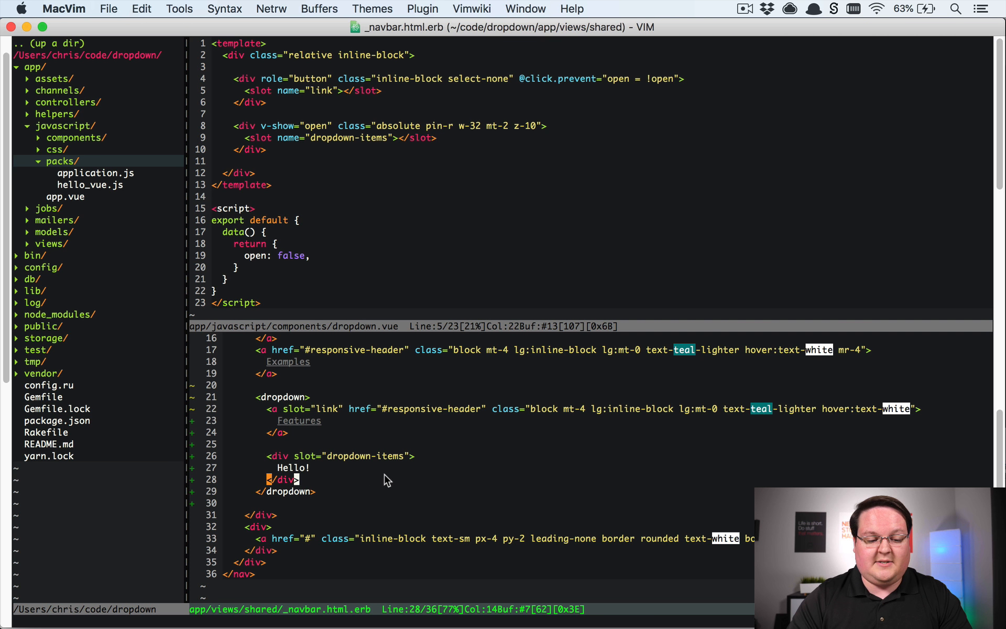
Step: Replace the Hello line with <%= link_to "Blog", "#", class: ... %>
key(V)
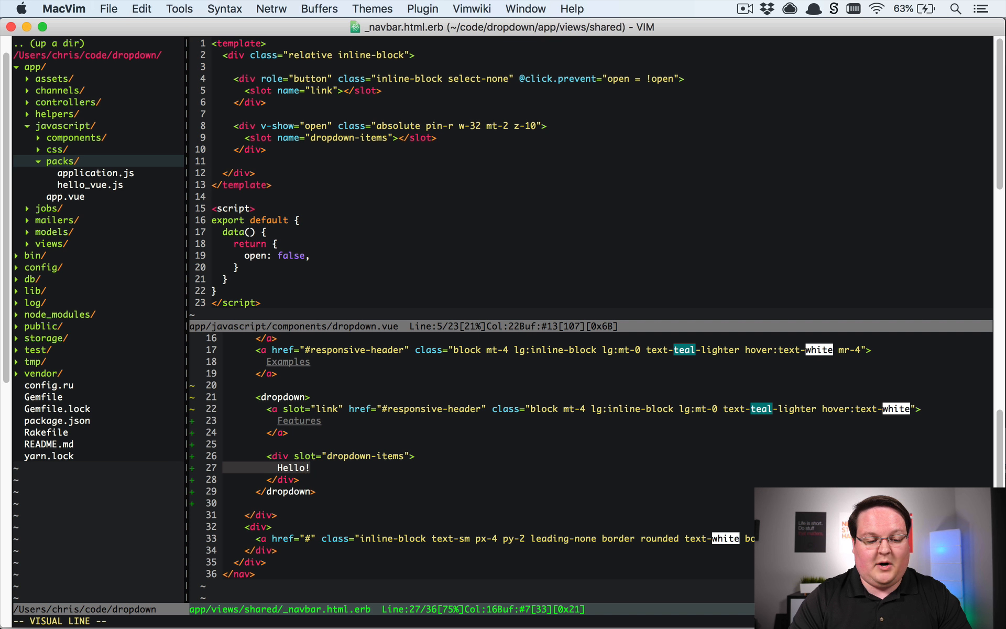
text(<%= link_to ")
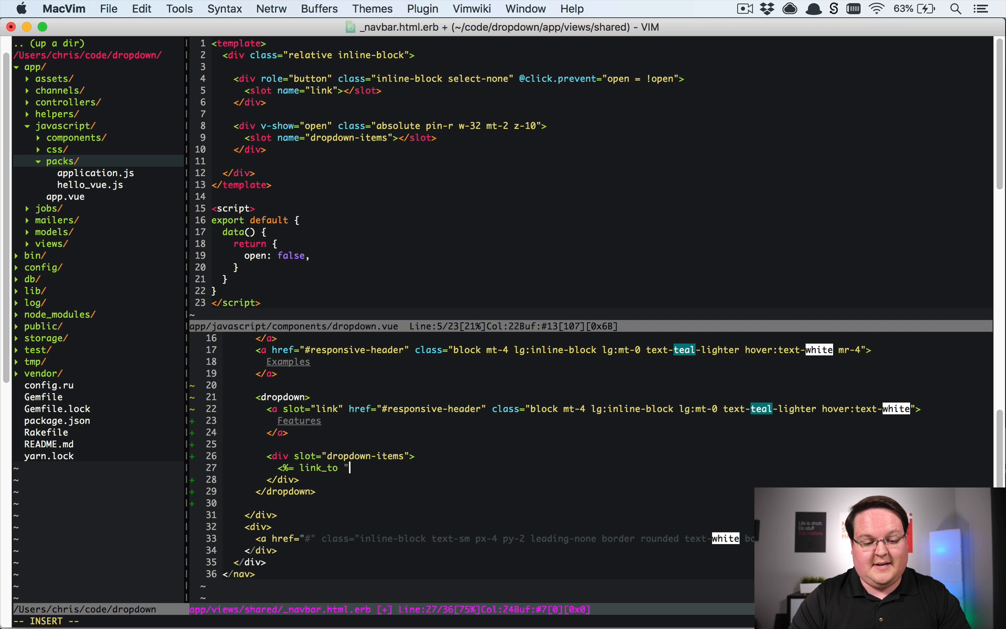
text(Blog")
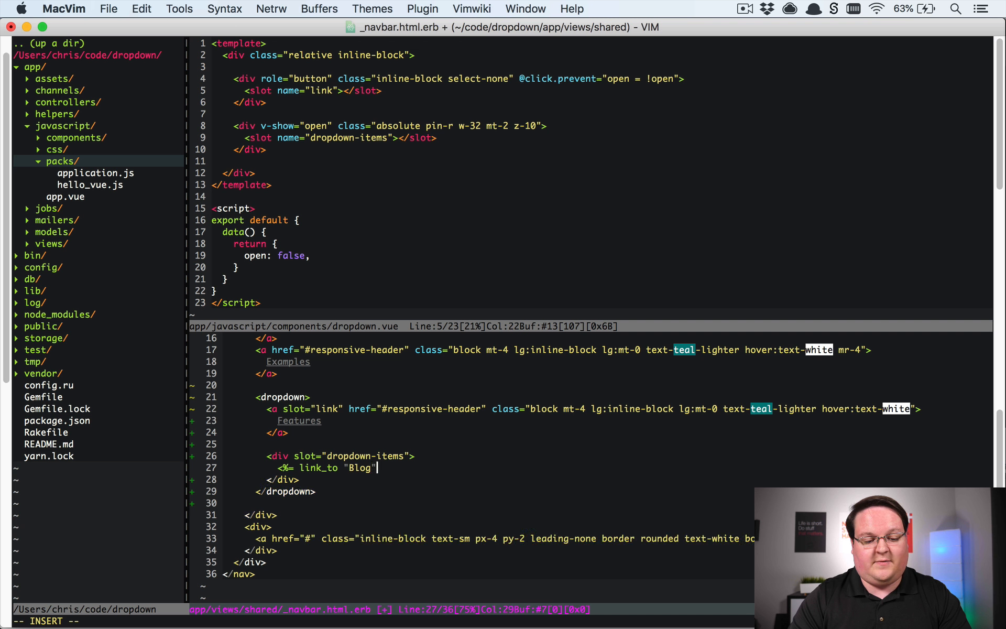
text(, "#",)
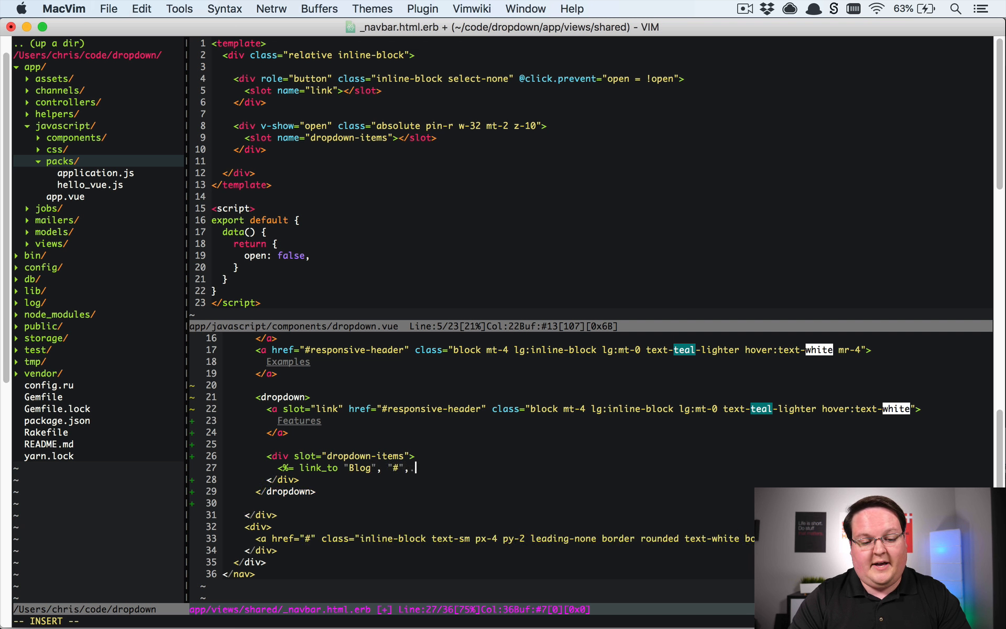
text(class:)
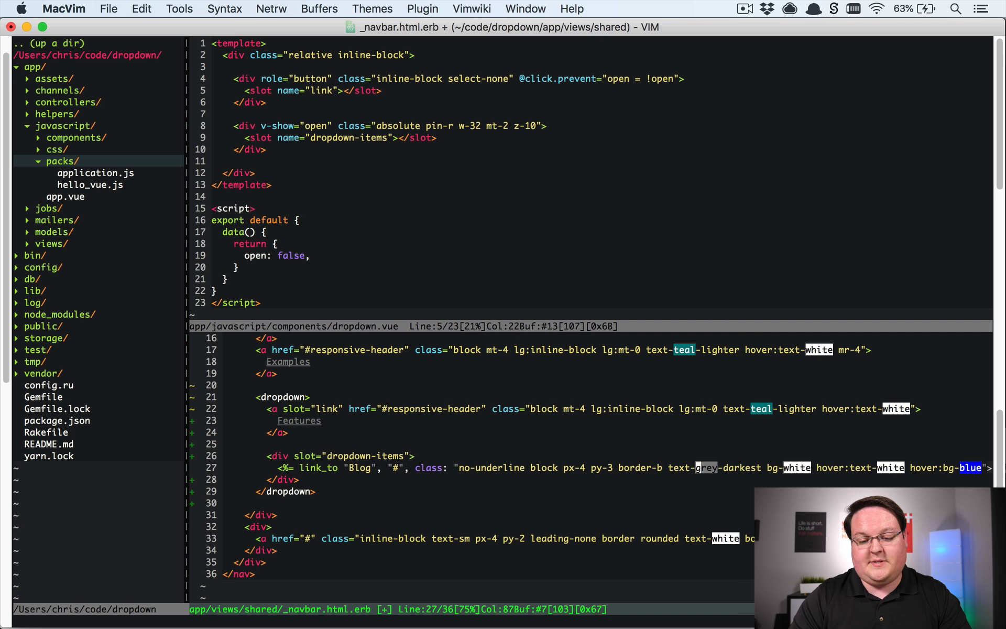
mouse_move(846, 467)
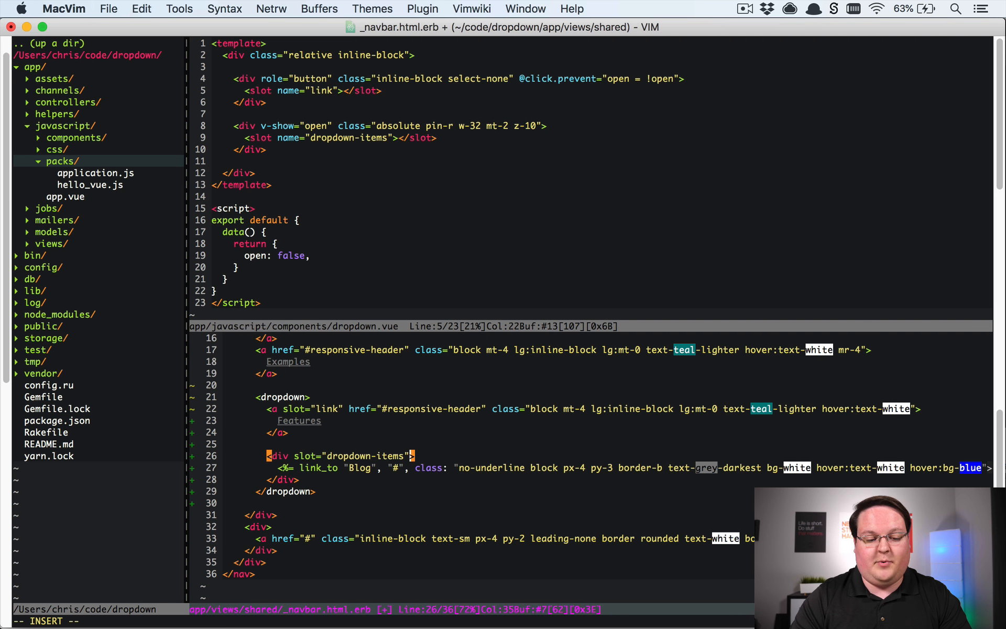
Step: Give the dropdown-items div class bg-white shadow rounded border overflow-hidden
text(class="")
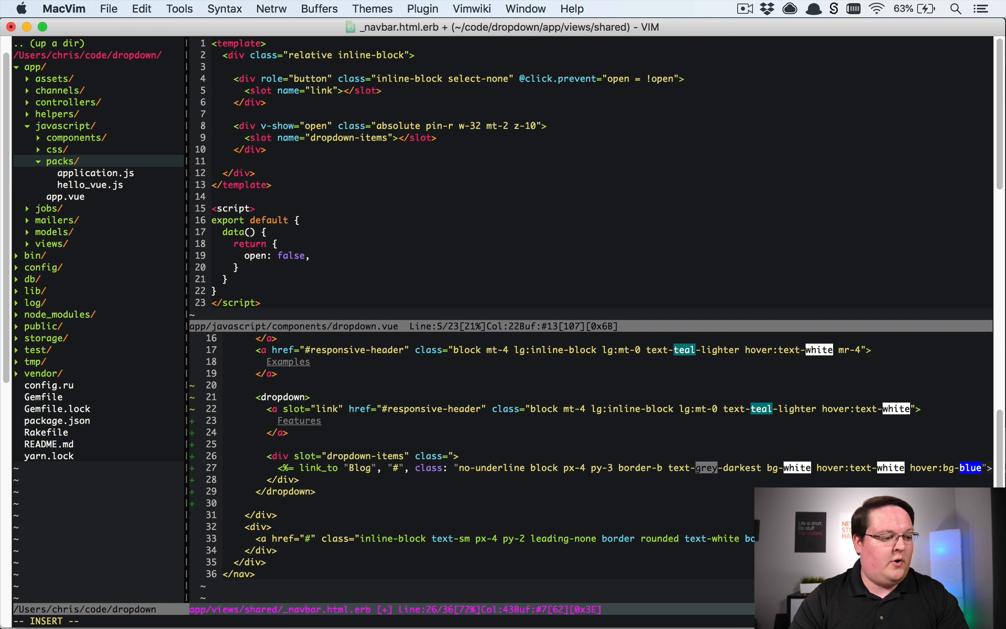
text(bg-white)
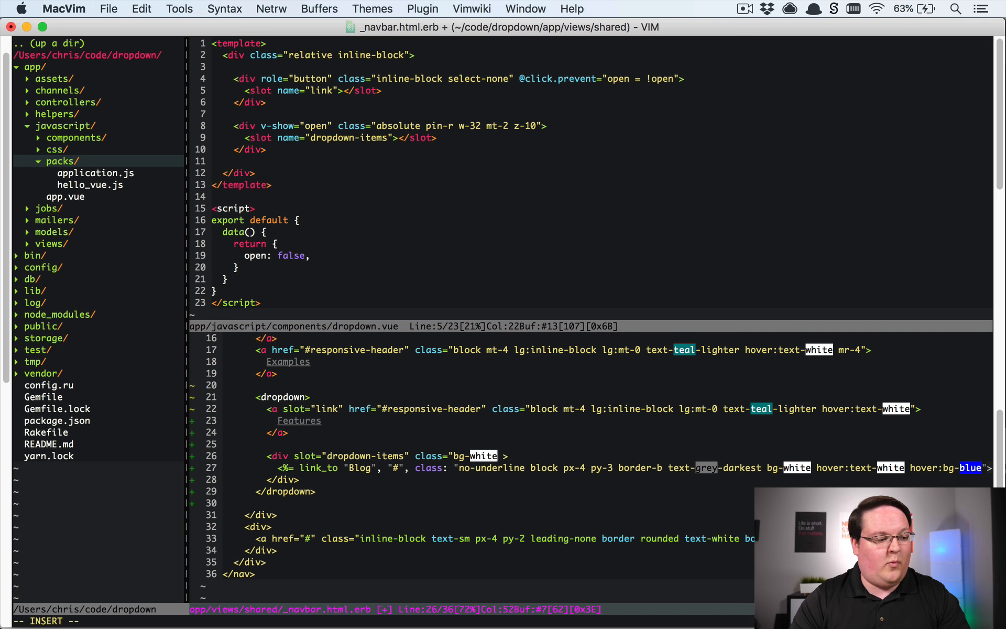
text(shadow rounded border)
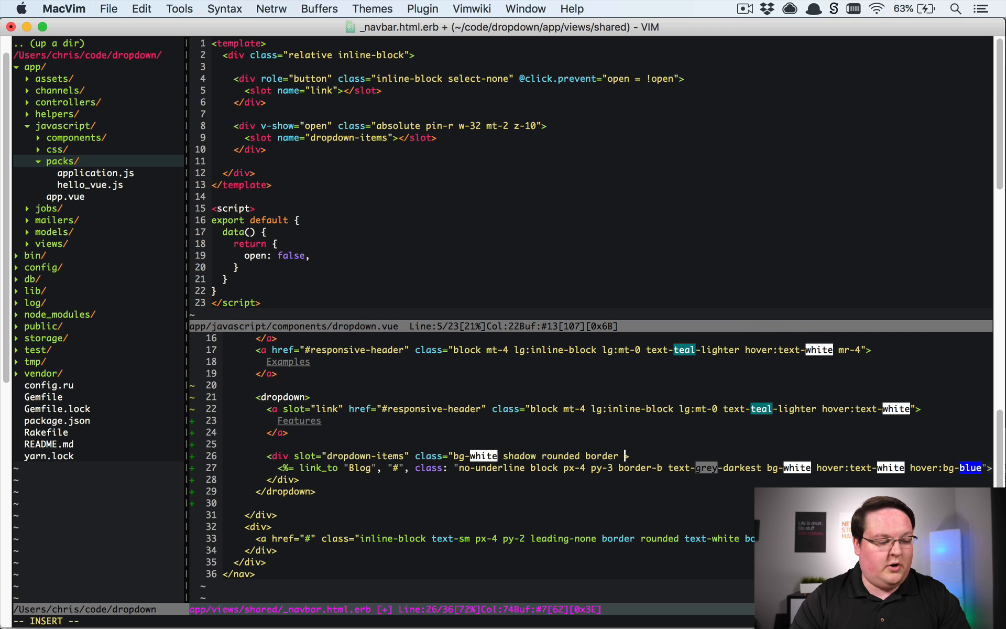
text(overflow-hidden)
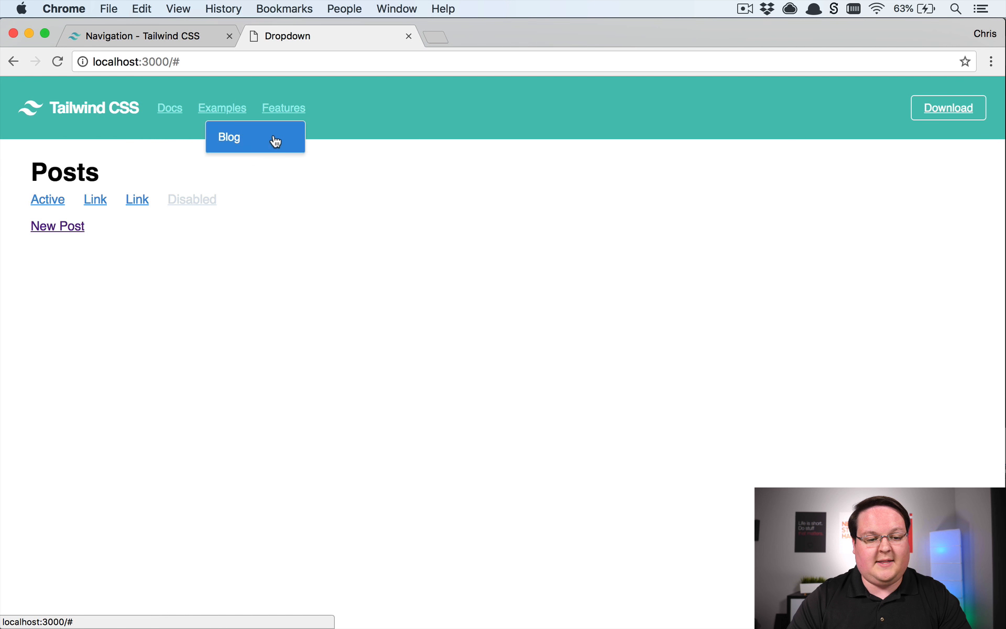
mouse_move(278, 146)
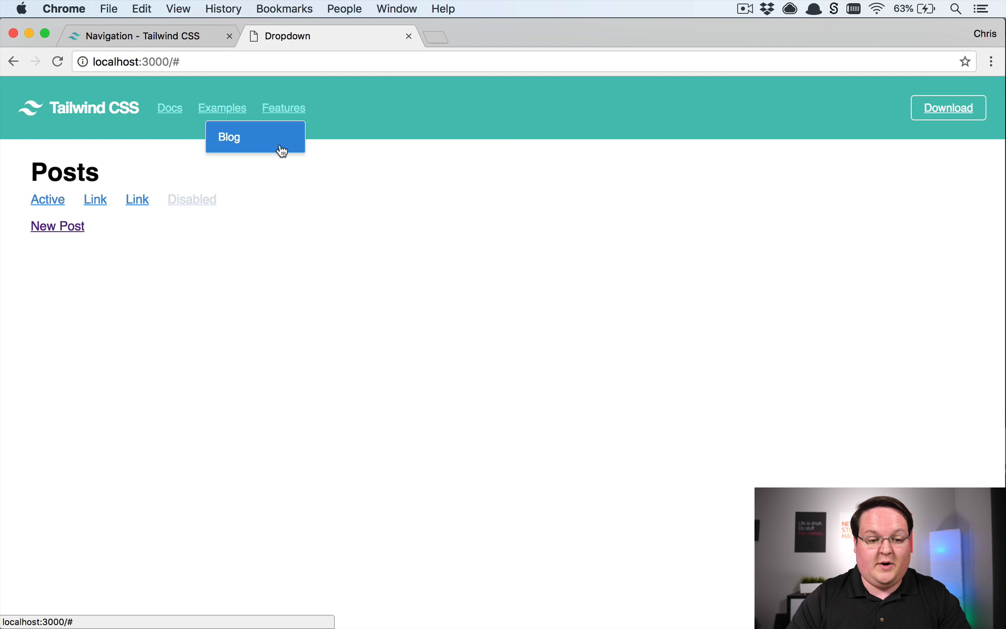
mouse_move(284, 108)
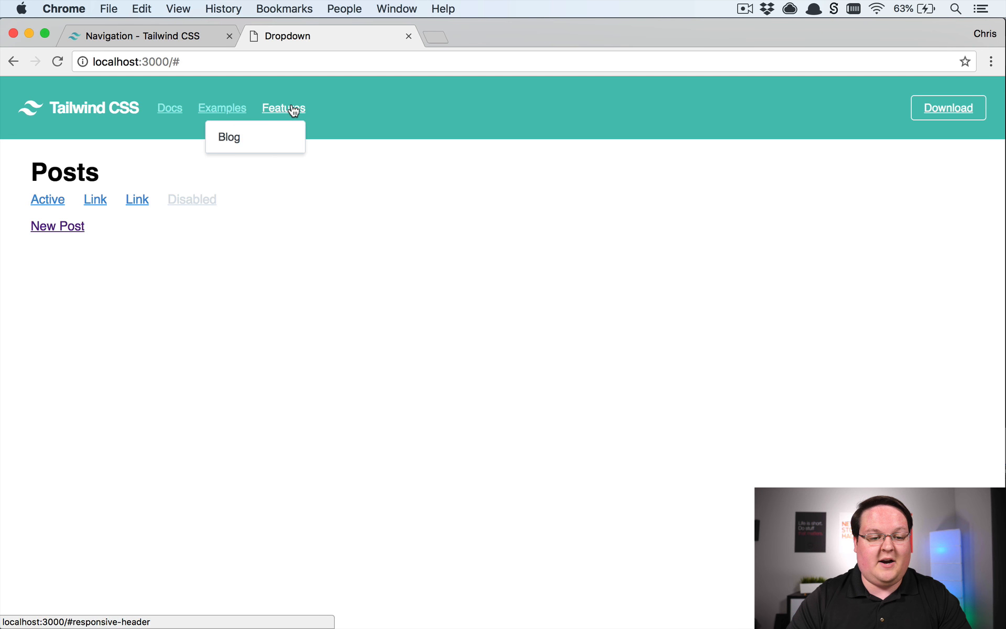
mouse_move(248, 127)
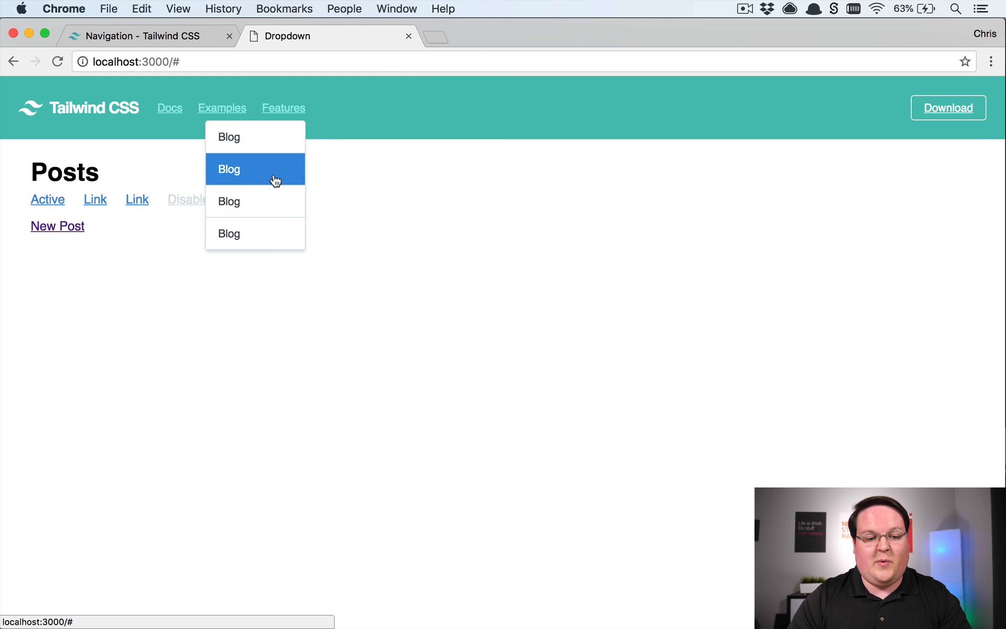
mouse_move(273, 136)
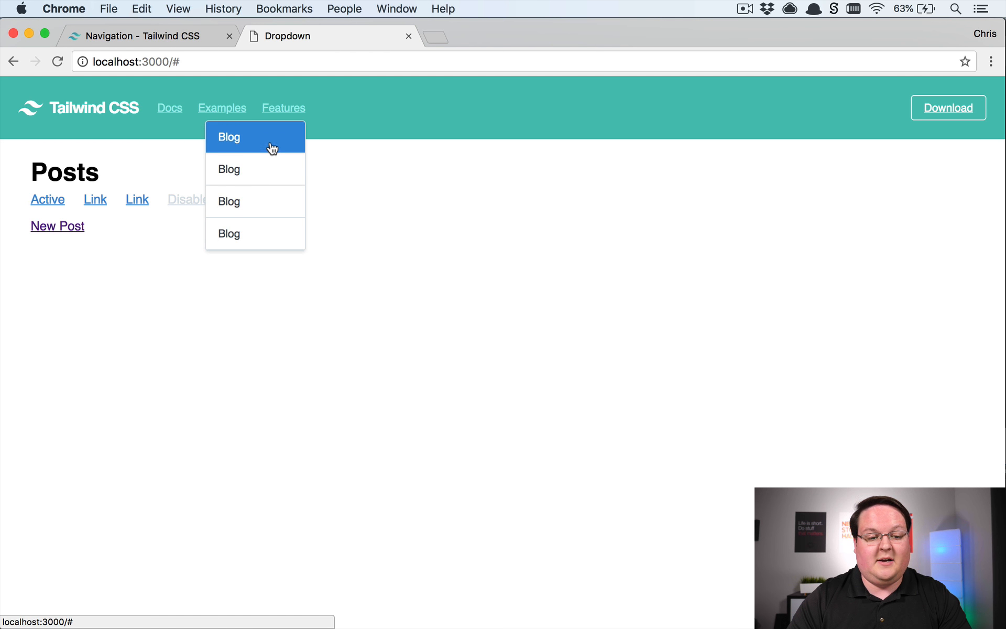
mouse_move(318, 227)
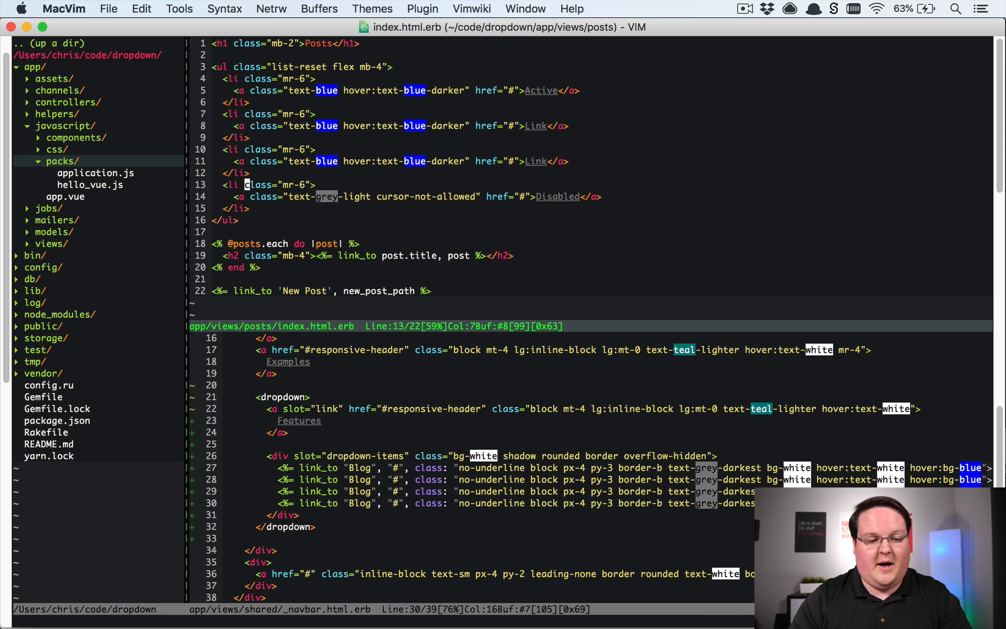
Step: Wrap the second Link in <dropdown> with slot="link" and a slot="dropdown-items" div holding a Blog link
text(dropdown>)
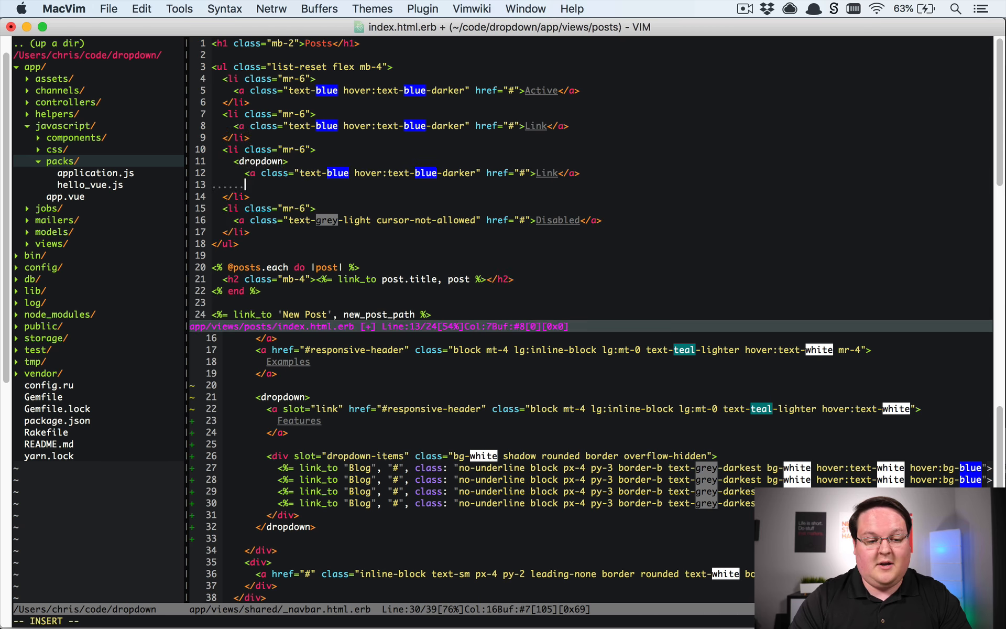
text(</dropdown)
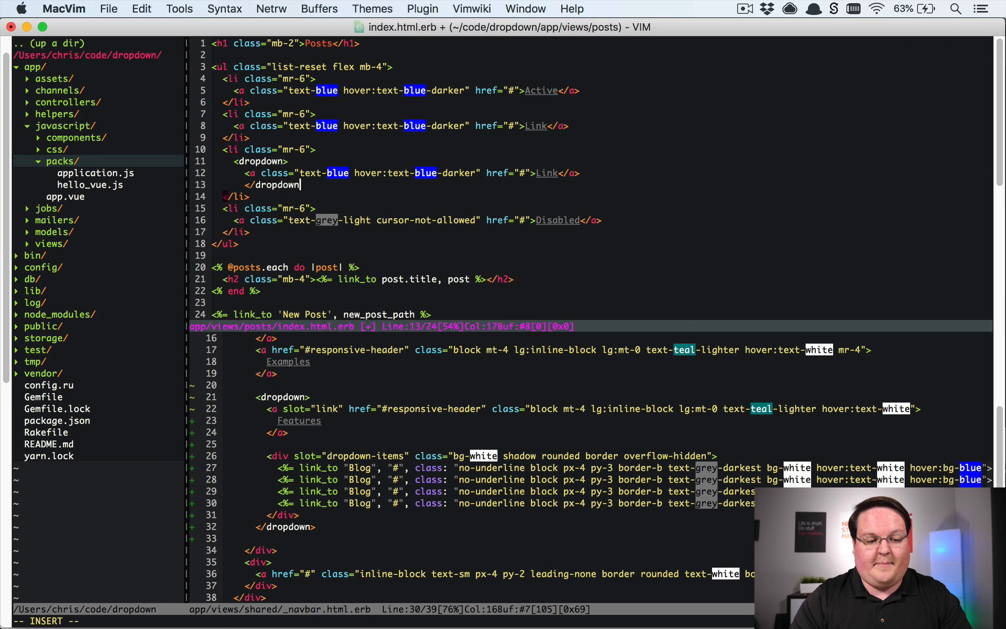
text(slot="link)
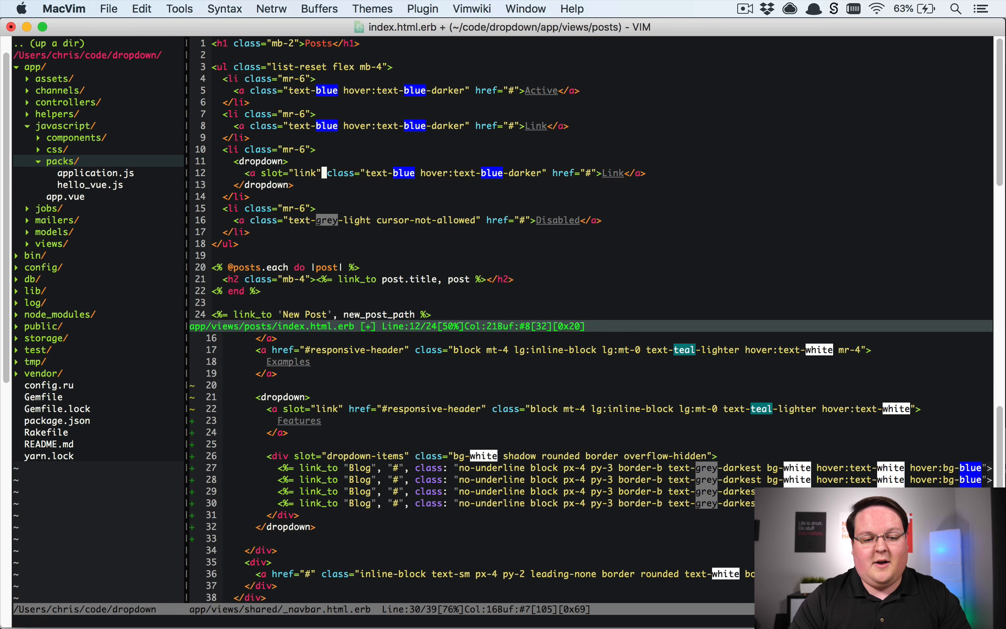
text(<div c)
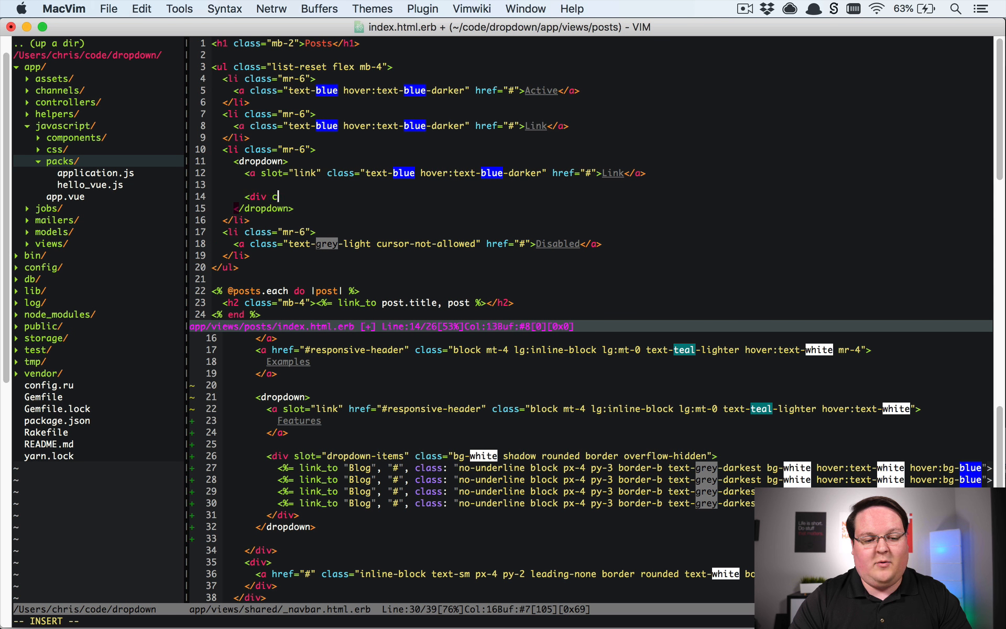
text(slot="dropdown-)
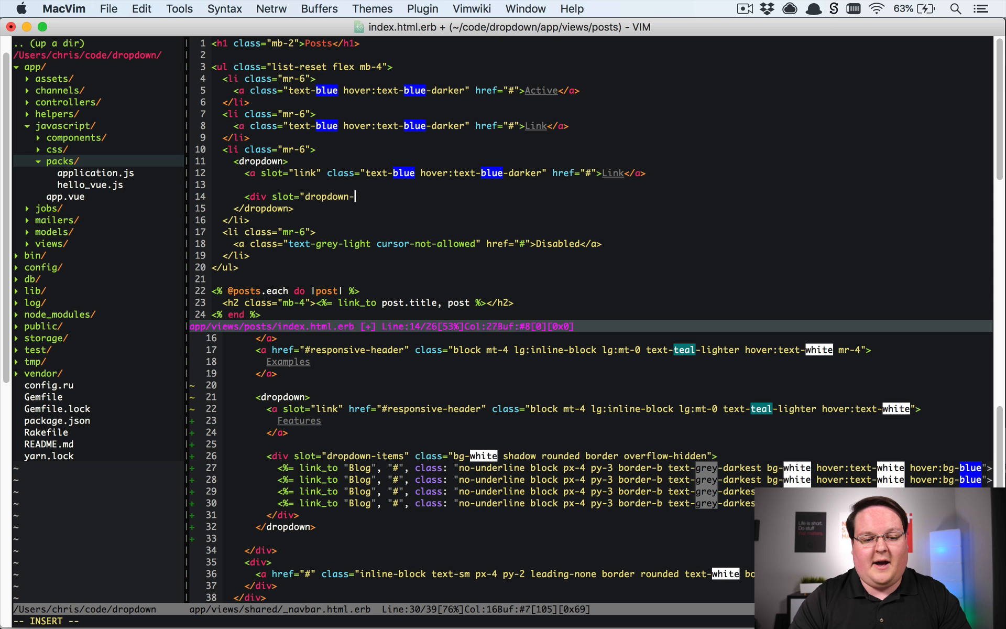
text(items">)
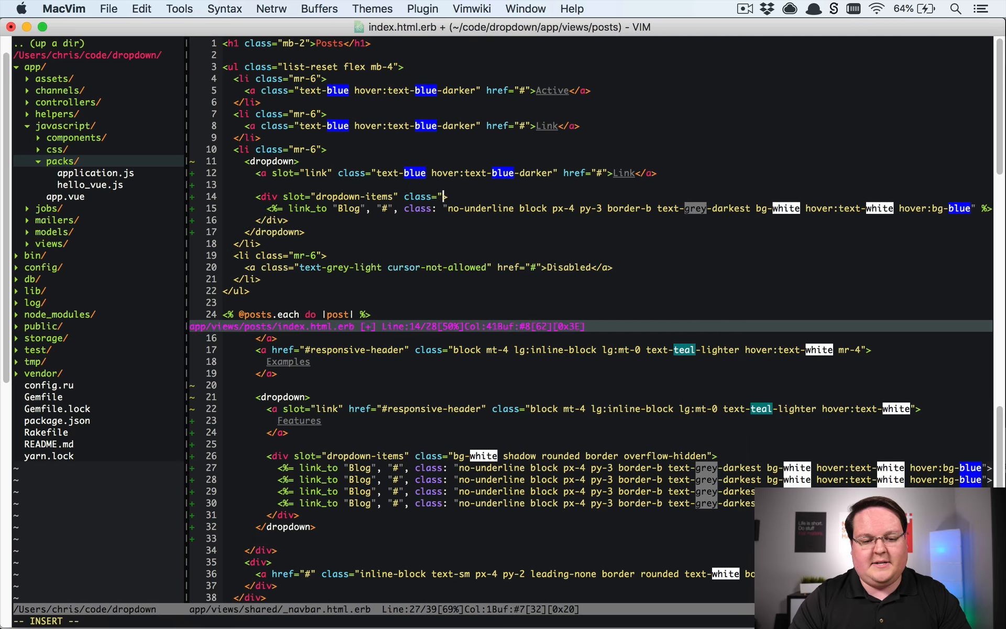
Step: Style the dropdown-items panel with bg-white, shadow, rounded, border and overflow-hidden classes
text(bg9)
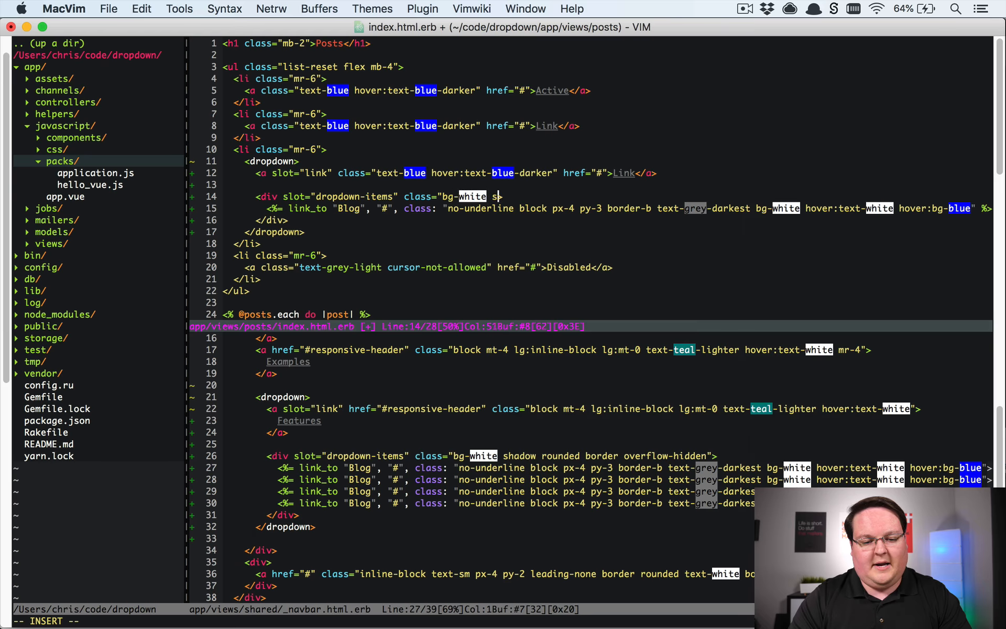
text(shadow roun)
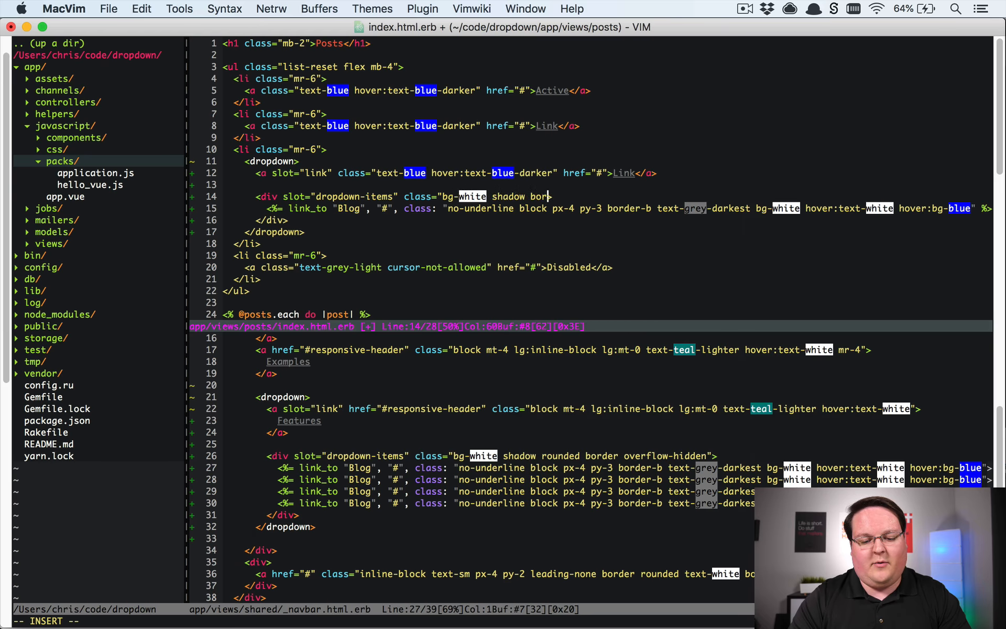
text(der over)
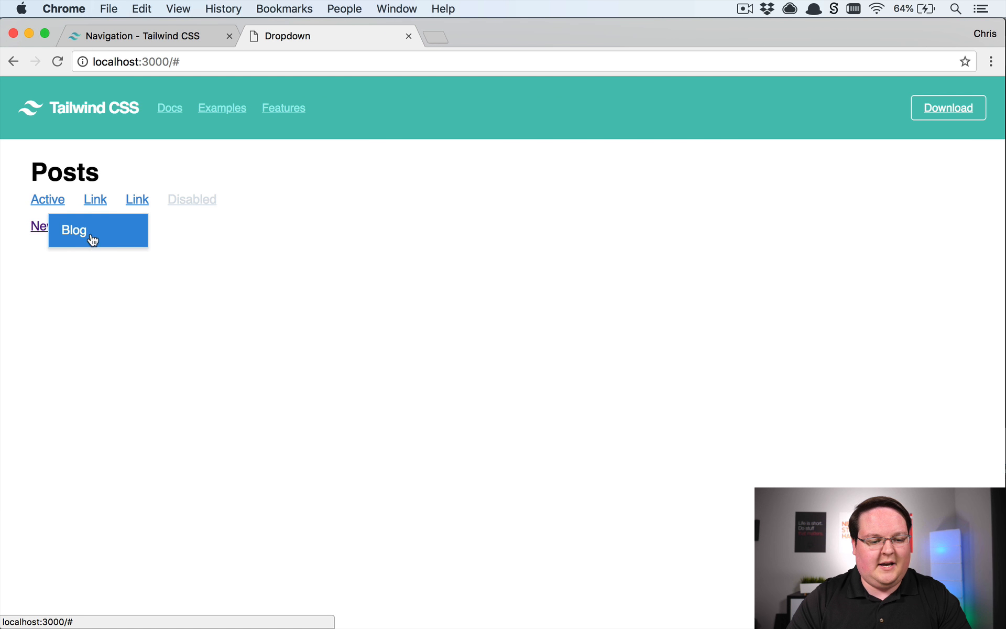
mouse_move(231, 135)
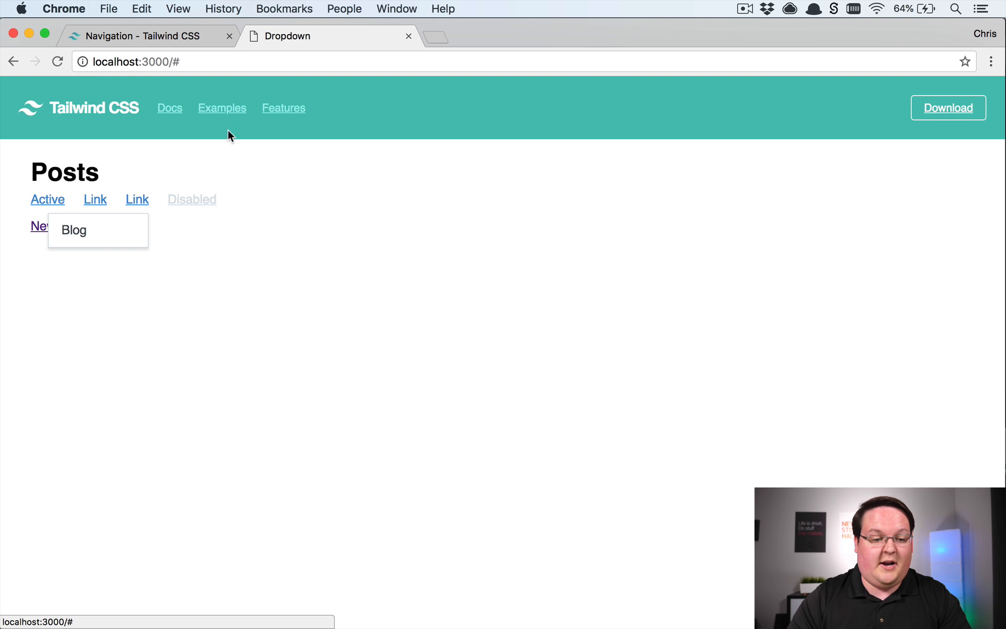
Step: Open the Features navbar dropdown, then click away on the page to close it
click(221, 108)
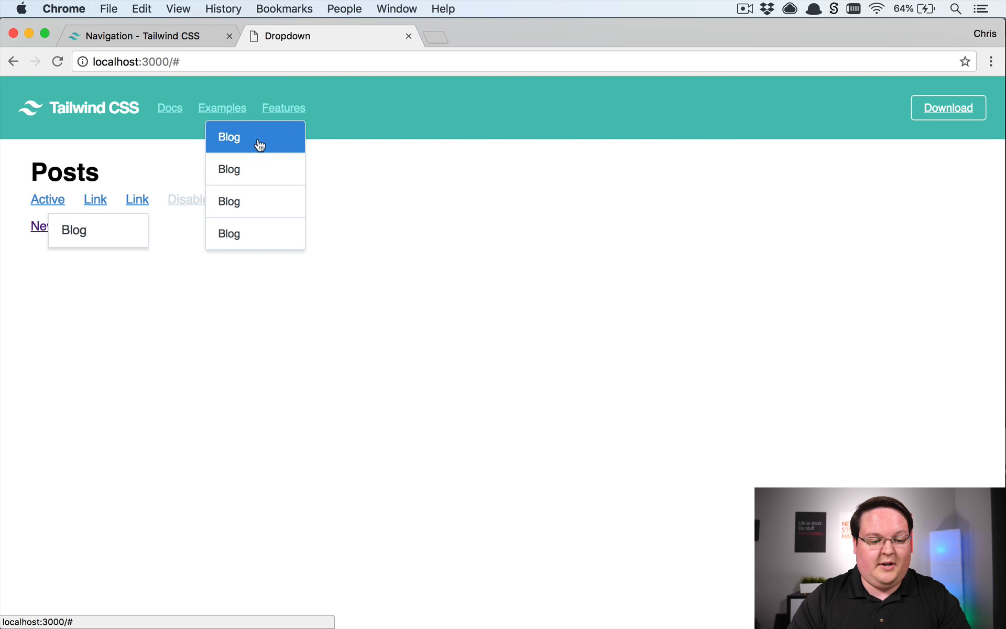
mouse_move(284, 127)
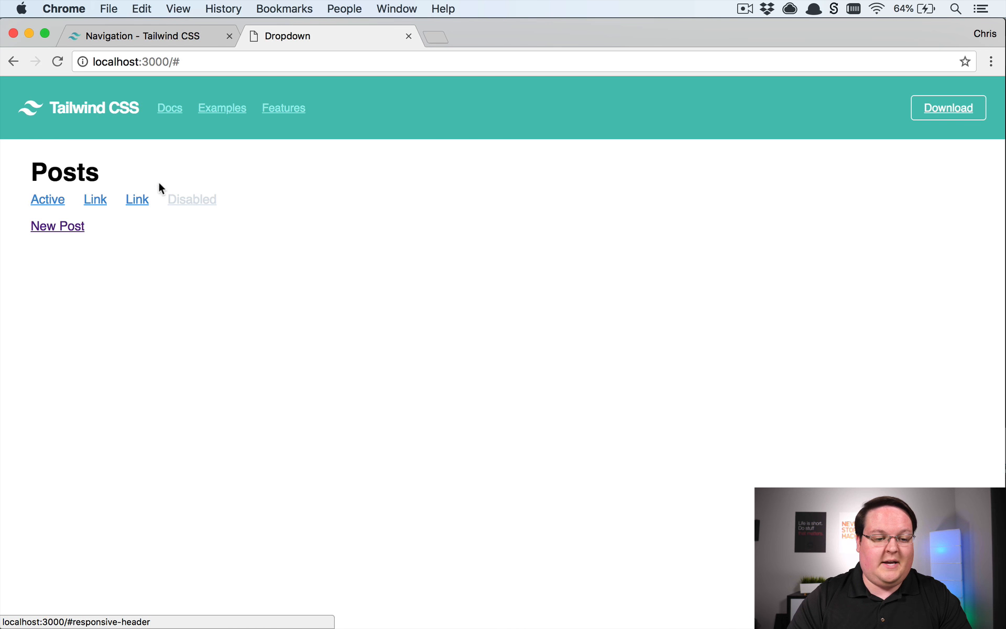
mouse_move(135, 221)
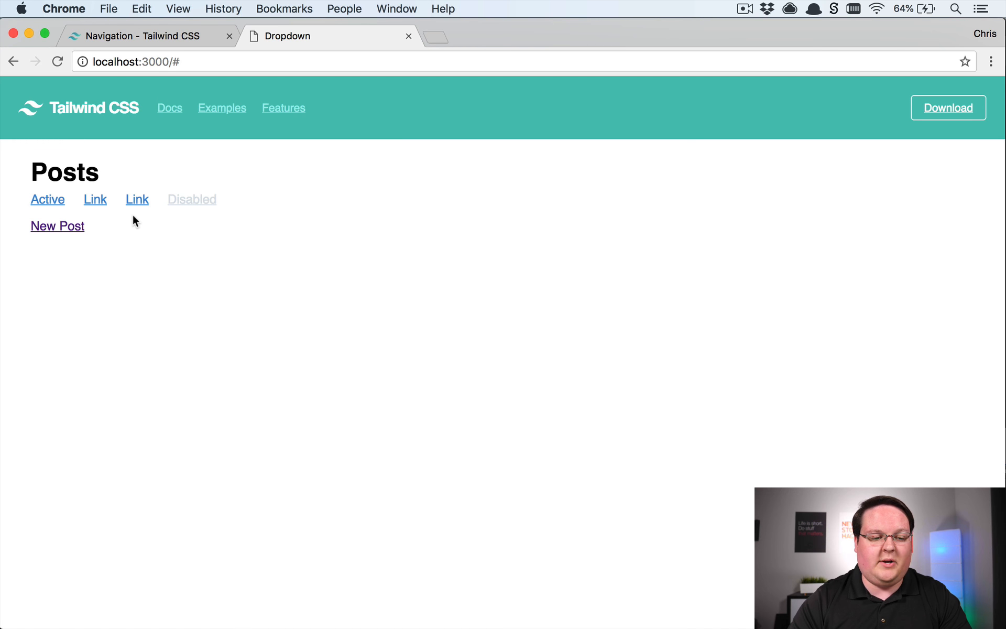
click(136, 199)
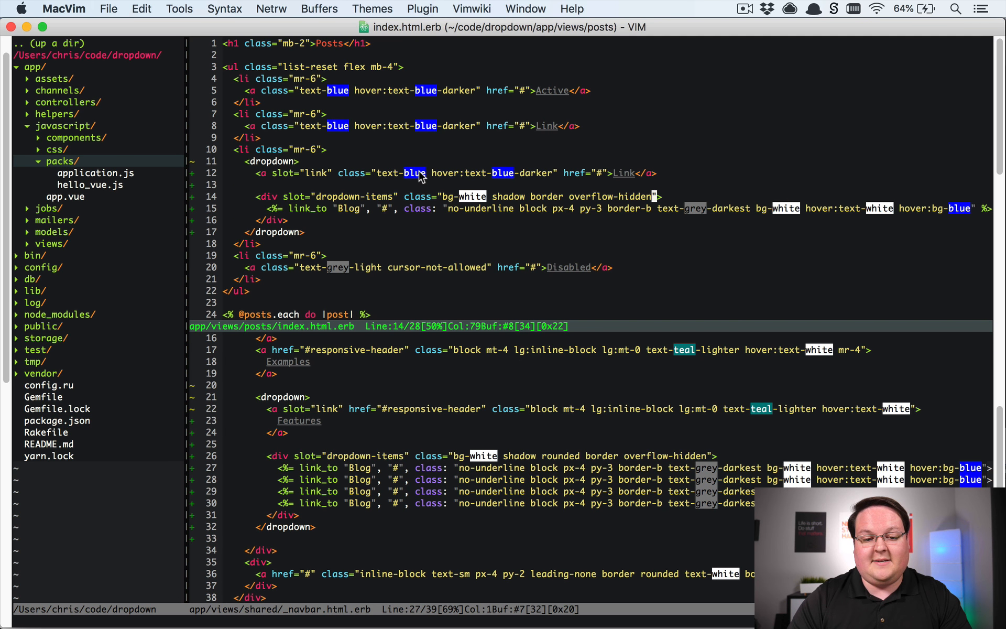
mouse_move(465, 244)
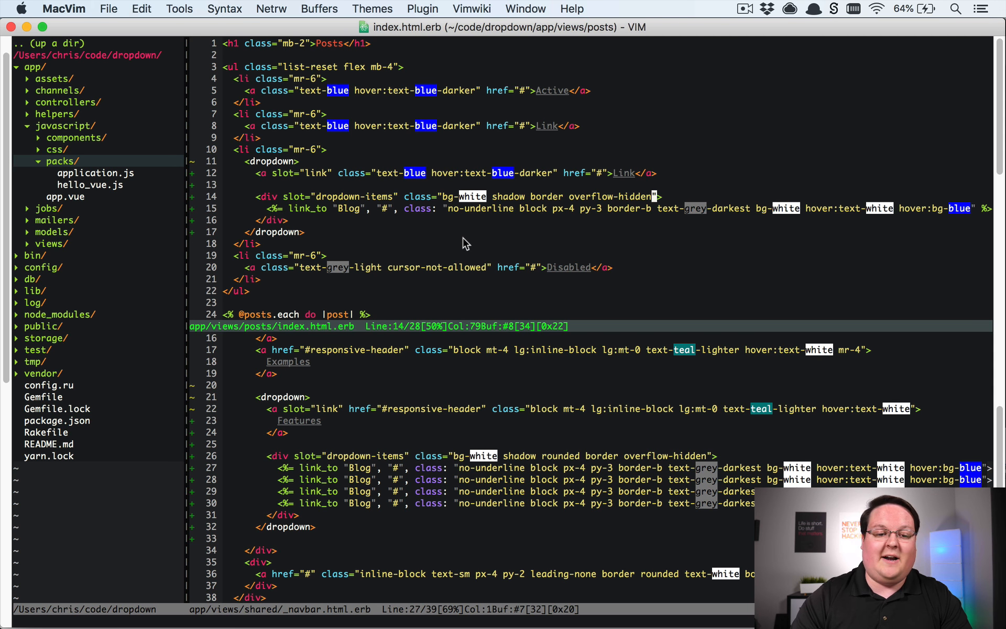
mouse_move(456, 286)
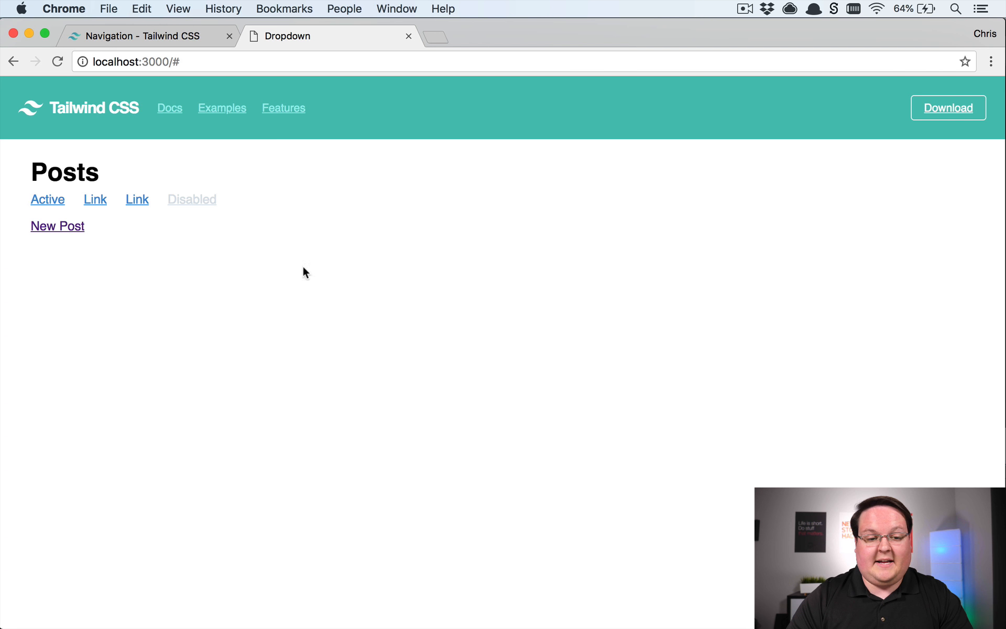
mouse_move(324, 116)
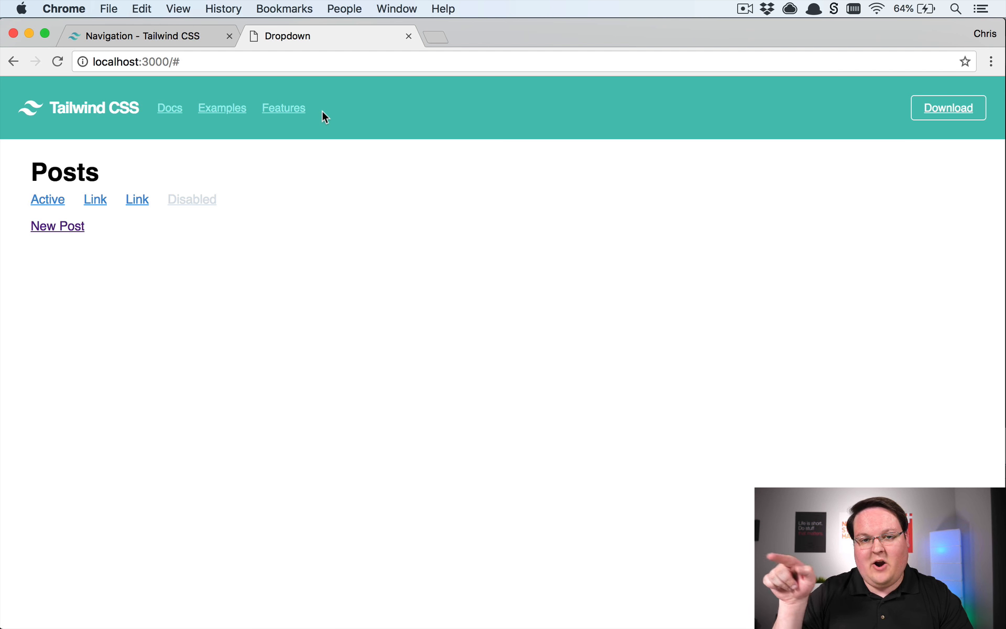
mouse_move(284, 108)
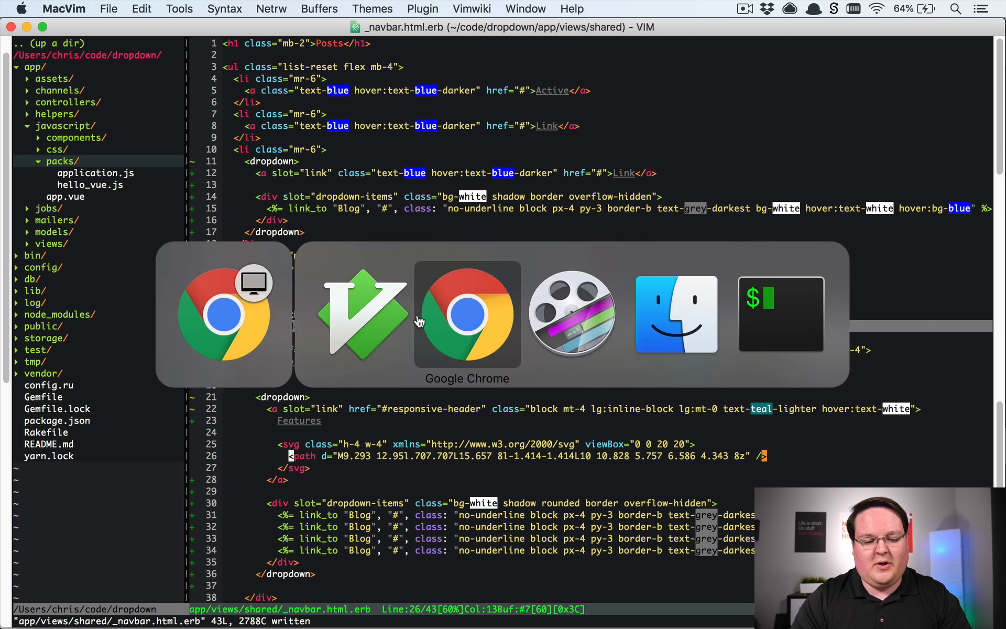
Step: Switch to Chrome and open the Features dropdown showing the caret and four Blog items
click(467, 315)
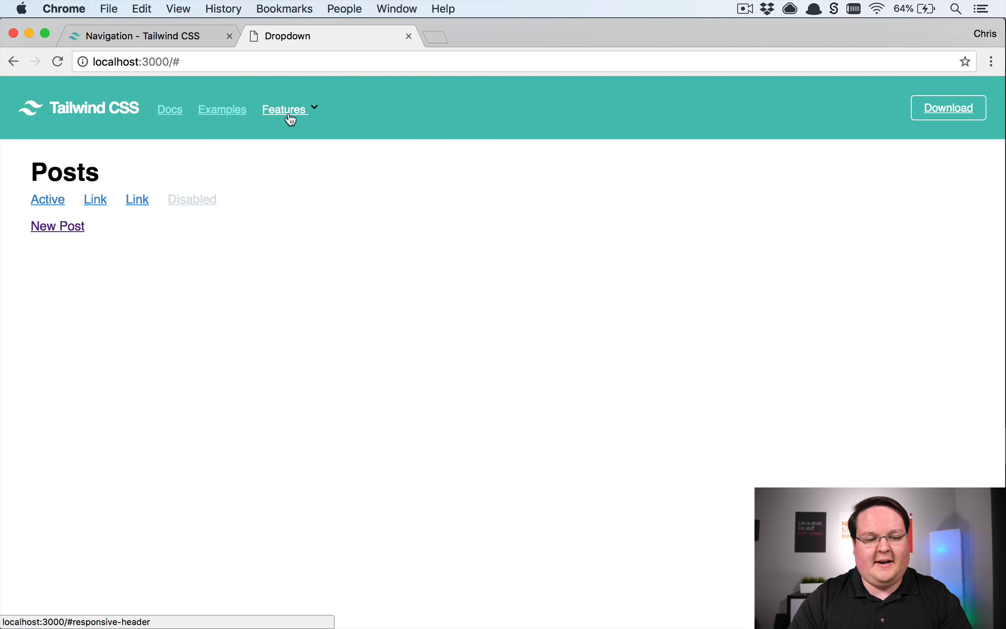
mouse_move(314, 115)
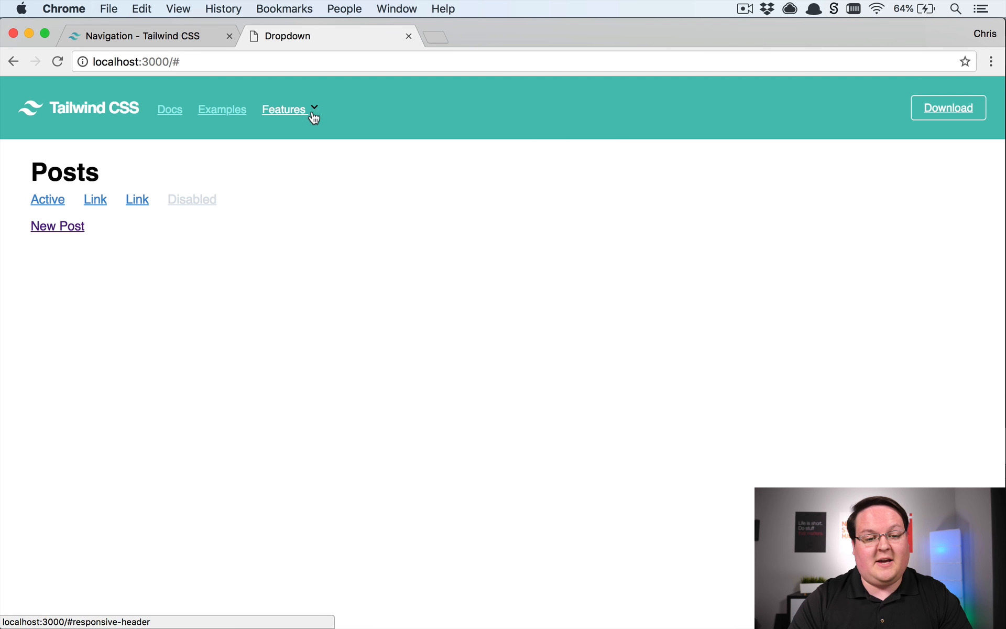
click(284, 109)
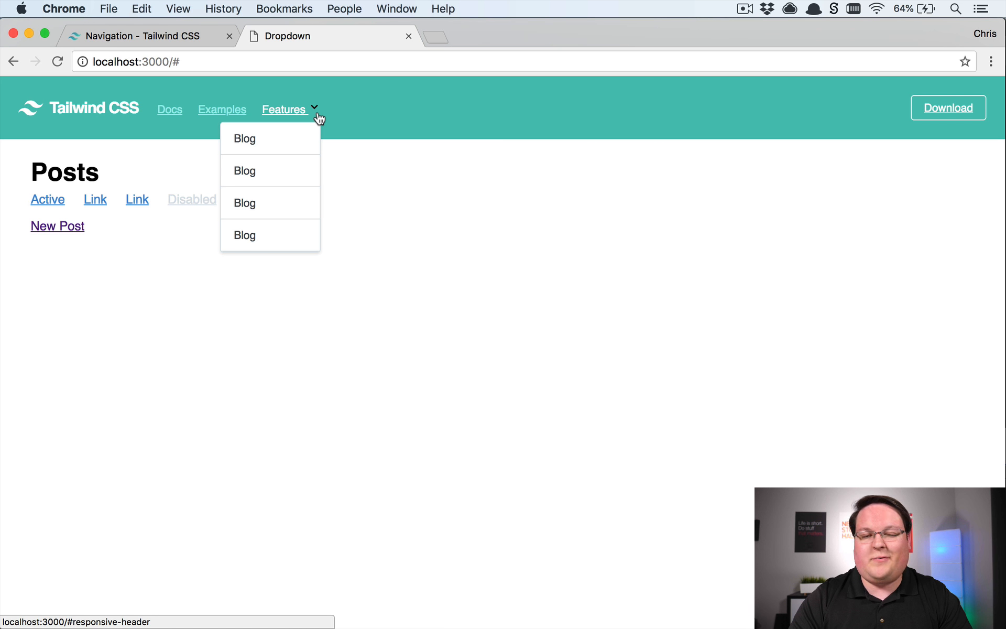
mouse_move(344, 119)
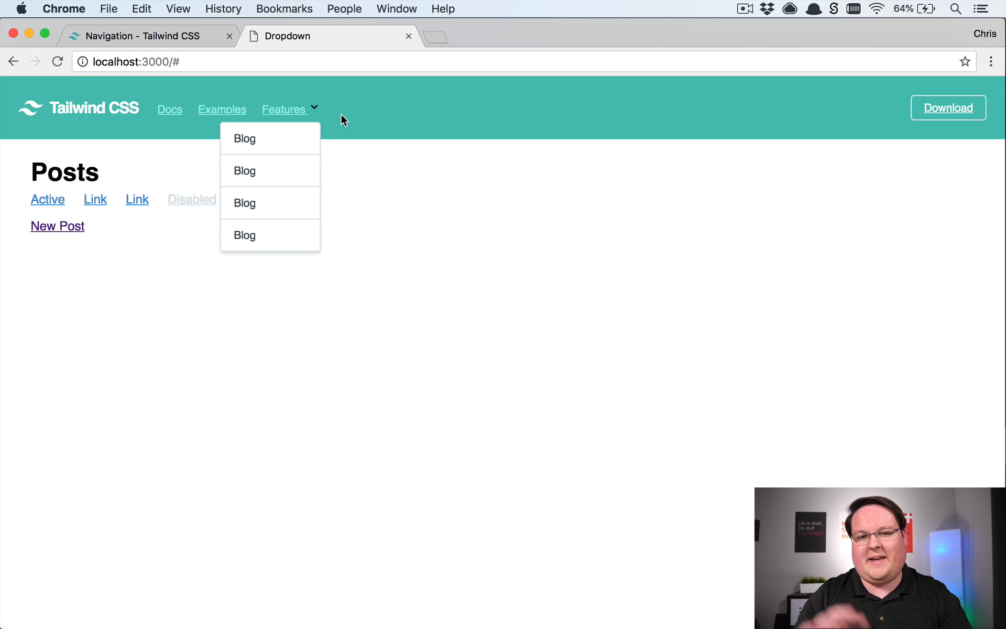
mouse_move(306, 118)
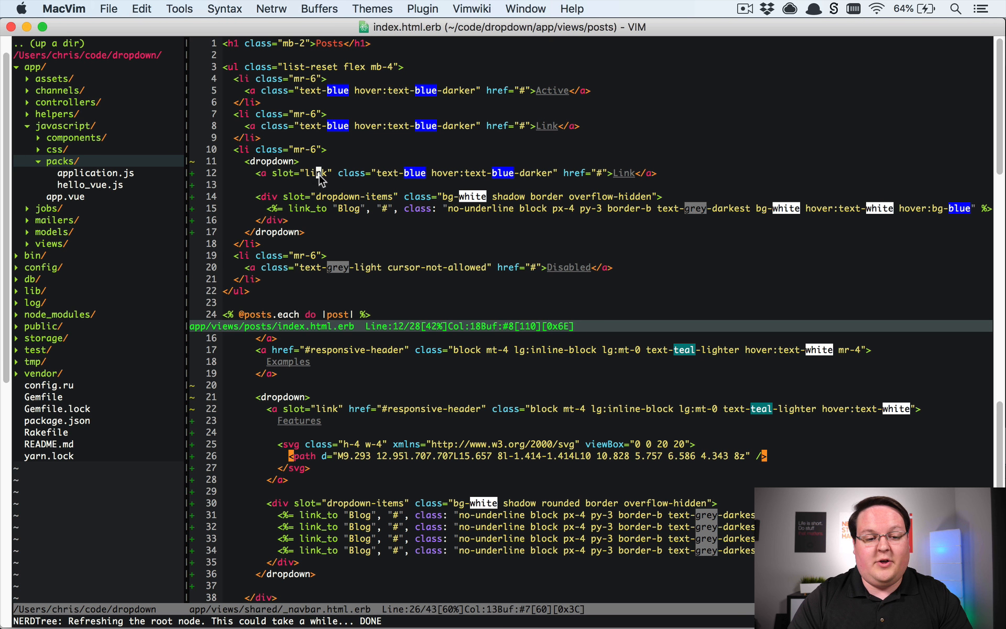
mouse_move(364, 187)
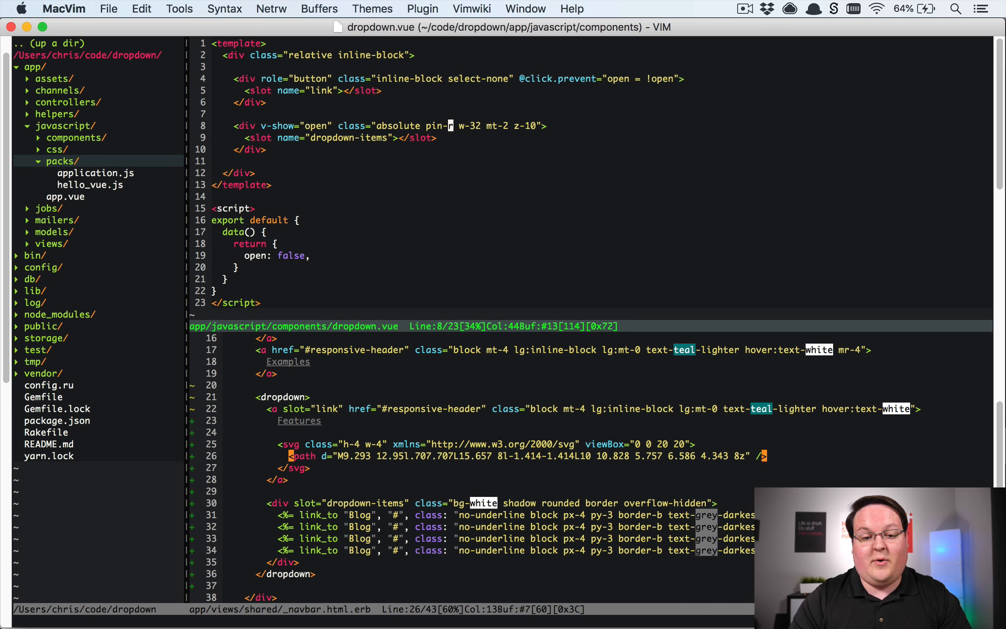
Step: Review dropdown.vue's template and expand the views folder in NERDTree
key(v)
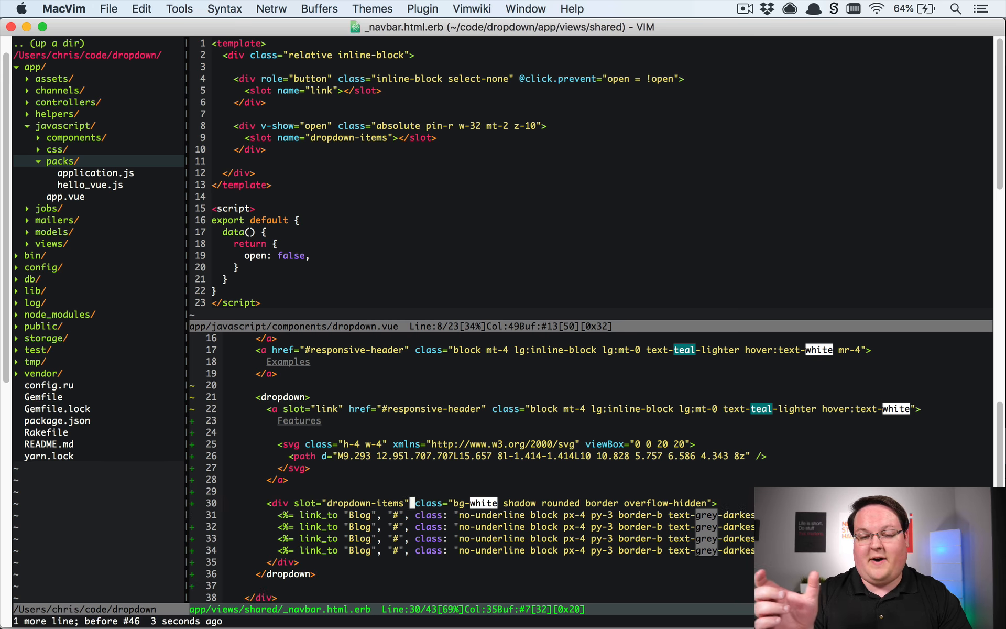
mouse_move(464, 149)
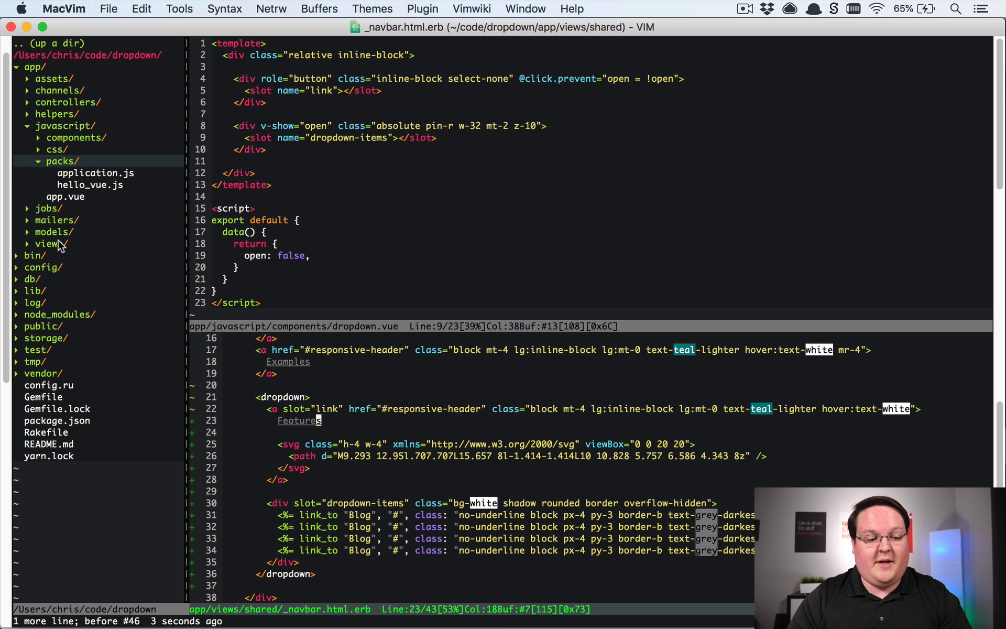
click(50, 243)
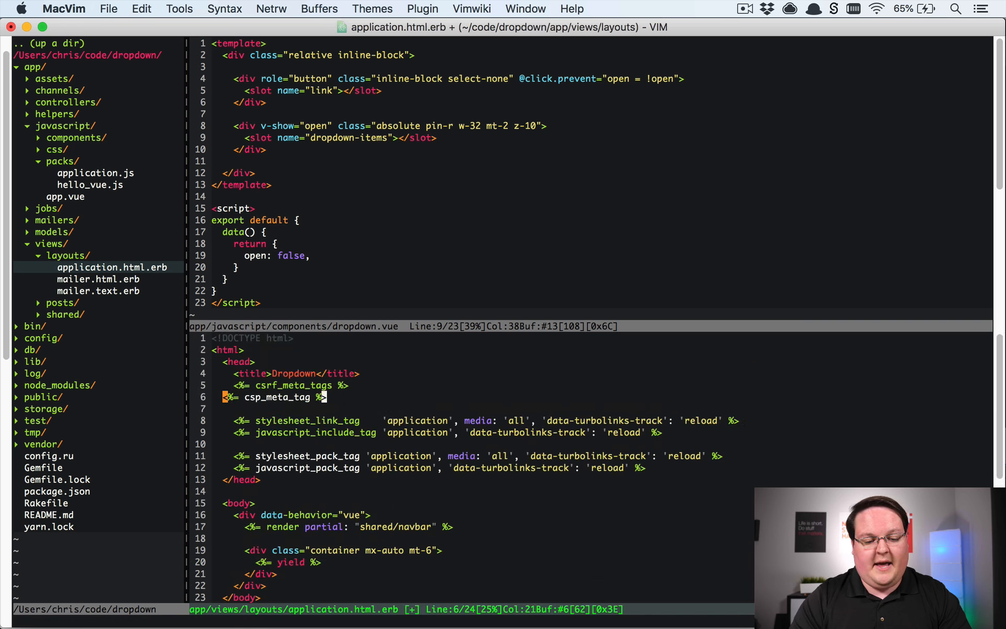
Step: Try a <%= yield :head %> and content_for :head "SLDKFJLSDKJF" example in the layout, then undo it
text(y)
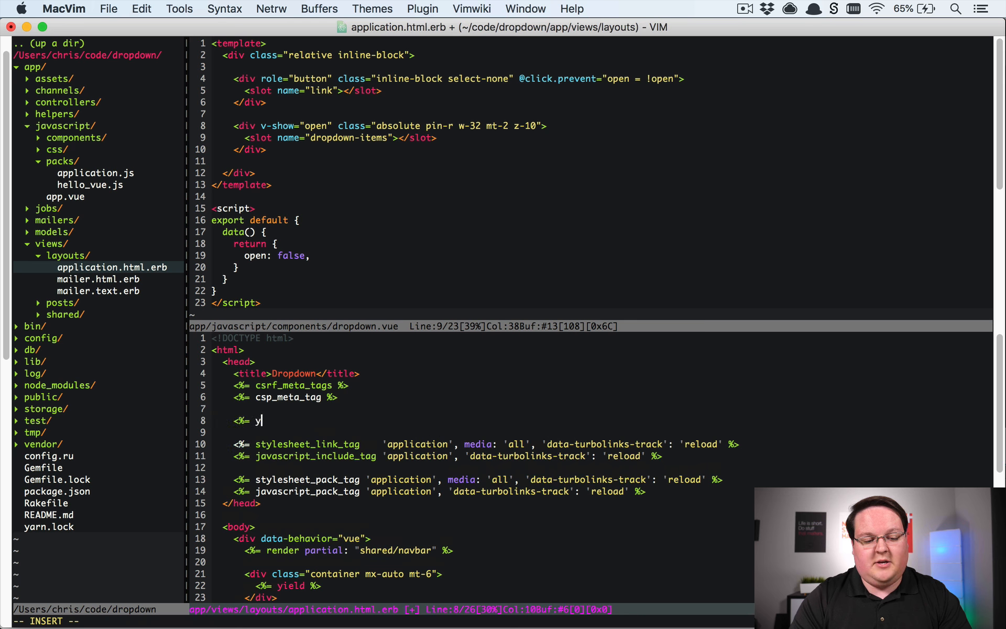
text(ield :head %>)
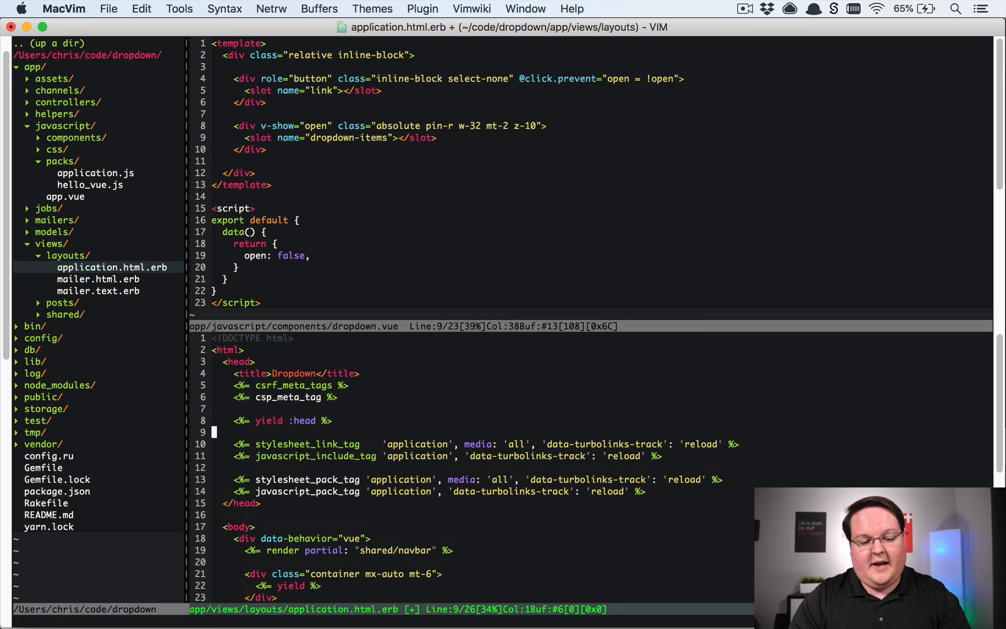
key(o)
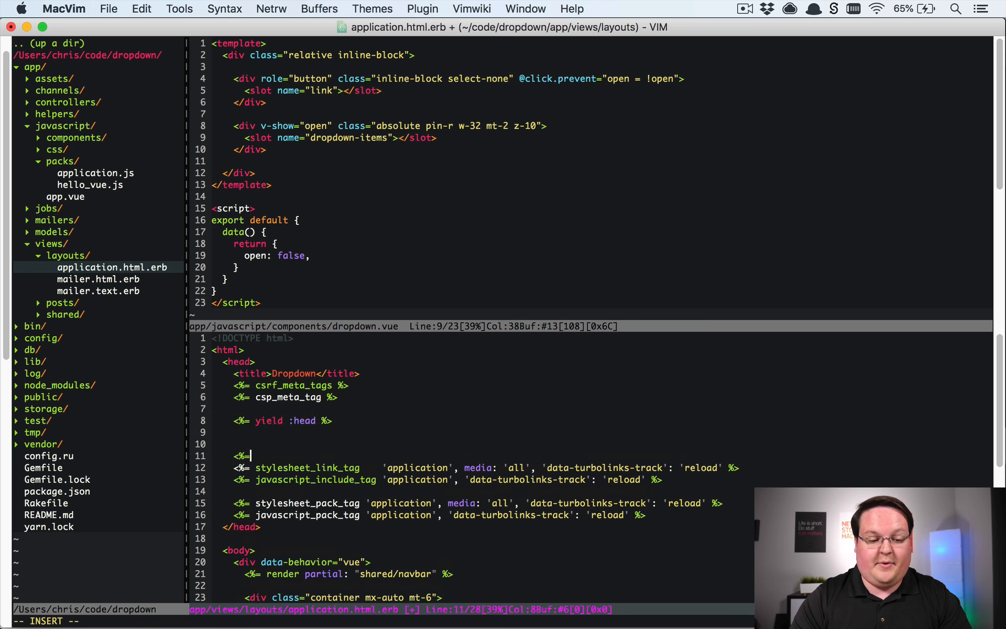
text(content_for :he)
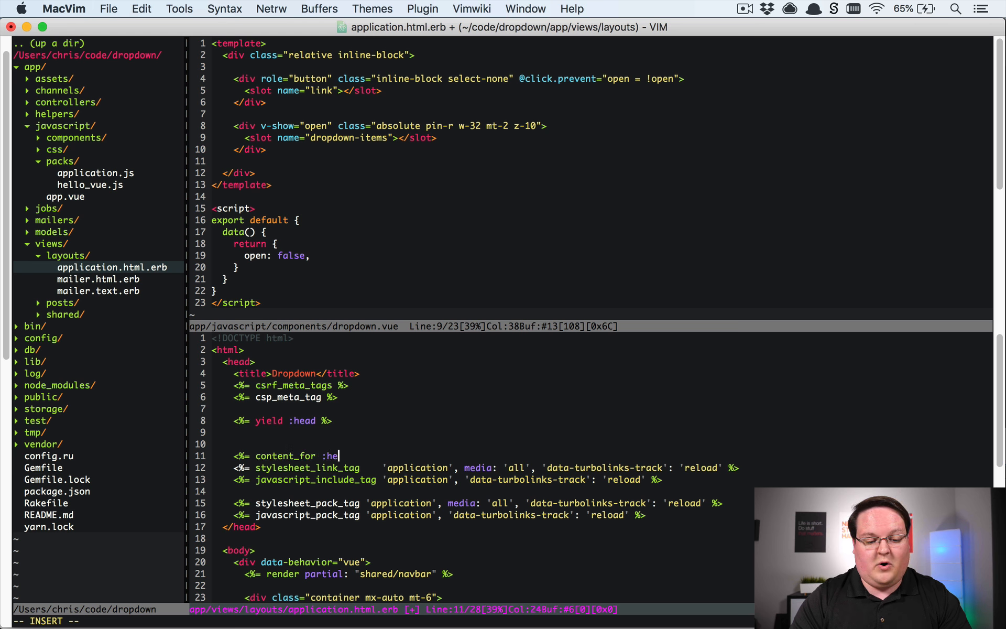
text(, "SLDKFJLSDKJF" %>)
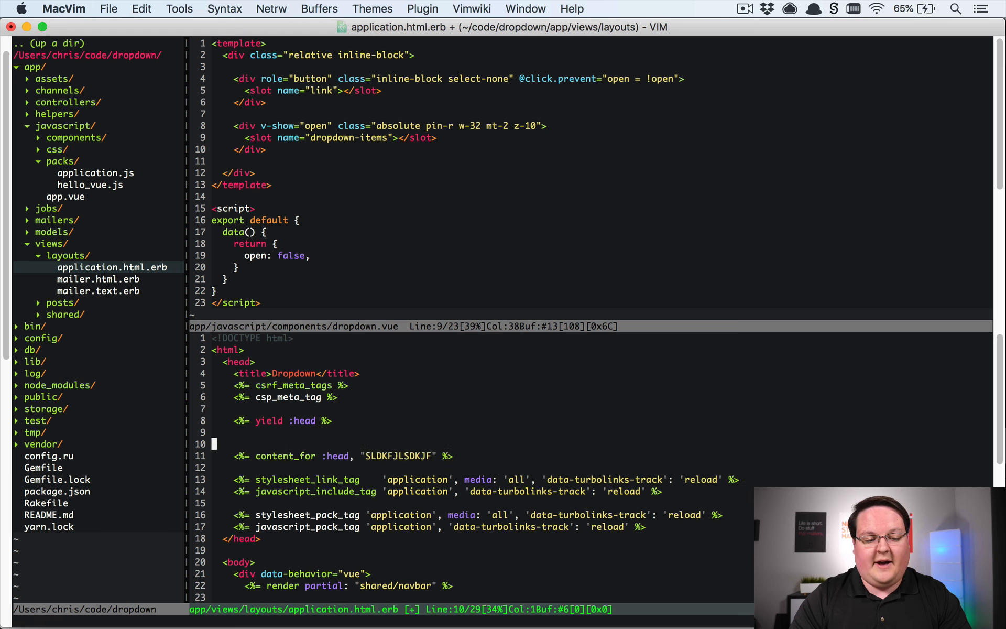
key(V)
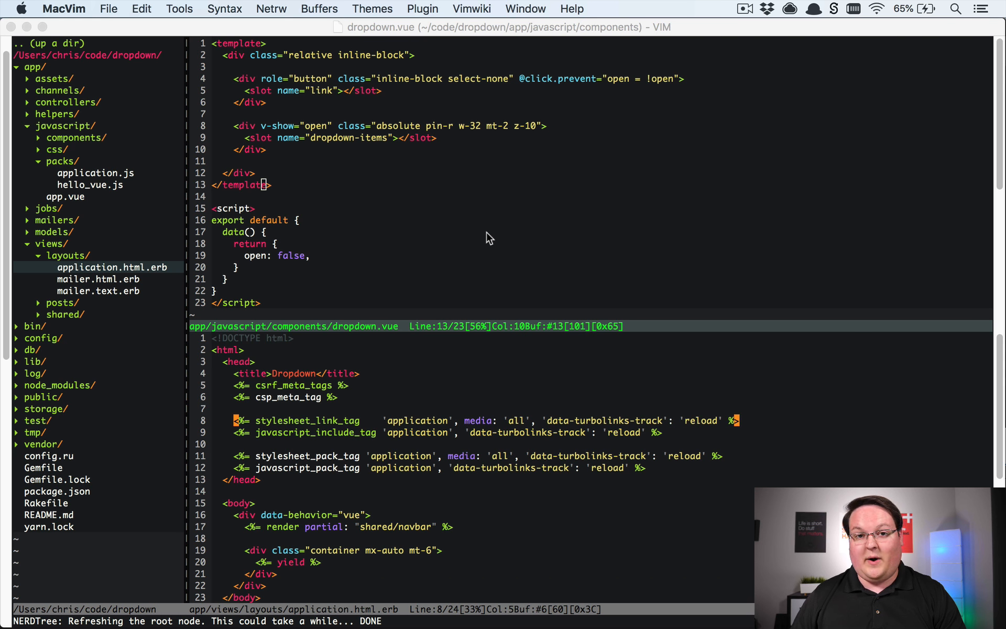
mouse_move(252, 332)
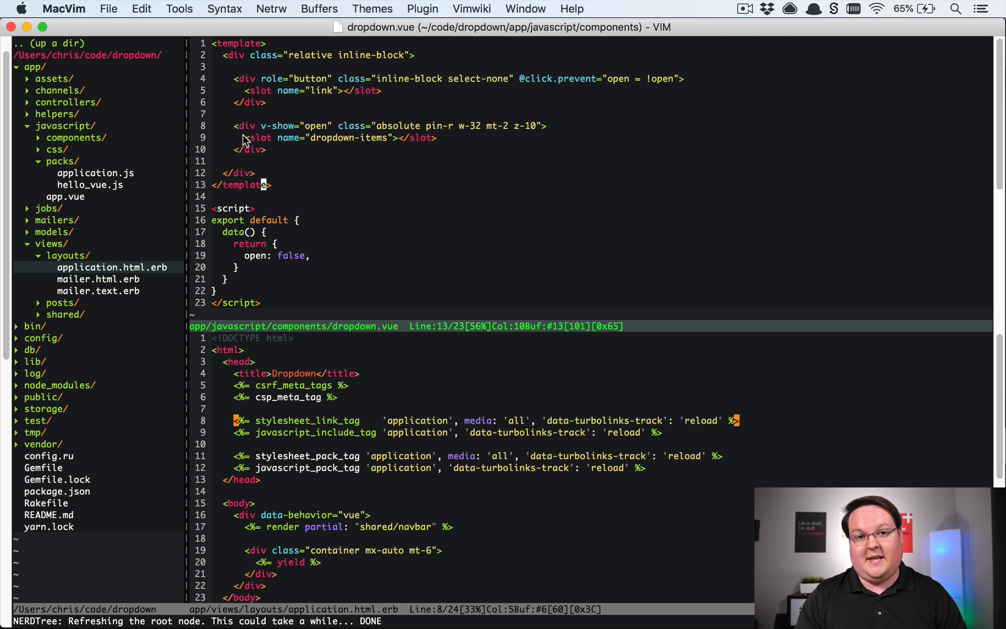
mouse_move(384, 411)
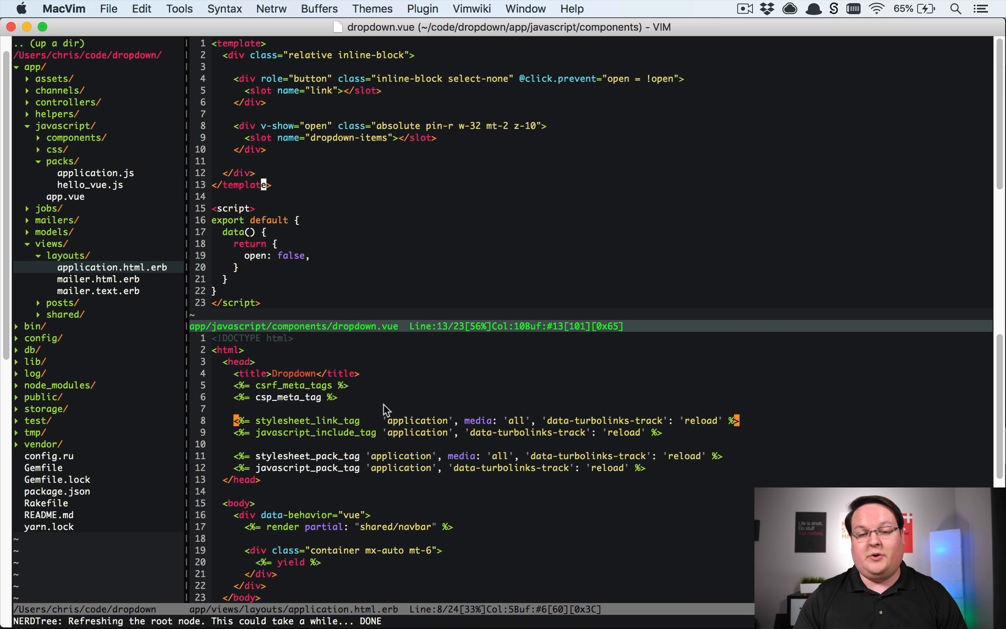
mouse_move(432, 332)
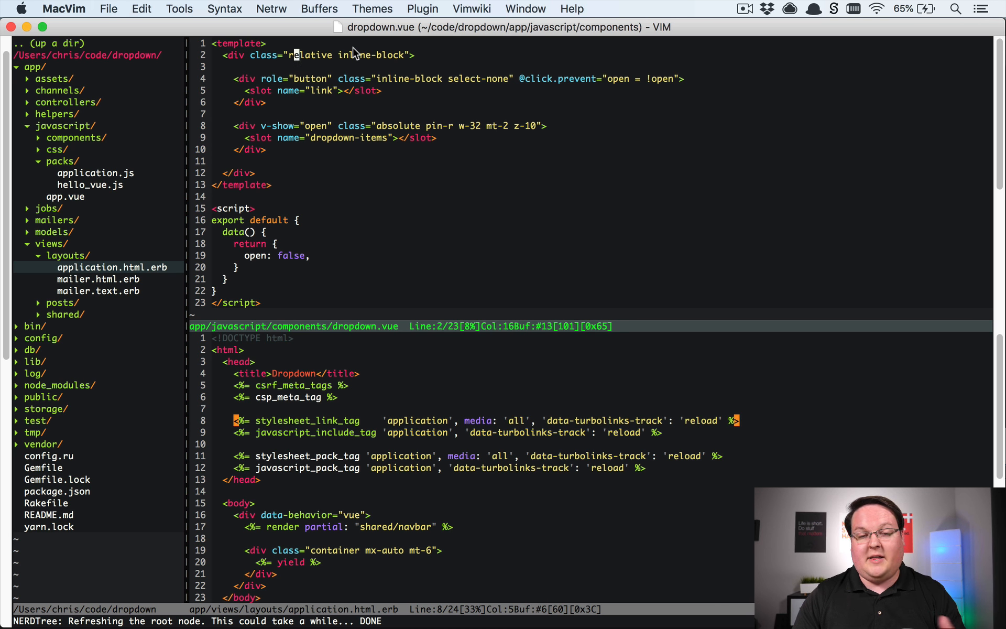
mouse_move(424, 127)
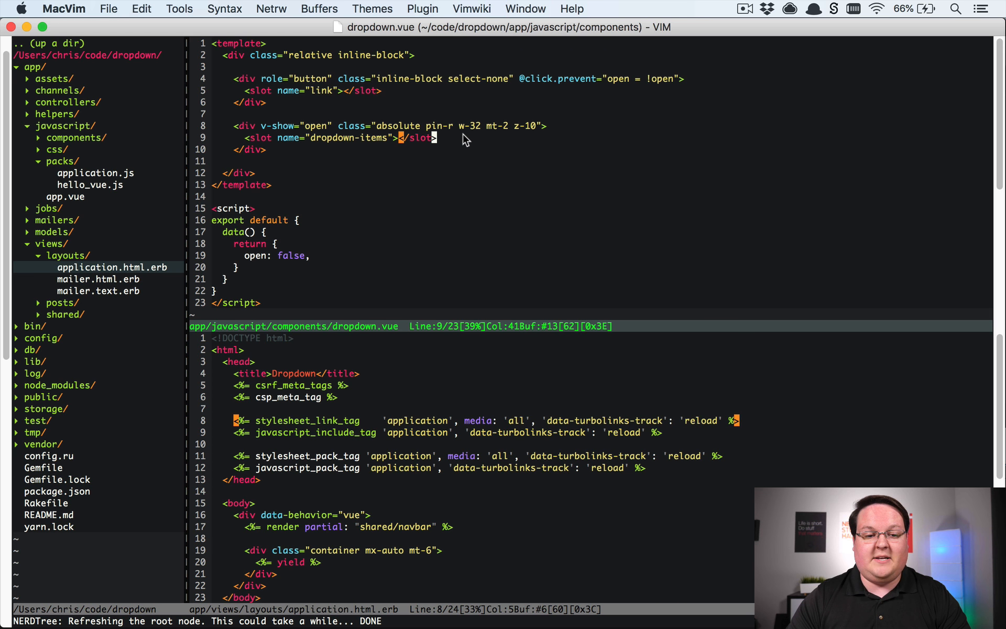
mouse_move(474, 146)
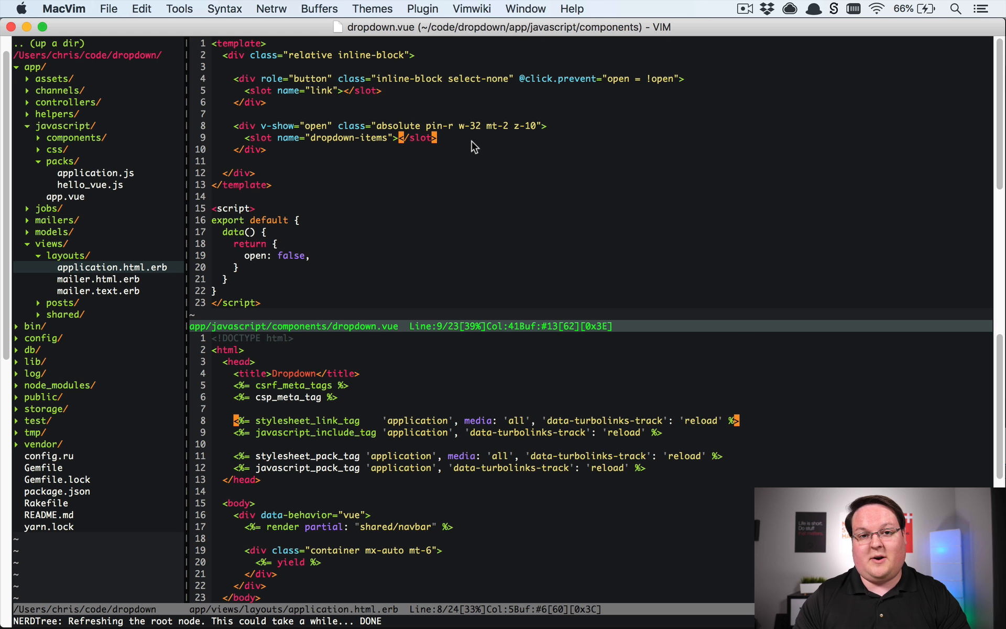
mouse_move(483, 156)
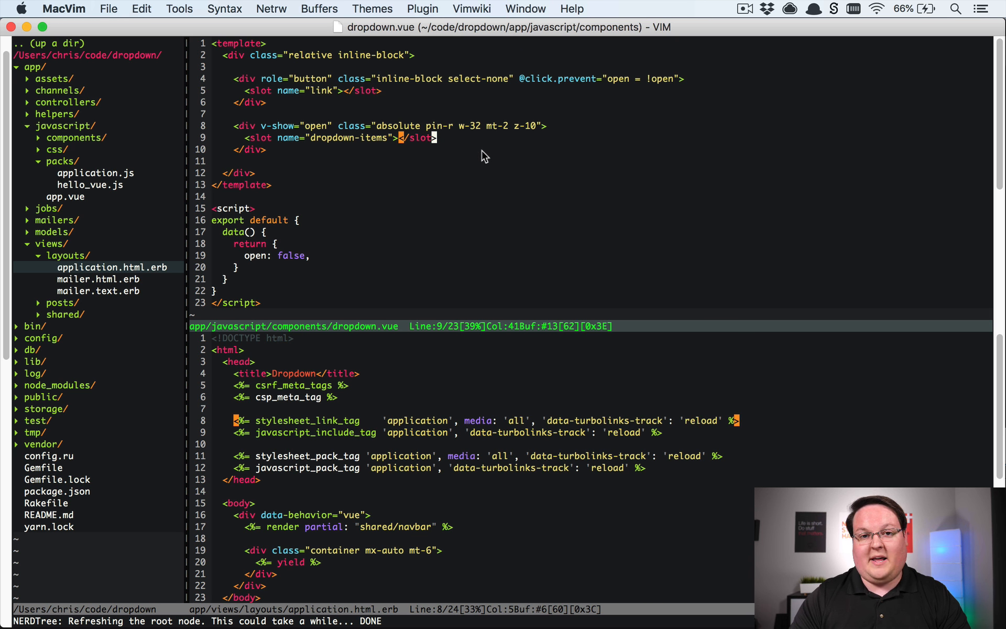
mouse_move(501, 114)
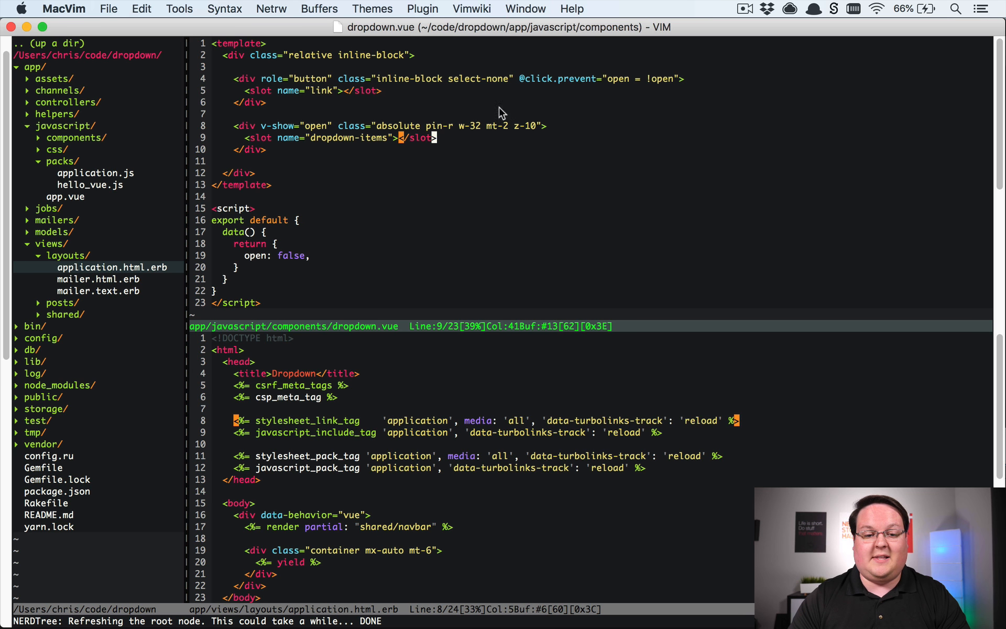
mouse_move(490, 139)
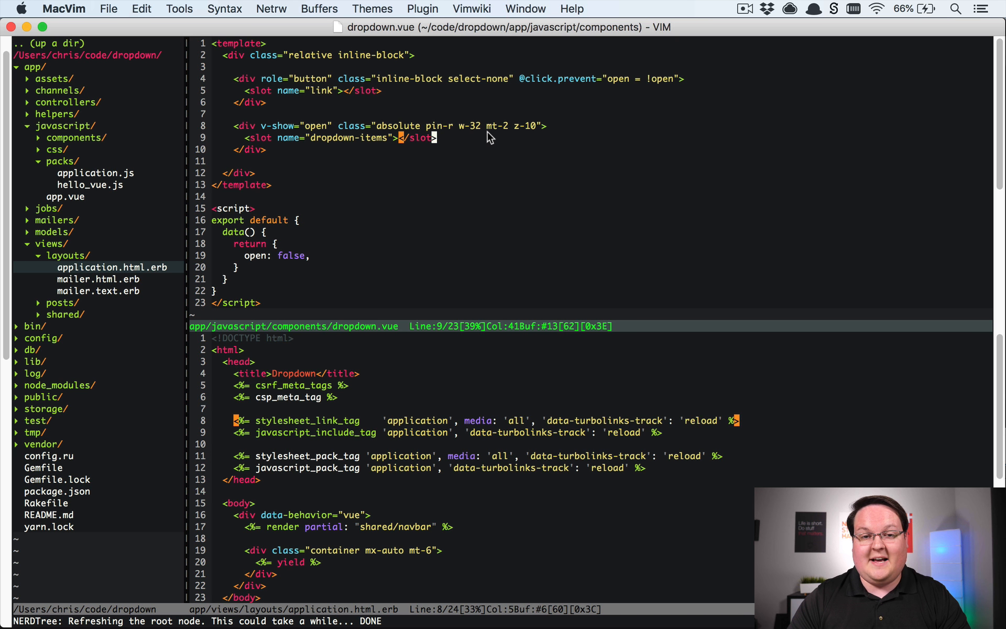